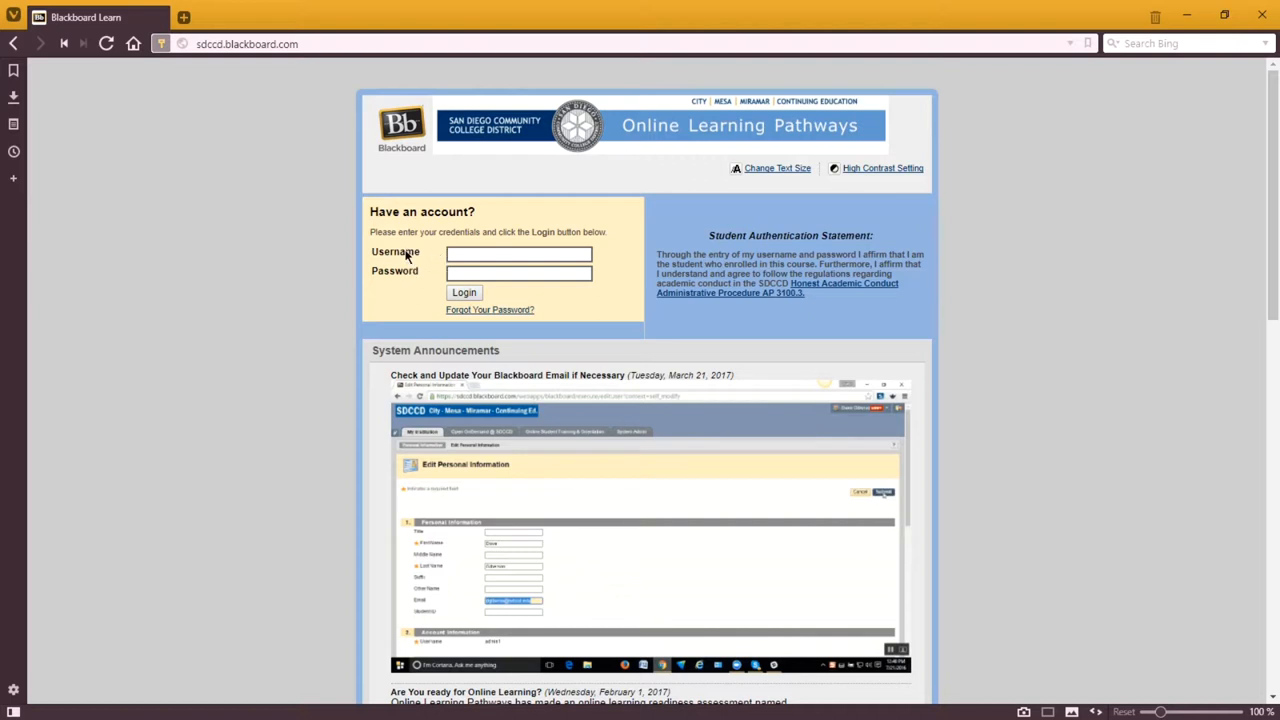
Step: Sign in with your credentials to reach the My Institution portal with its My Courses module
{"action": "left_click", "coordinate": [518, 252]}
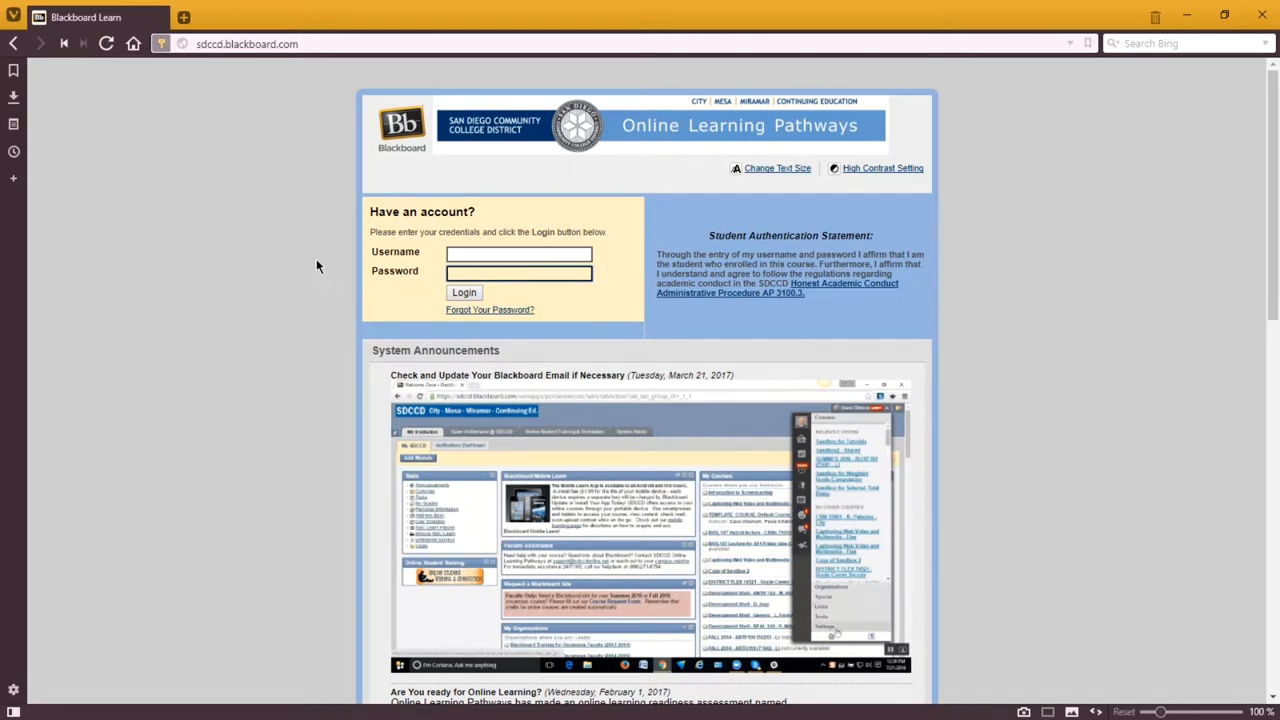
{"action": "scroll", "scroll_direction": "down", "scroll_amount": 3}
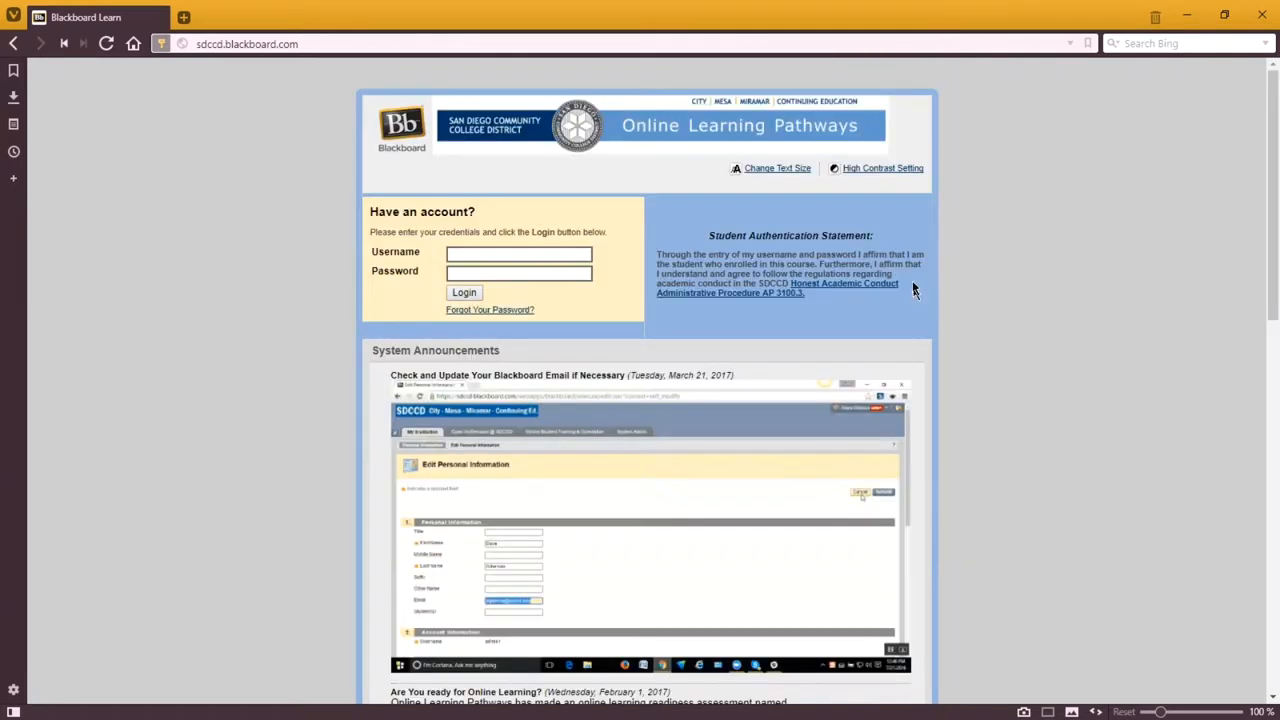
{"action": "left_click", "coordinate": [464, 292]}
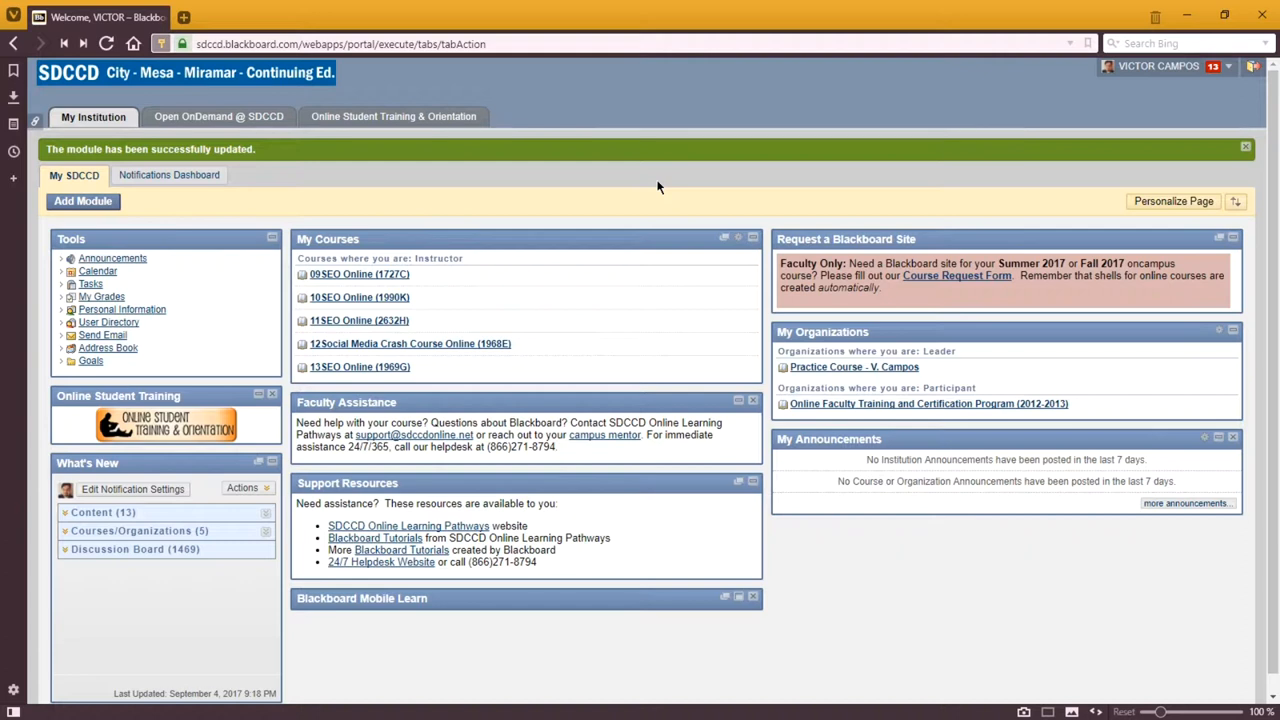
{"action": "mouse_move", "coordinate": [330, 284]}
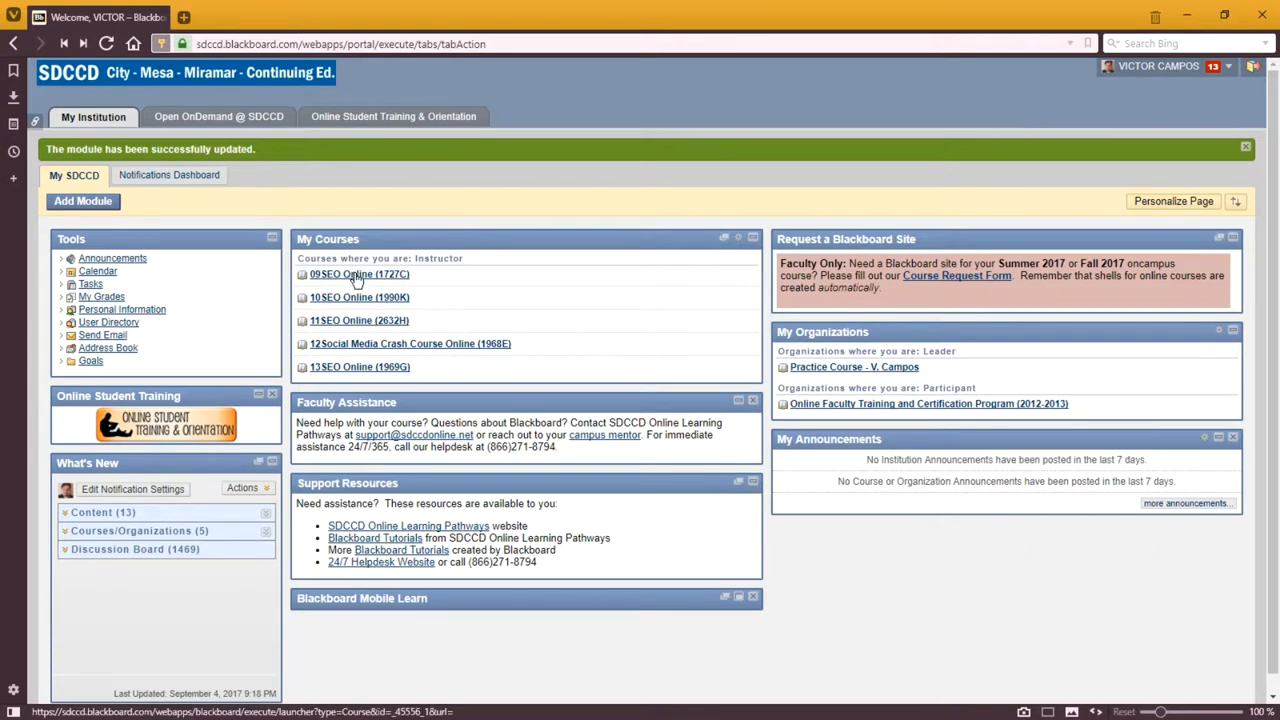
Step: Enter the 09SEO Online (1727C) course from My Courses, landing on its Course Homepage
{"action": "left_click", "coordinate": [354, 274]}
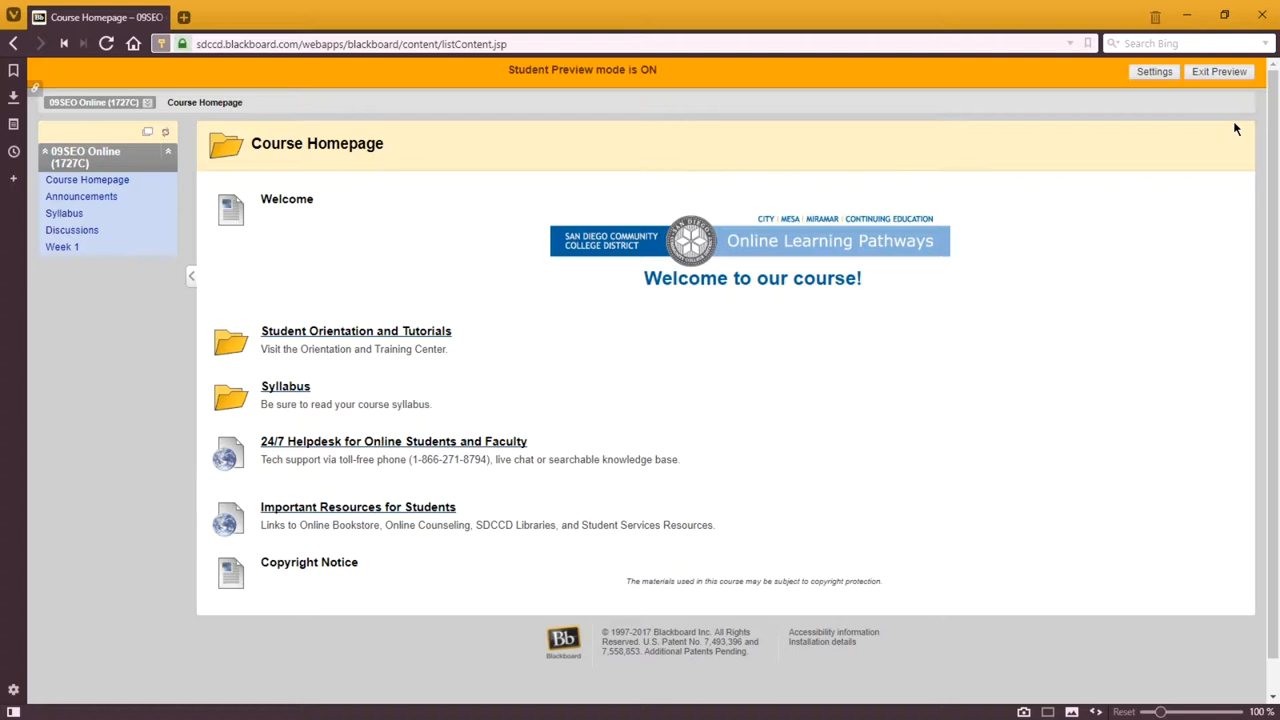
{"action": "mouse_move", "coordinate": [62, 248]}
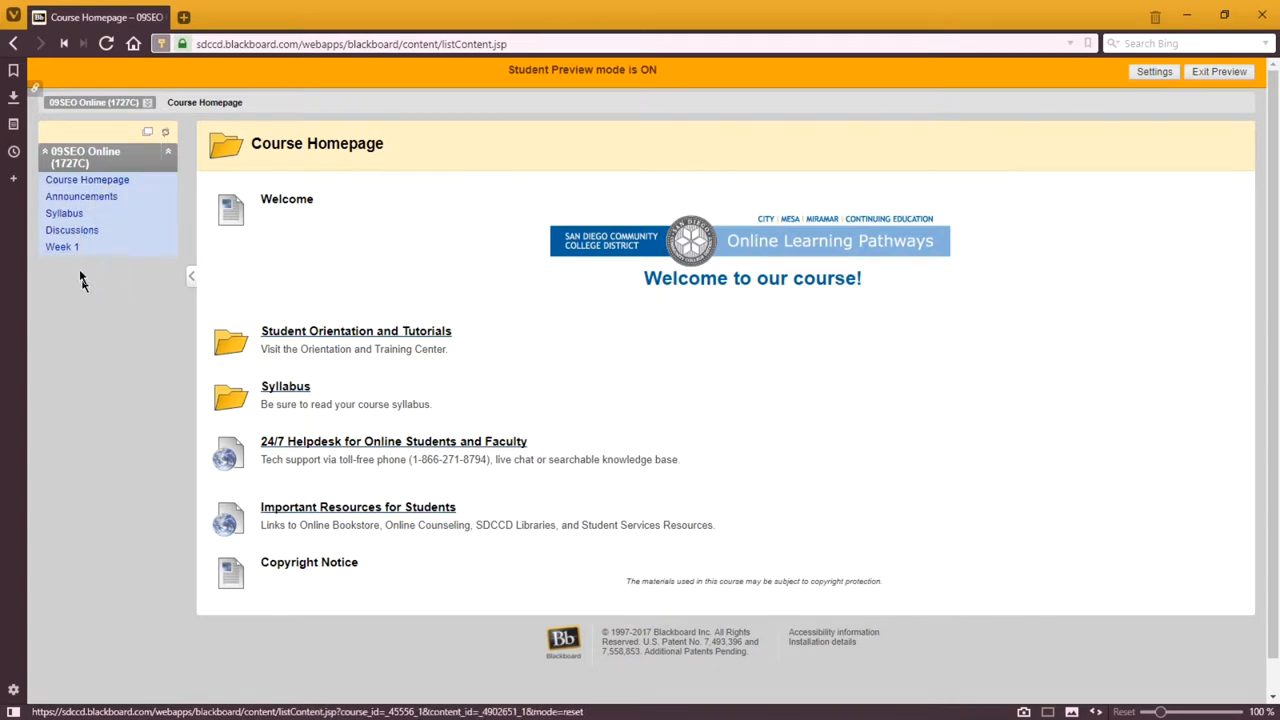
{"action": "mouse_move", "coordinate": [436, 248]}
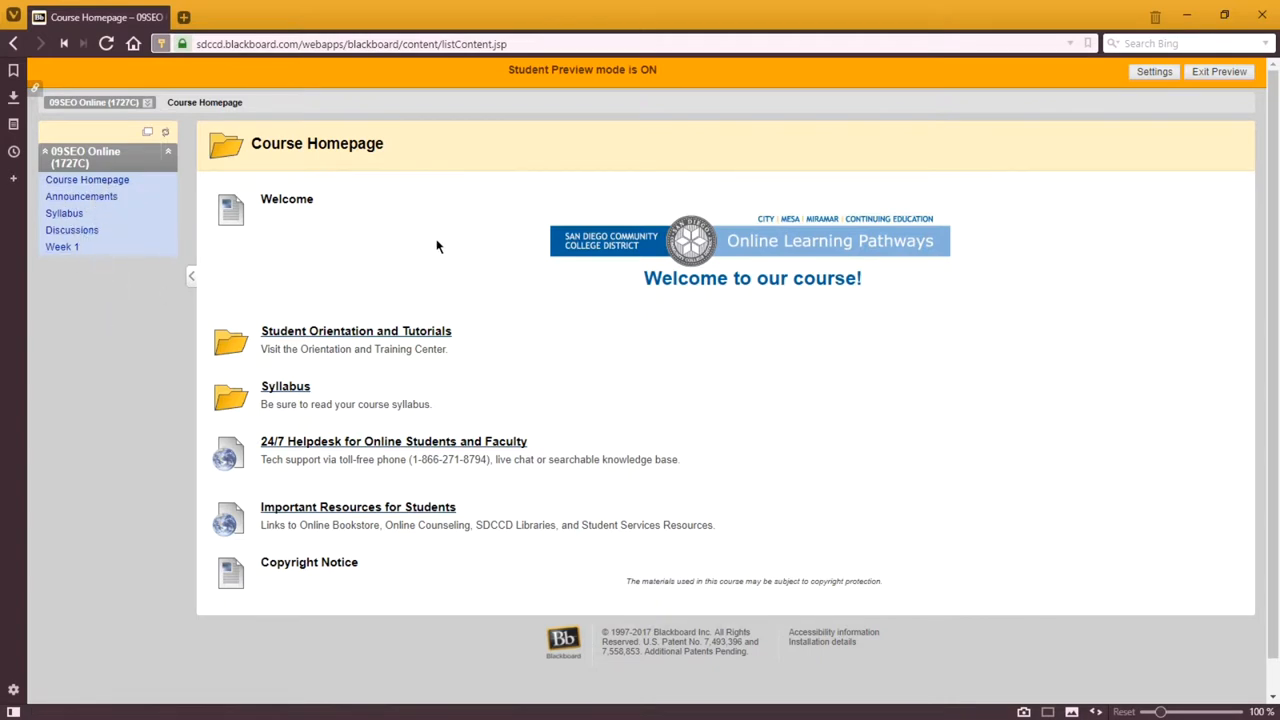
{"action": "mouse_move", "coordinate": [426, 154]}
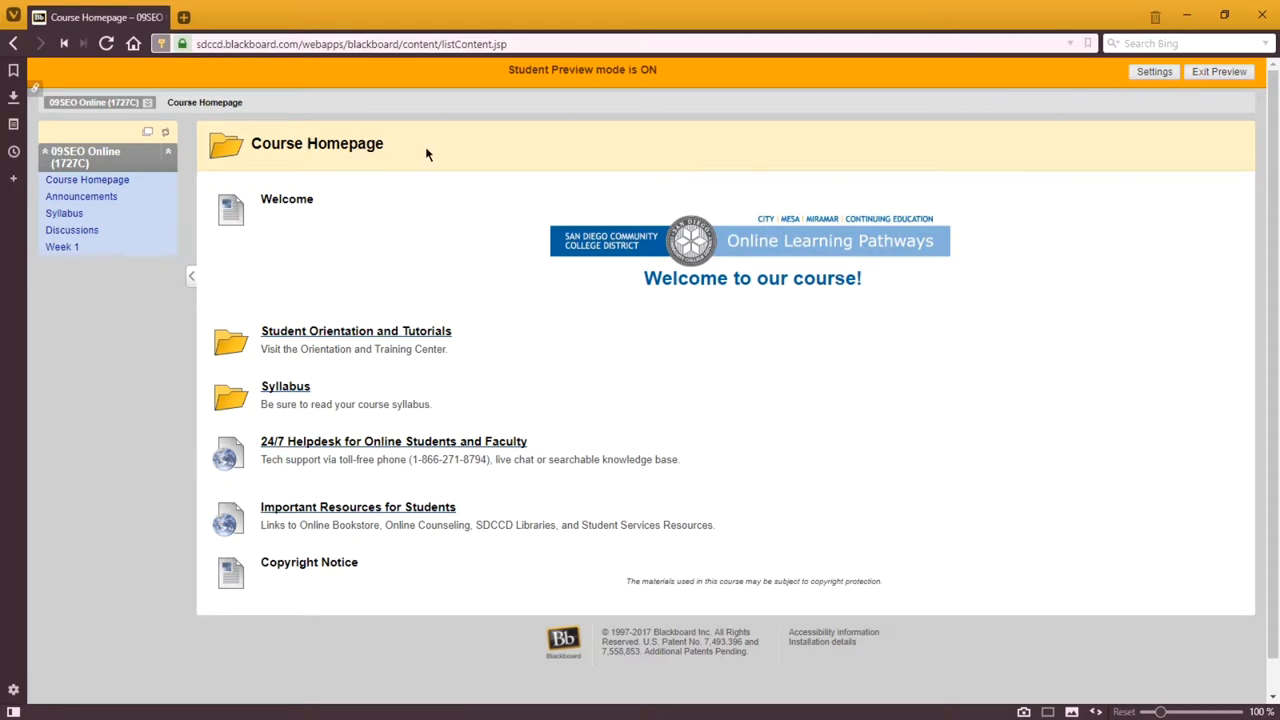
{"action": "mouse_move", "coordinate": [296, 278]}
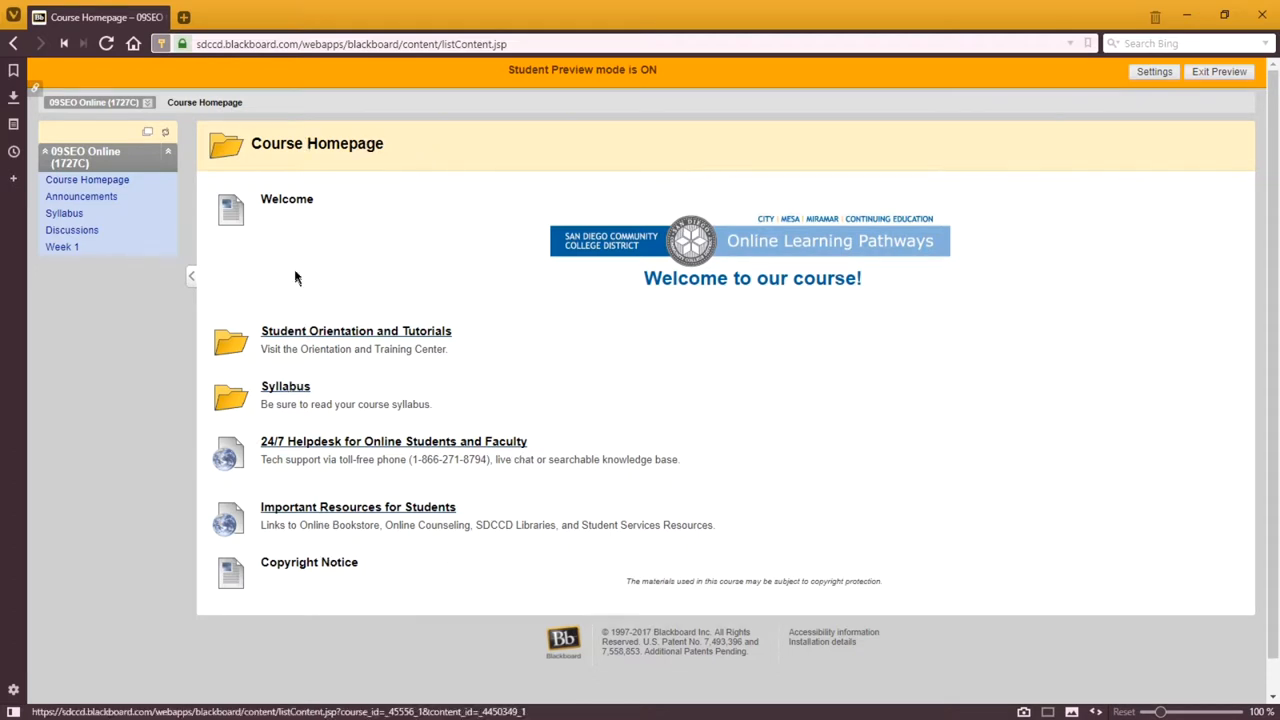
{"action": "mouse_move", "coordinate": [756, 488]}
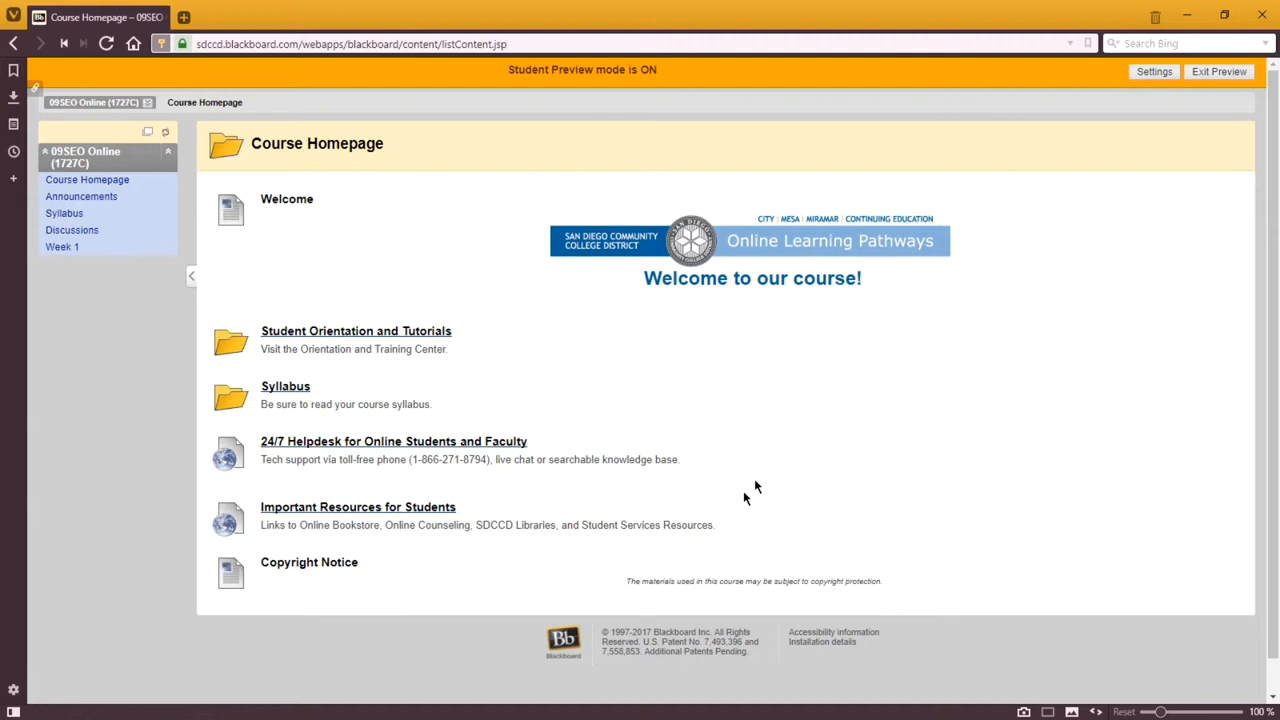
{"action": "mouse_move", "coordinate": [532, 172]}
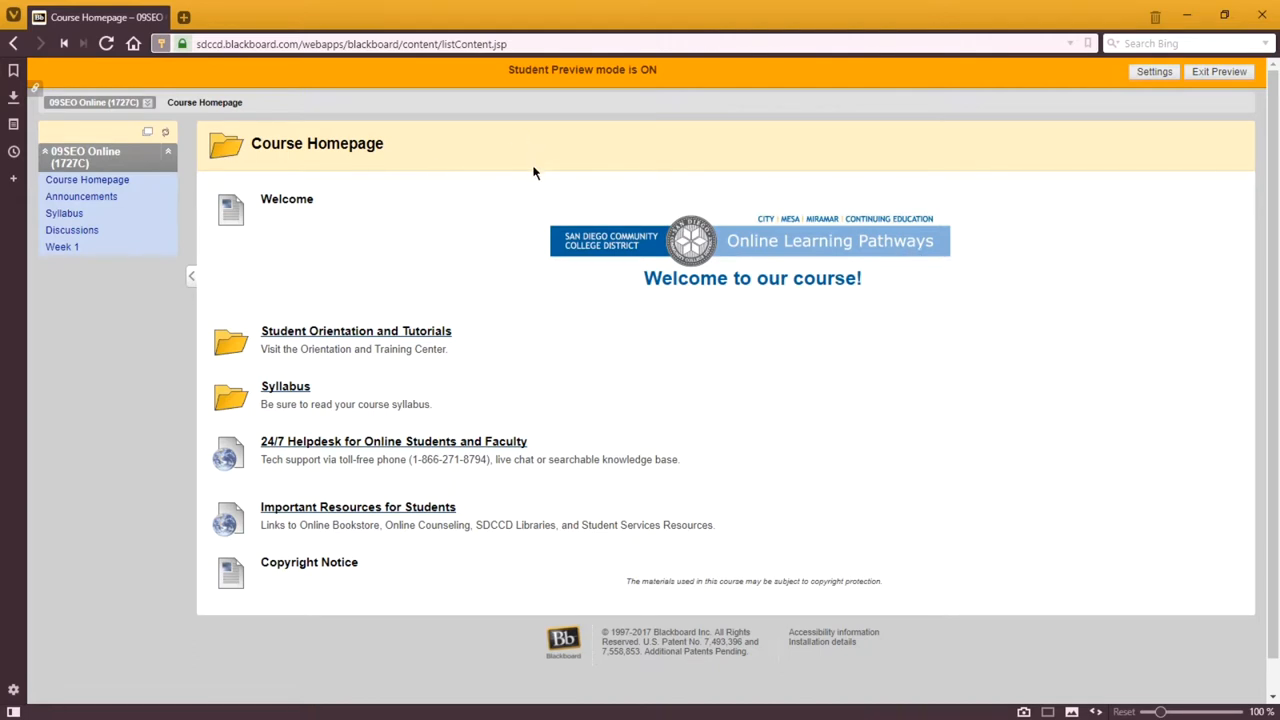
{"action": "mouse_move", "coordinate": [524, 152]}
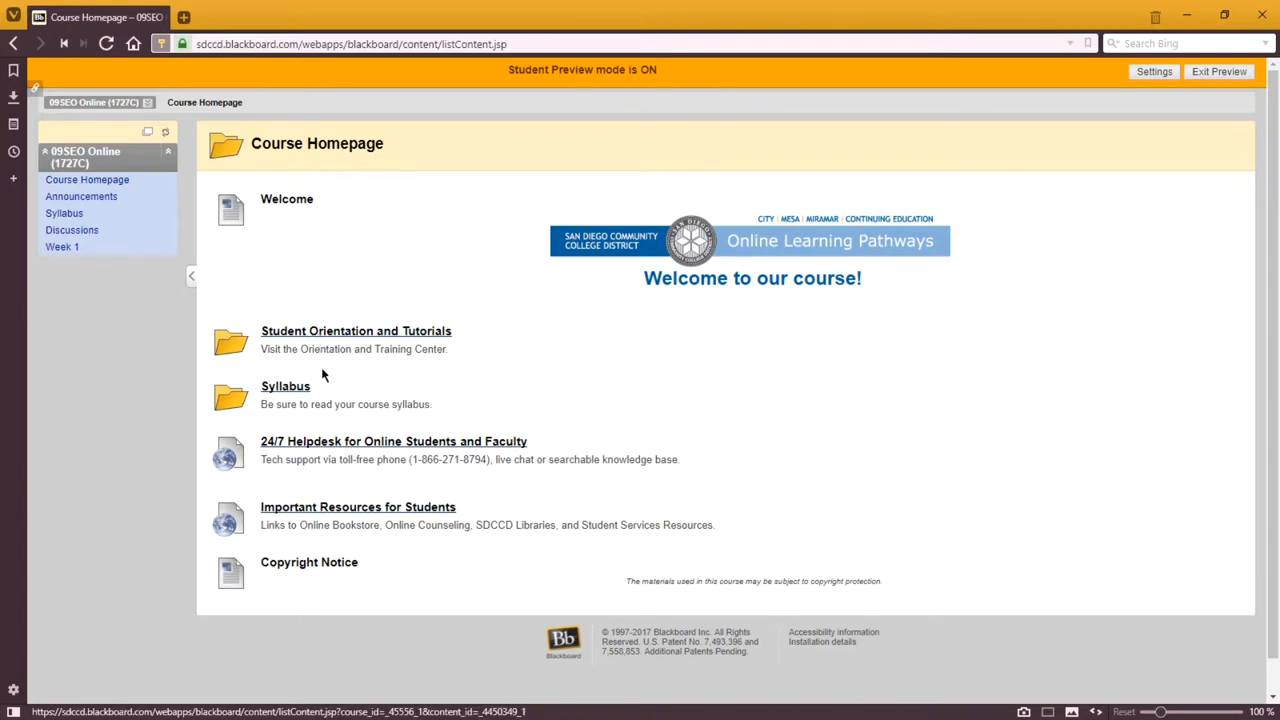
{"action": "mouse_move", "coordinate": [304, 392]}
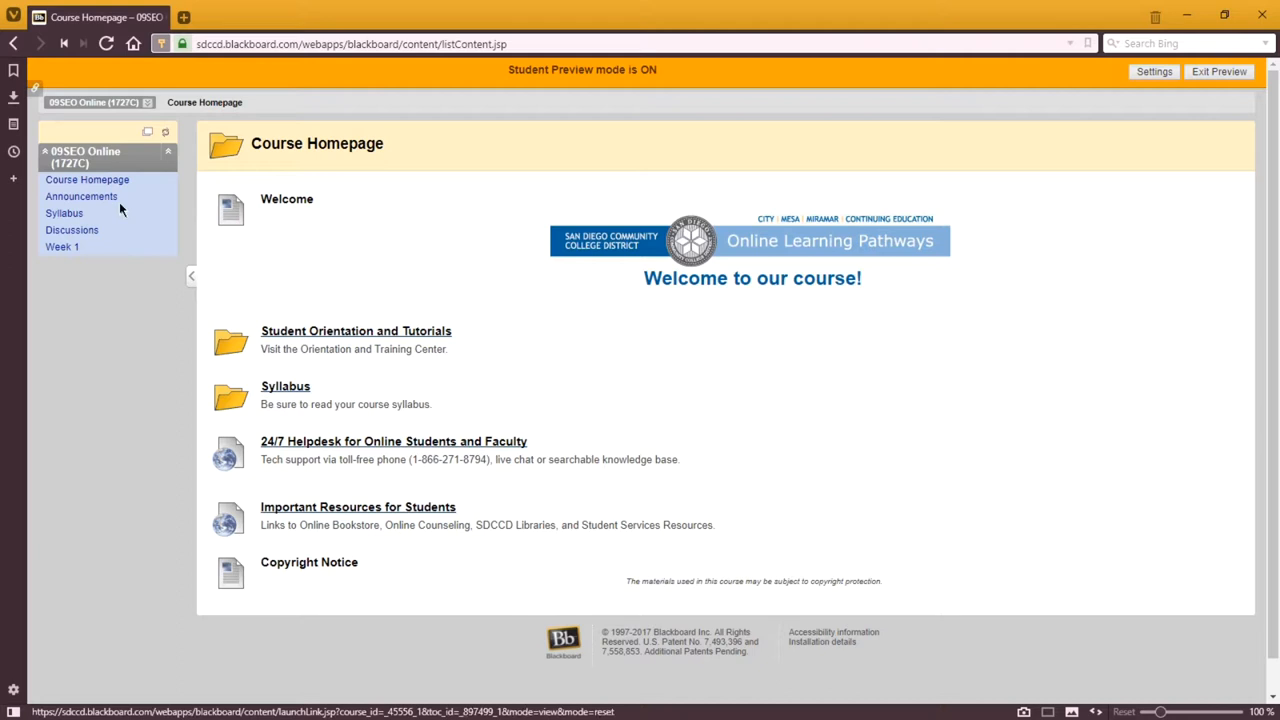
Step: View the course Announcements with the instructor's Welcome to SEO Online post
{"action": "left_click", "coordinate": [80, 196]}
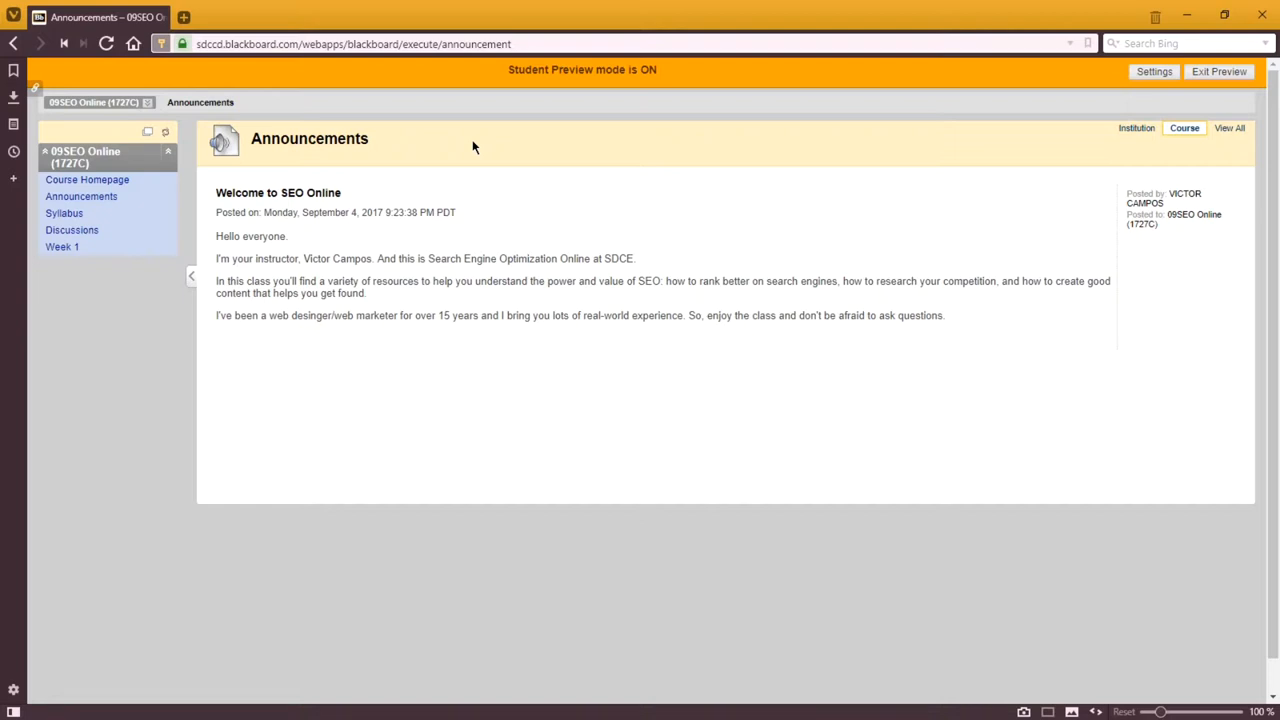
Step: View the course Syllabus page and look down through its Fall 2017 course information
{"action": "left_click", "coordinate": [64, 212]}
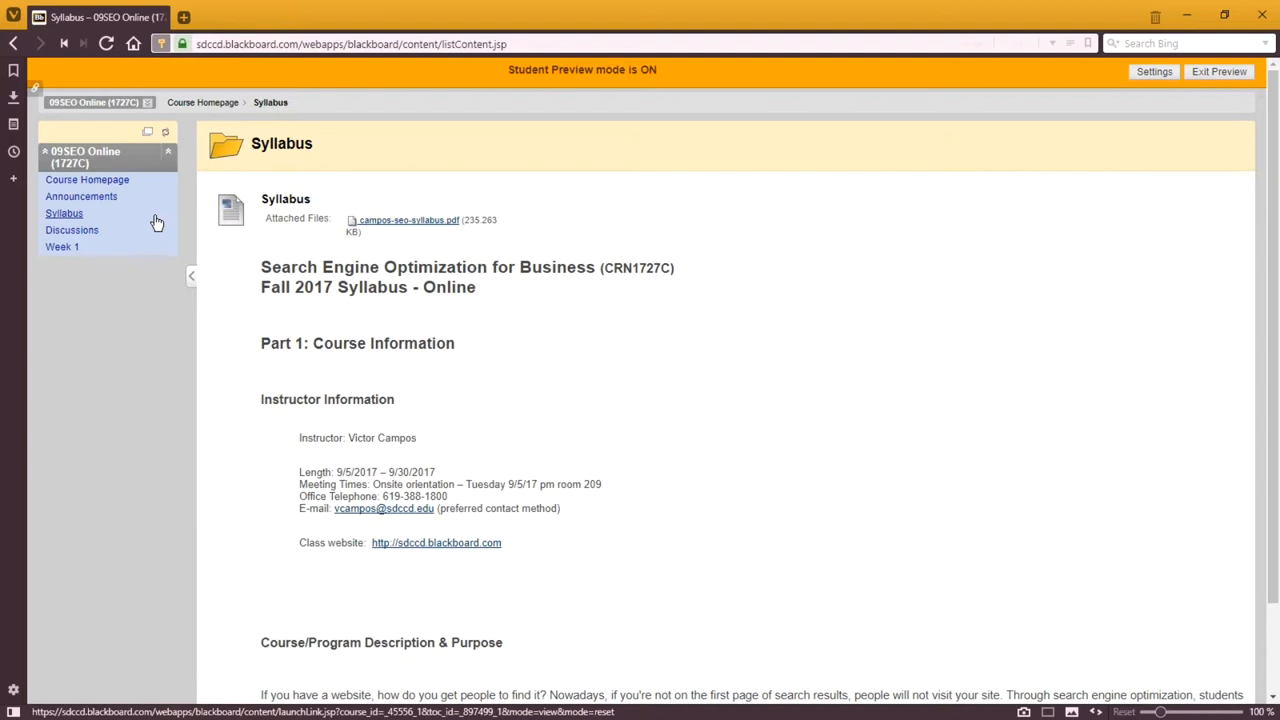
{"action": "mouse_move", "coordinate": [504, 348]}
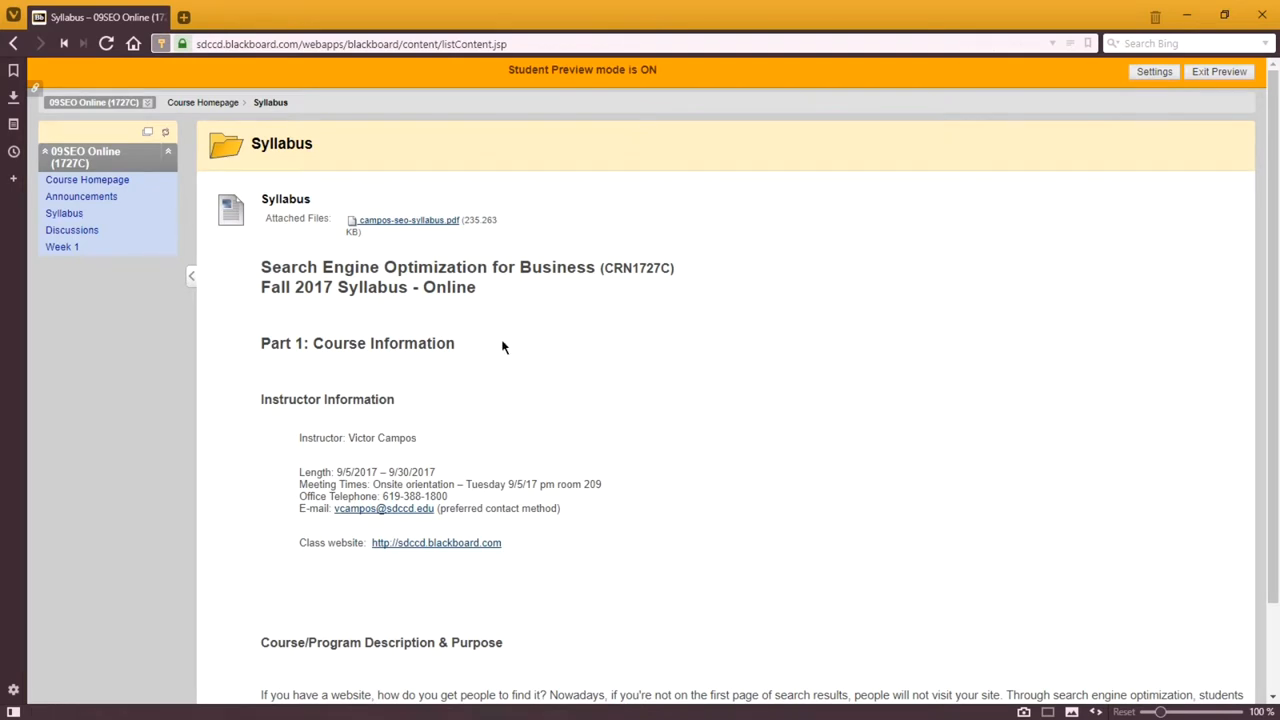
{"action": "scroll", "scroll_direction": "down", "scroll_amount": 3}
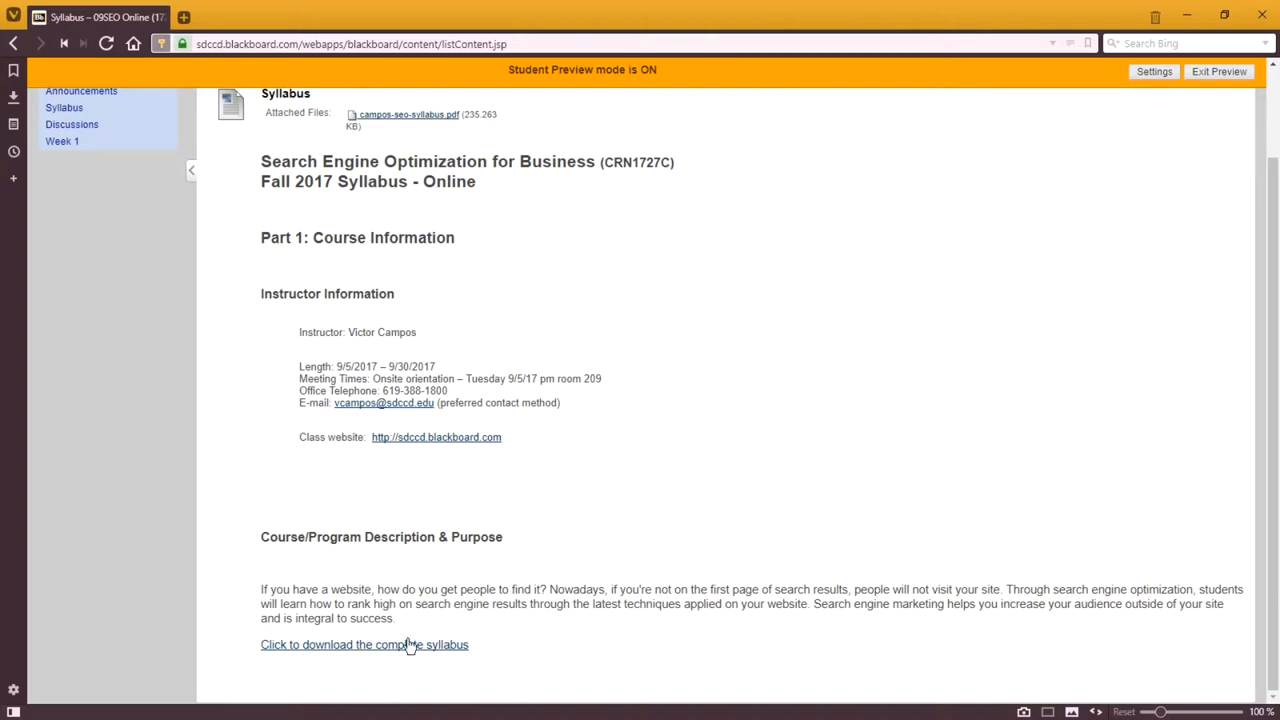
{"action": "mouse_move", "coordinate": [404, 644]}
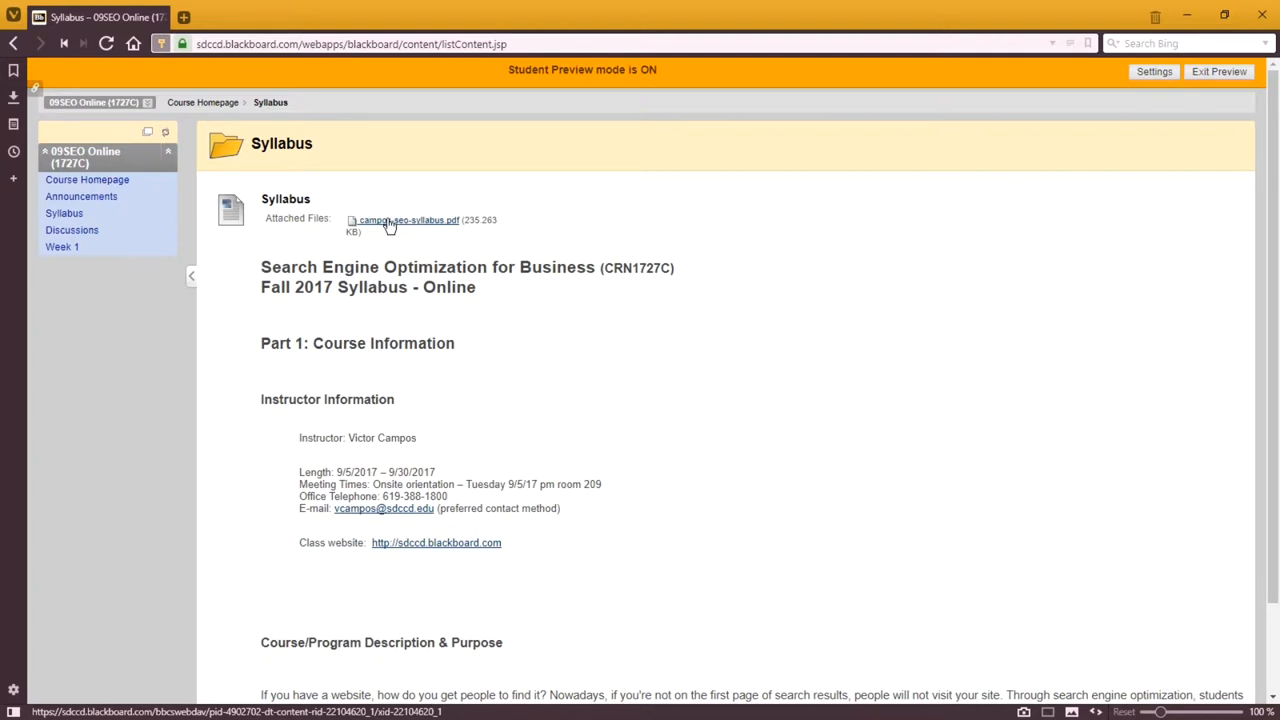
{"action": "mouse_move", "coordinate": [632, 262]}
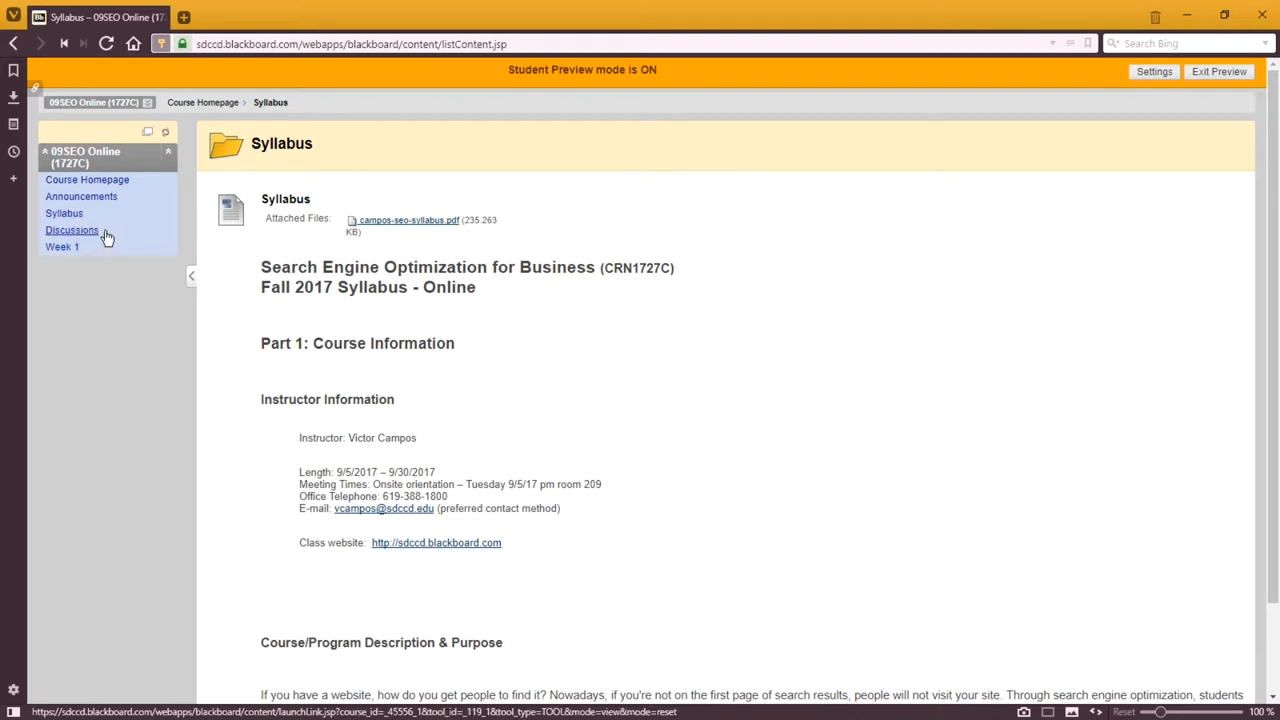
Step: View the course Discussion Board listing the Q&A Forum and Your Online Presence forums
{"action": "left_click", "coordinate": [72, 230]}
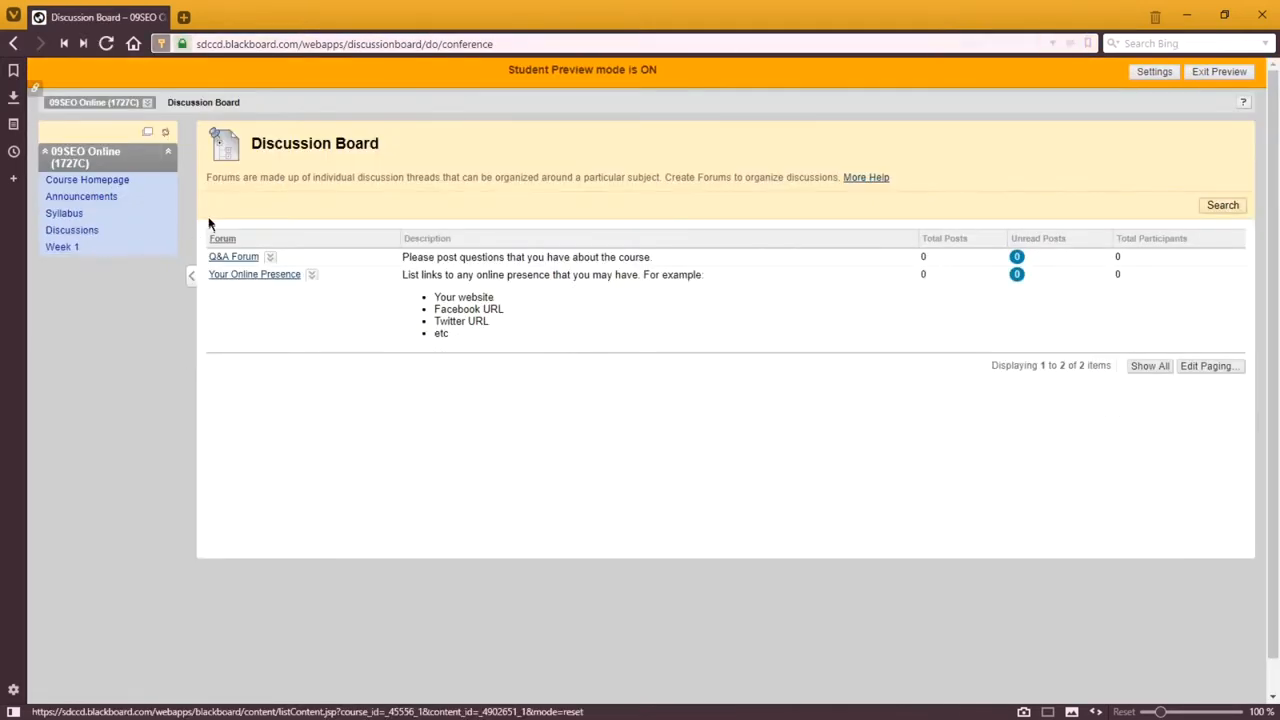
{"action": "mouse_move", "coordinate": [232, 256]}
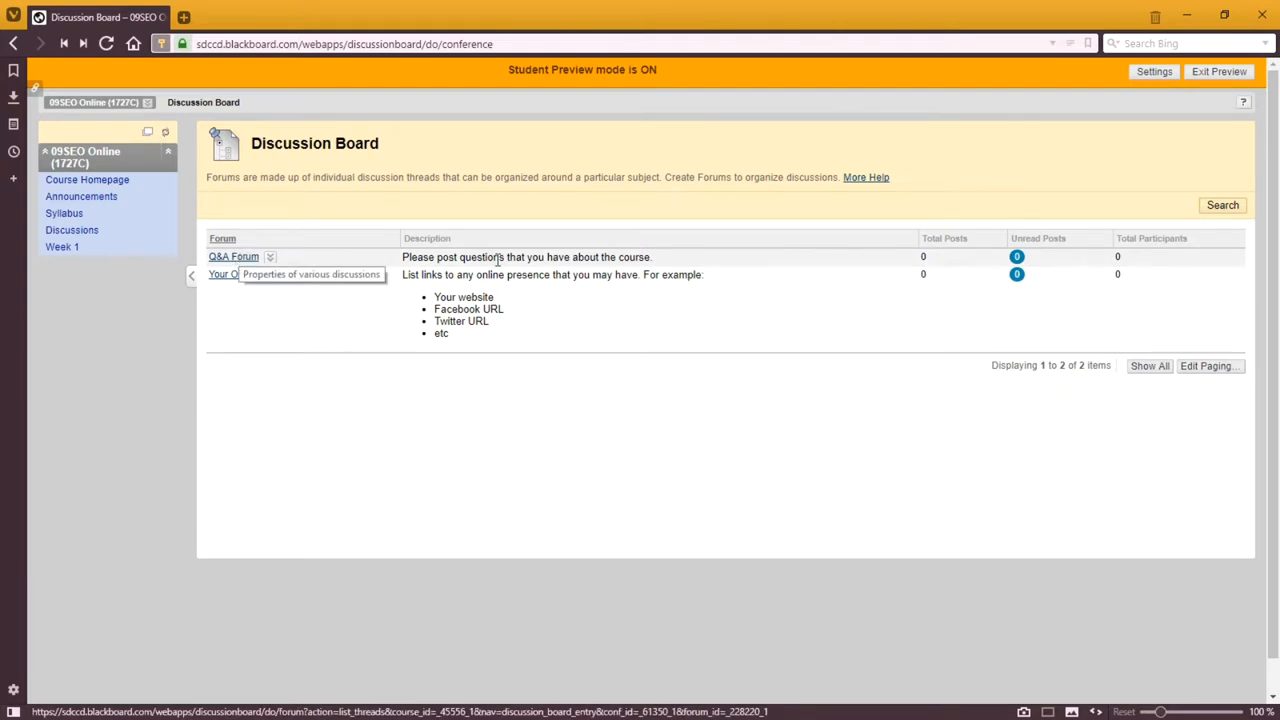
{"action": "mouse_move", "coordinate": [350, 432]}
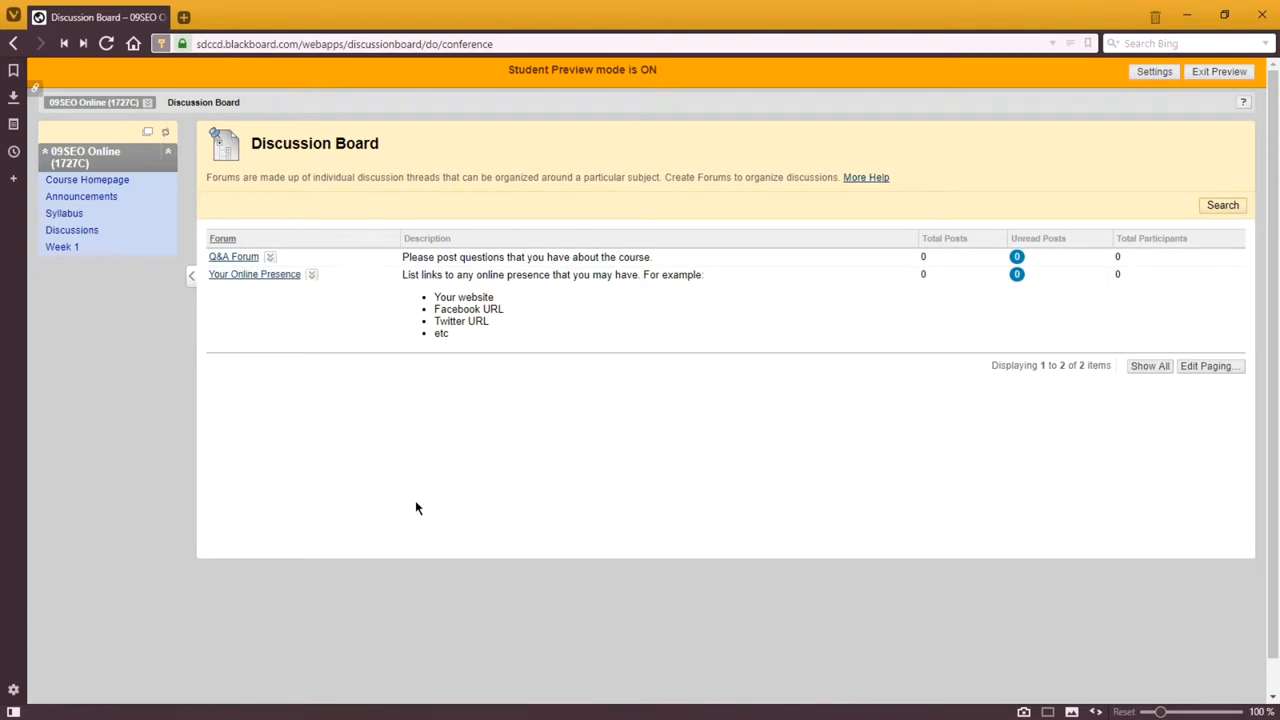
{"action": "mouse_move", "coordinate": [416, 502]}
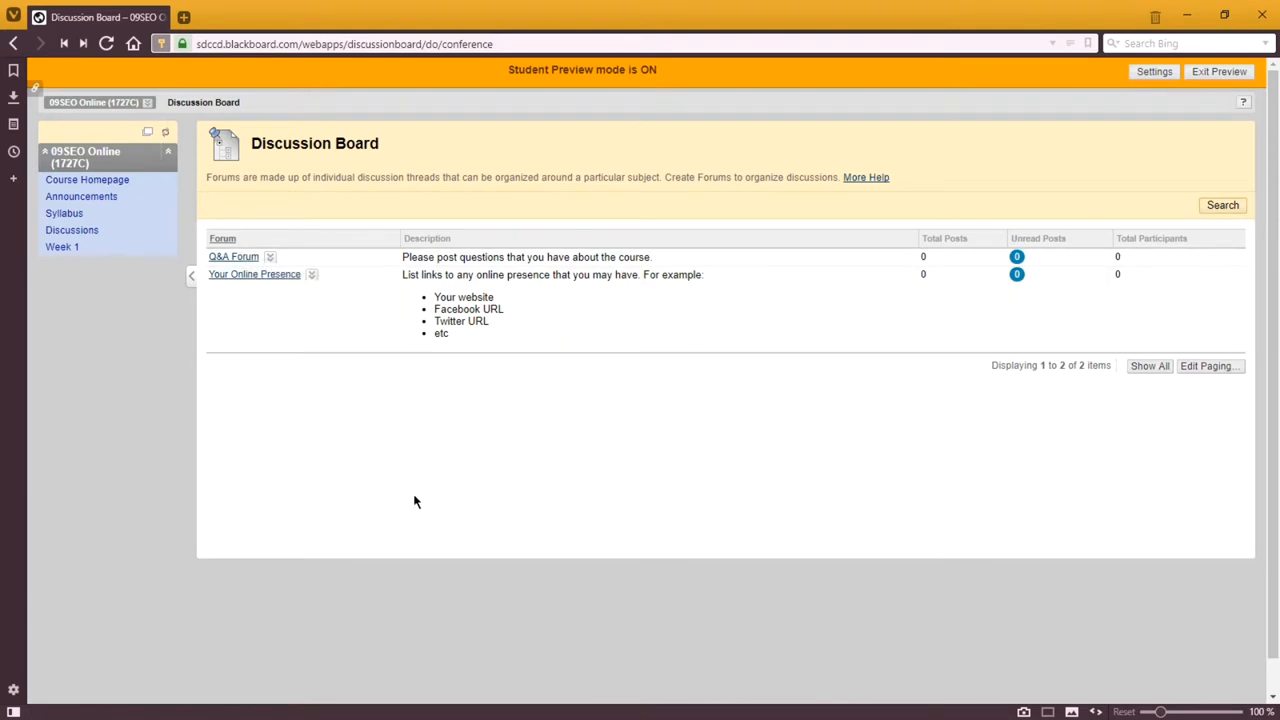
{"action": "mouse_move", "coordinate": [366, 208]}
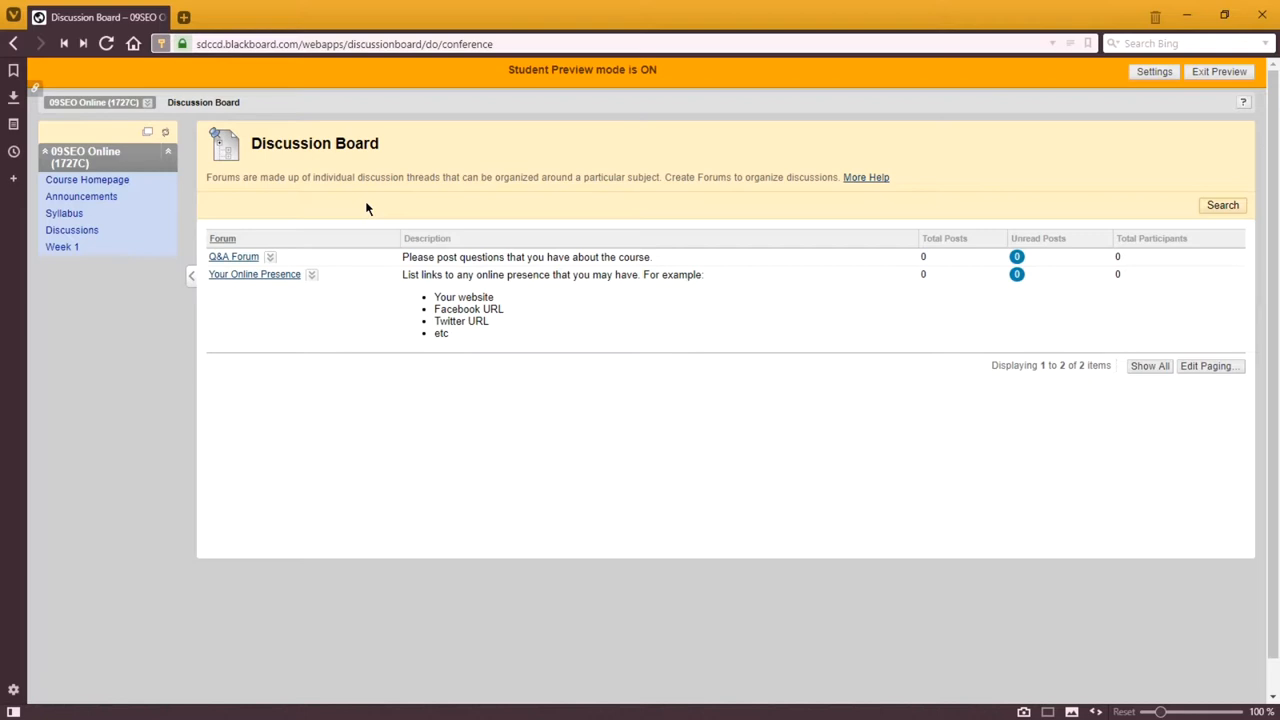
{"action": "mouse_move", "coordinate": [390, 436]}
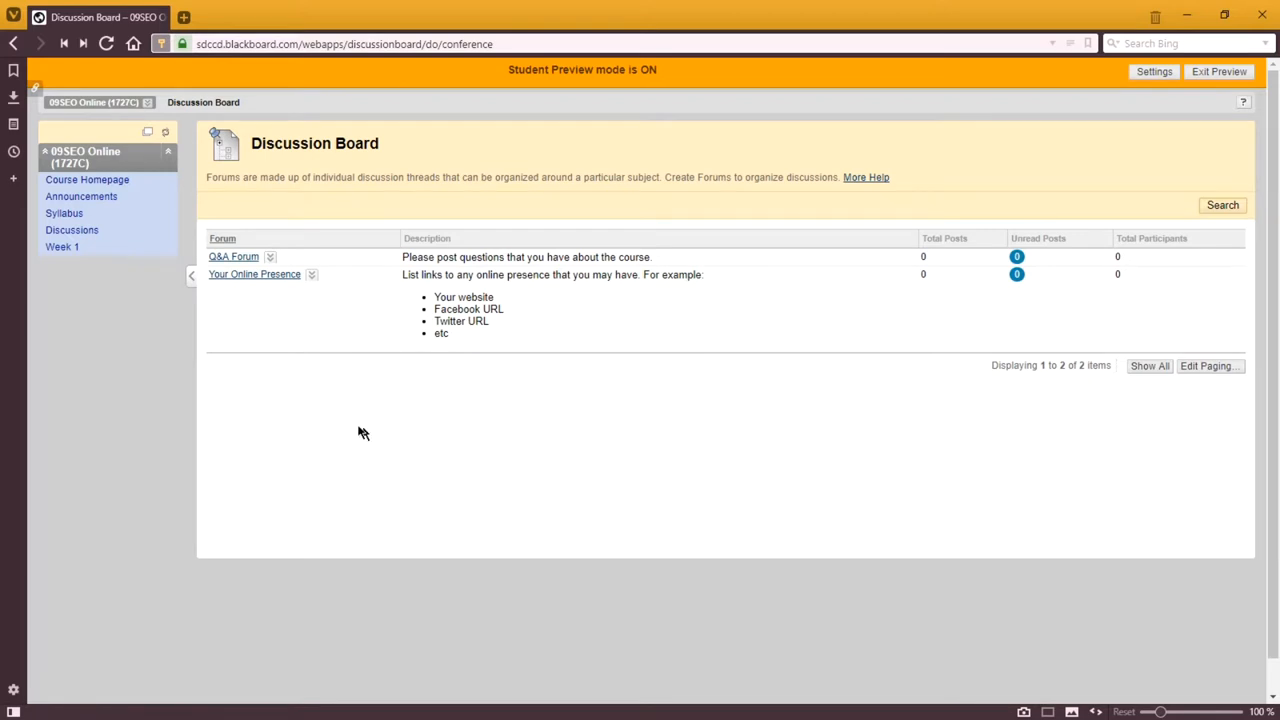
{"action": "mouse_move", "coordinate": [308, 434]}
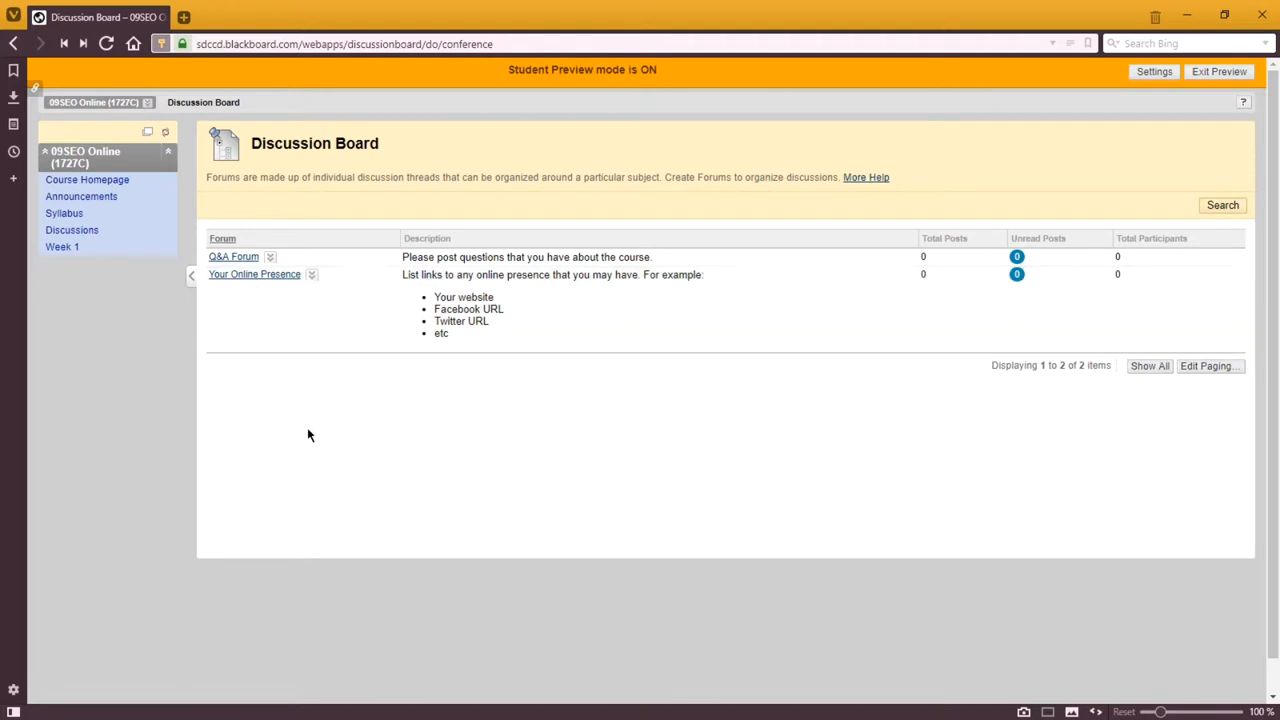
{"action": "mouse_move", "coordinate": [520, 432]}
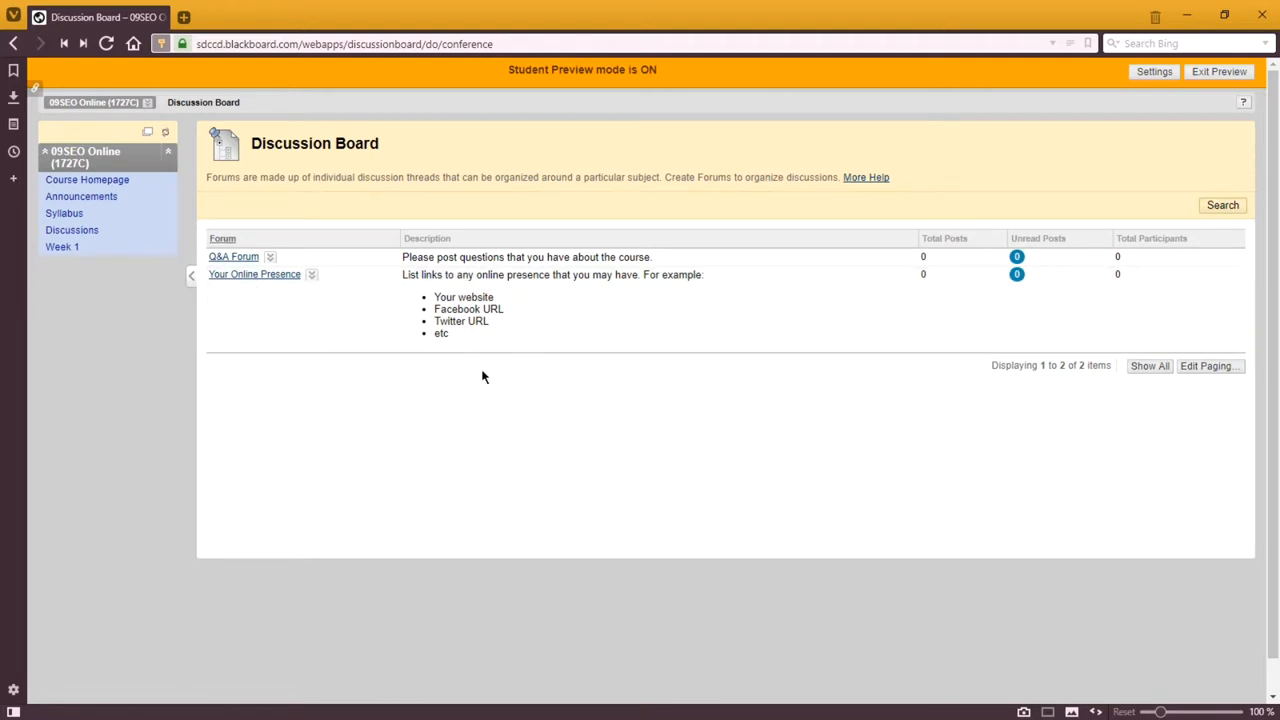
{"action": "mouse_move", "coordinate": [560, 430]}
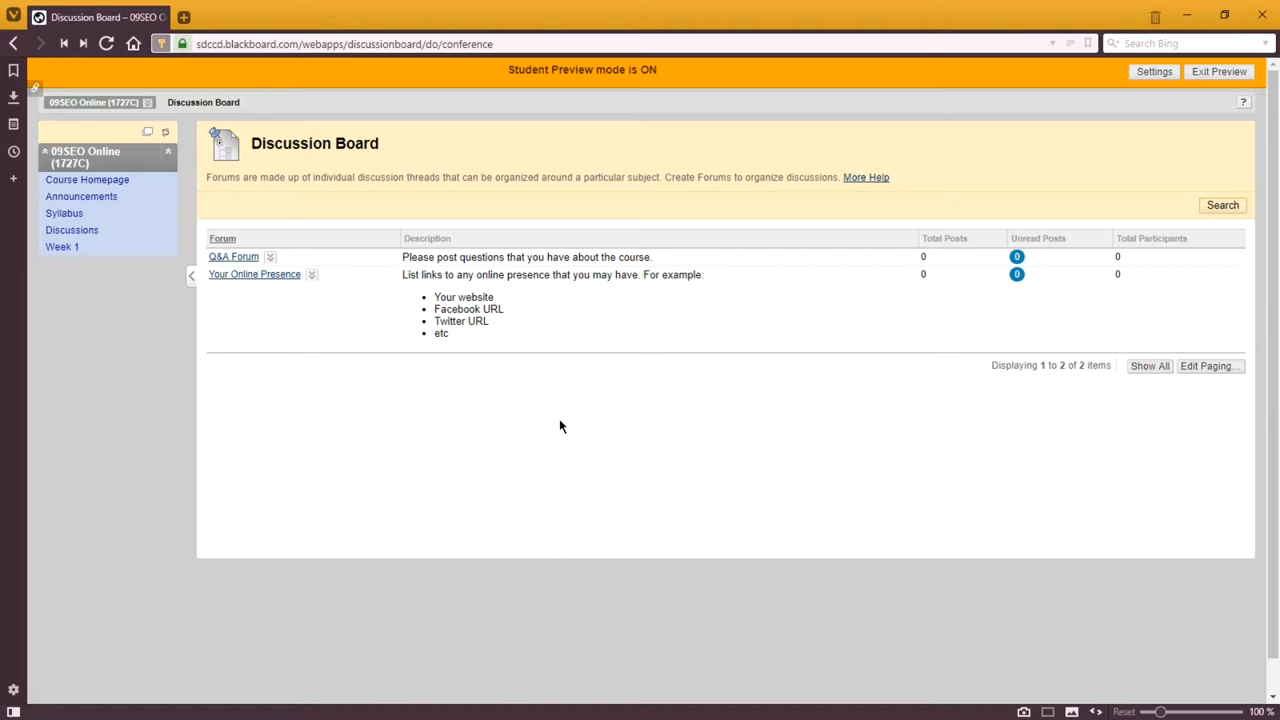
{"action": "mouse_move", "coordinate": [560, 424]}
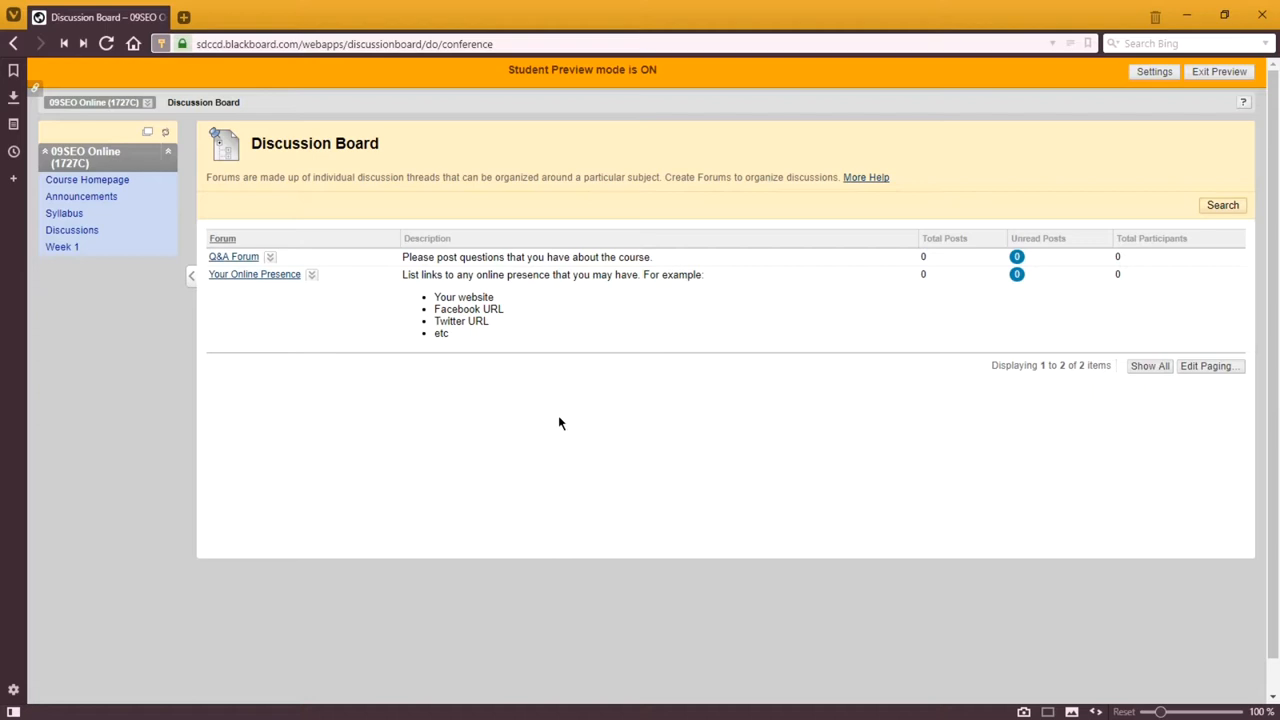
{"action": "mouse_move", "coordinate": [490, 308]}
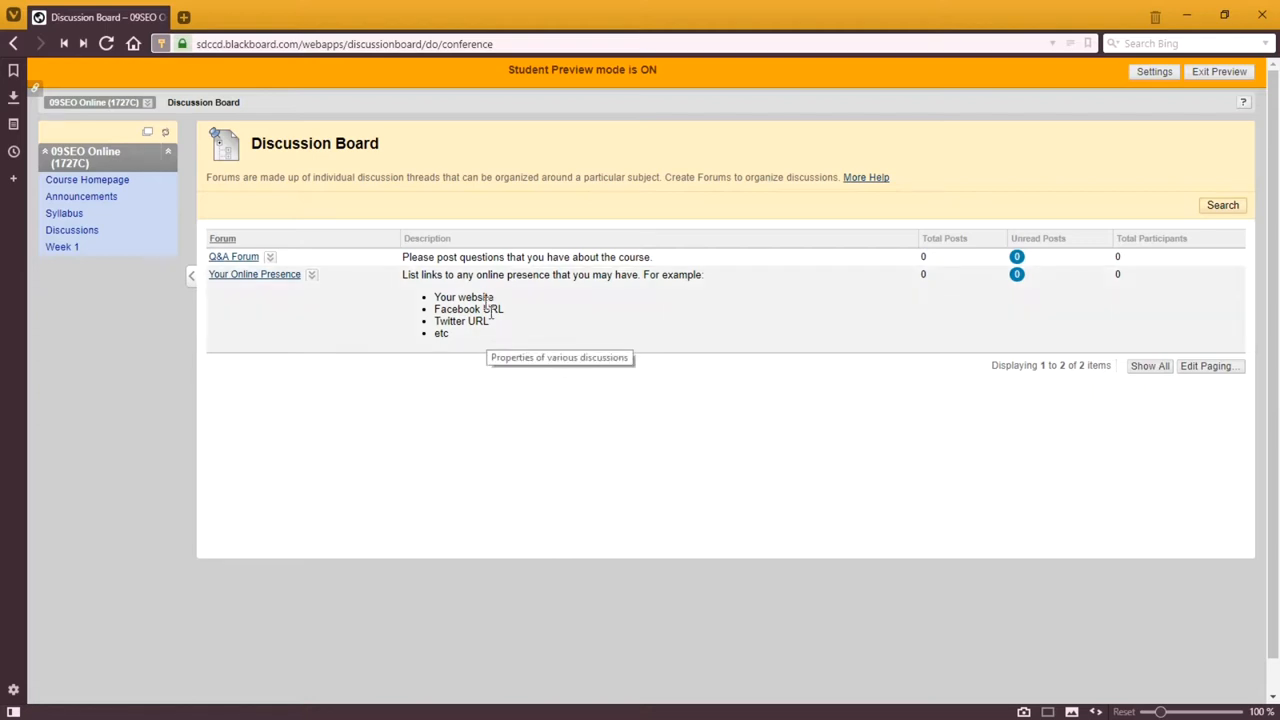
{"action": "mouse_move", "coordinate": [578, 448]}
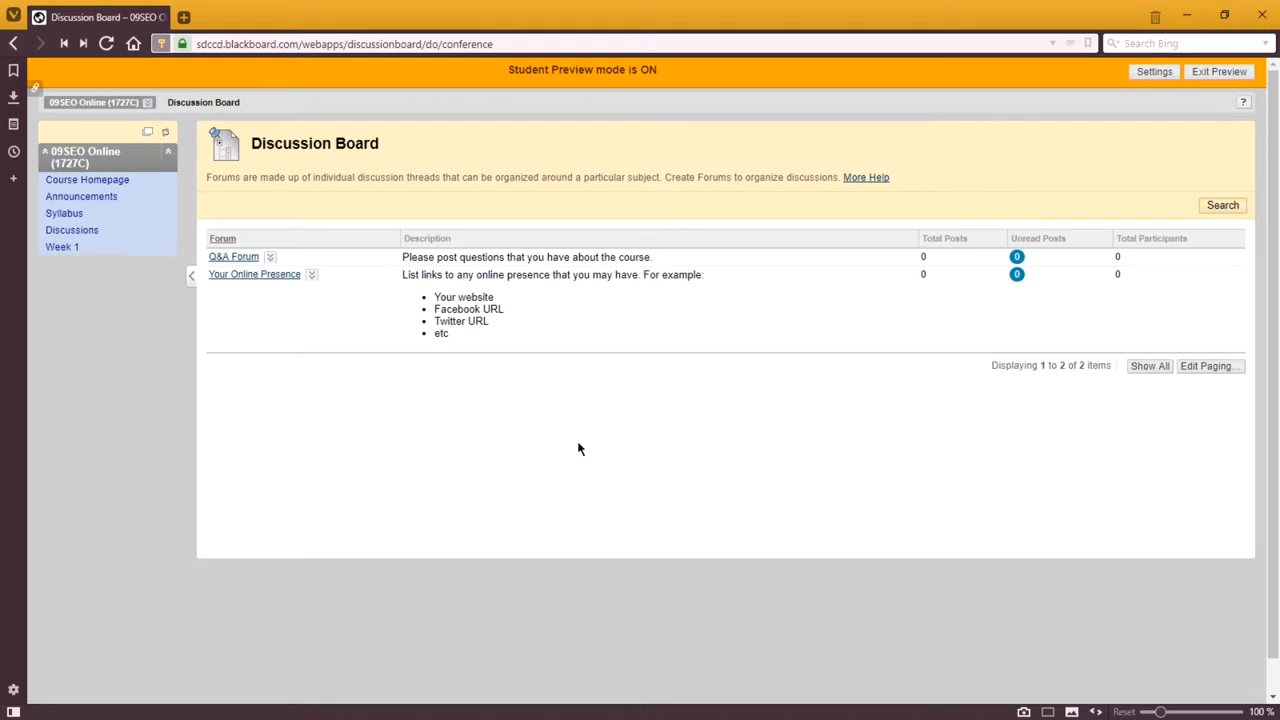
Step: View the Week 1 content, check link options for Client Company Profile.docx, then return to Syllabus
{"action": "left_click", "coordinate": [60, 246]}
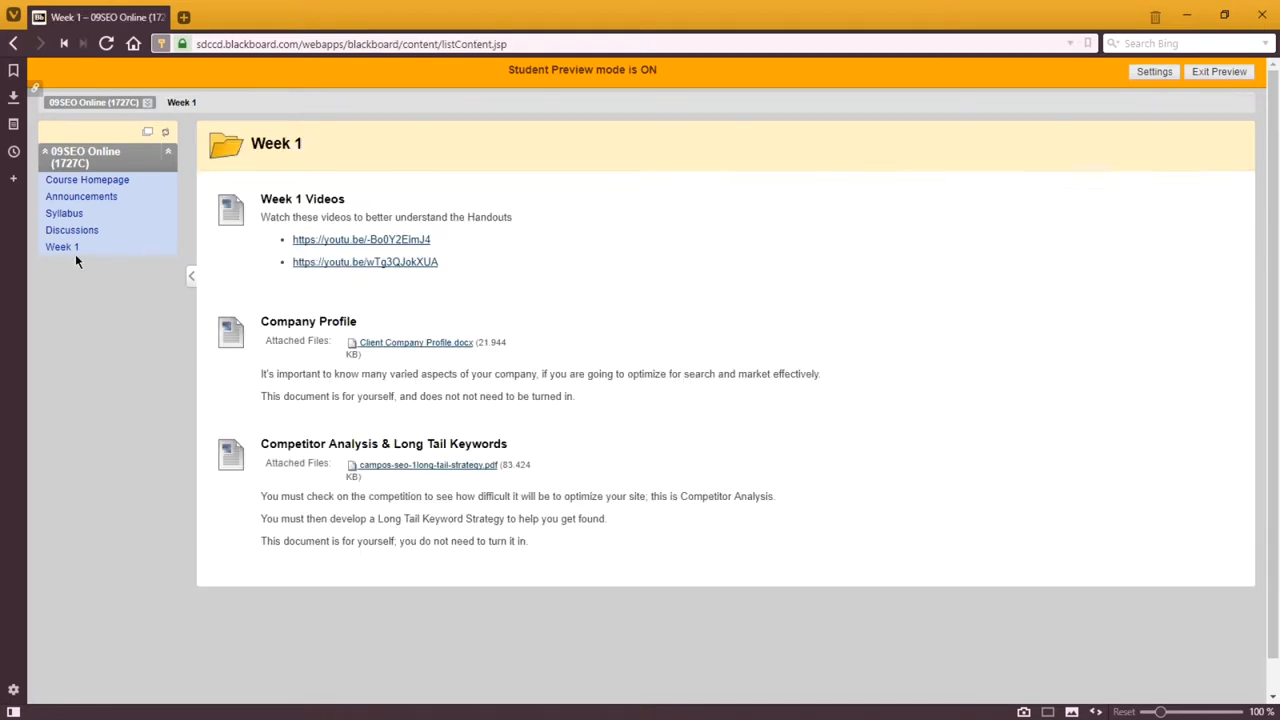
{"action": "mouse_move", "coordinate": [90, 276]}
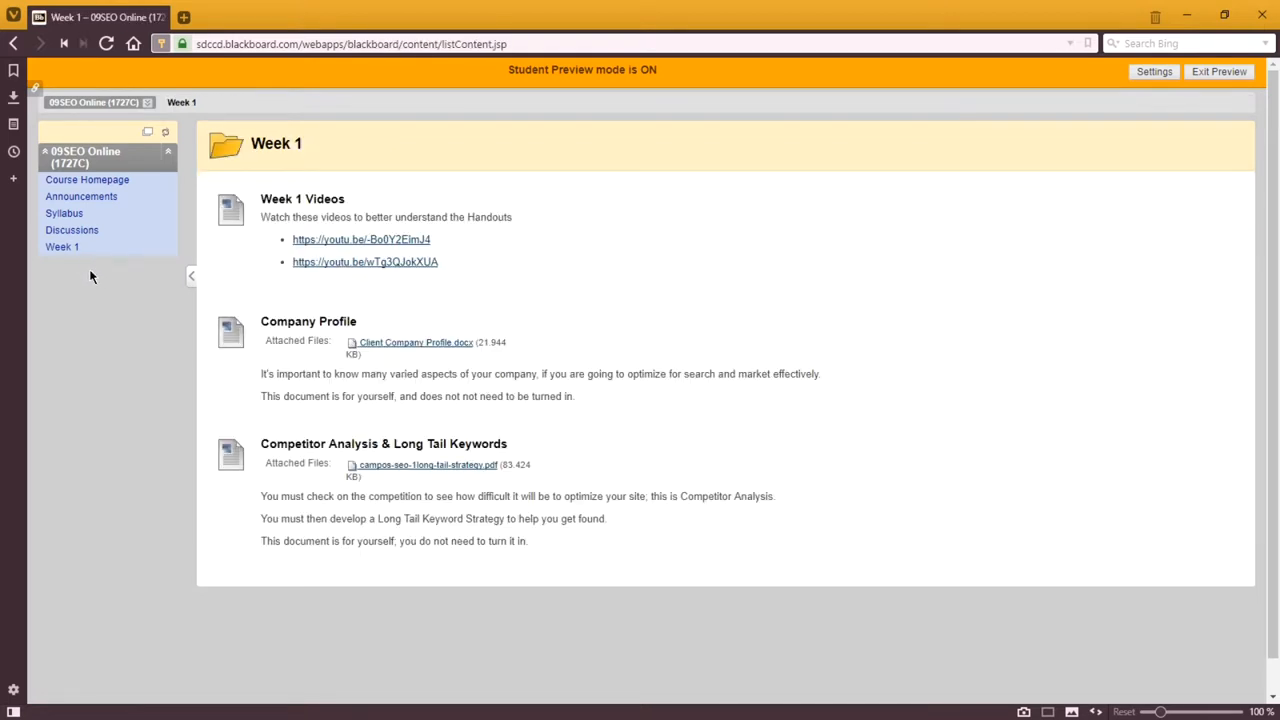
{"action": "mouse_move", "coordinate": [100, 296]}
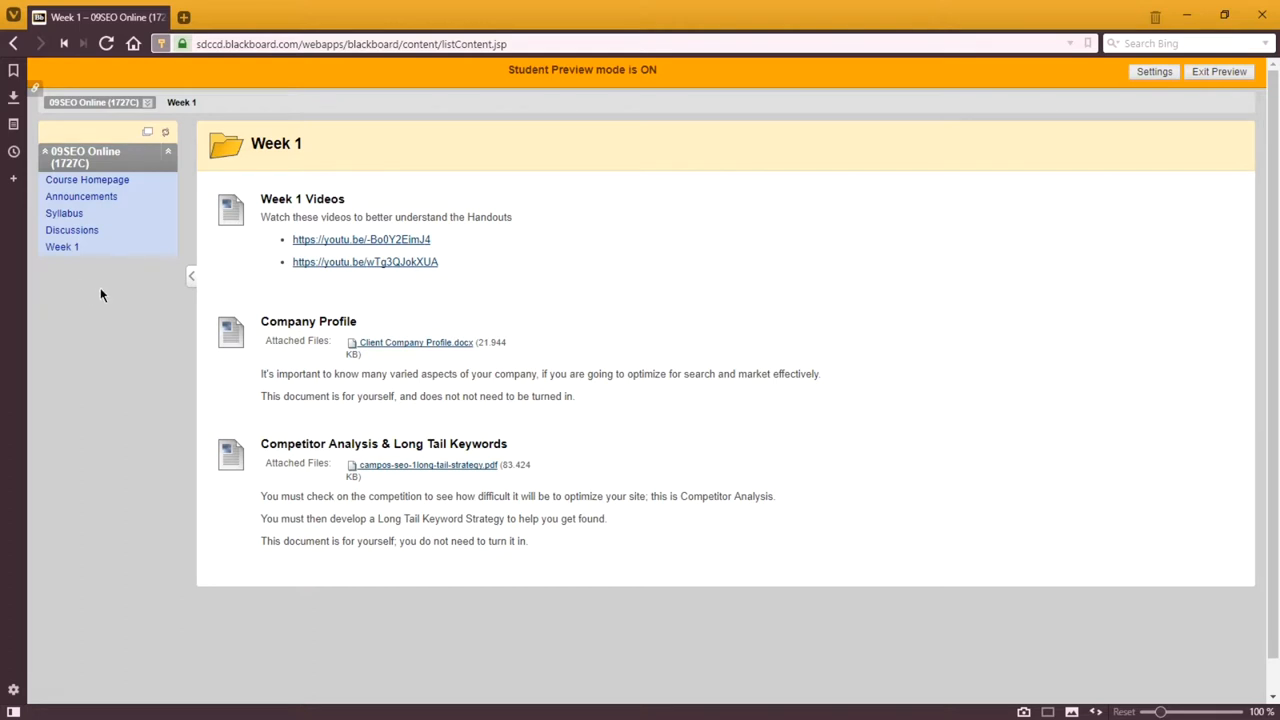
{"action": "mouse_move", "coordinate": [130, 324]}
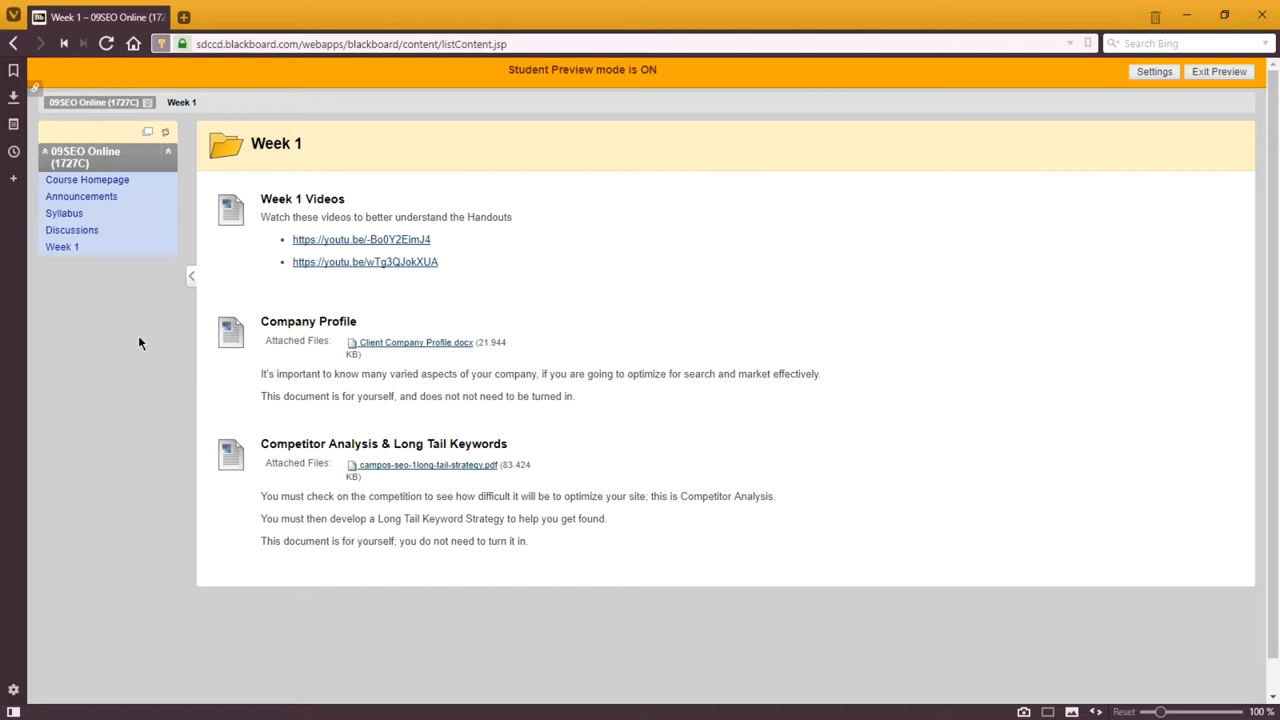
{"action": "mouse_move", "coordinate": [76, 262]}
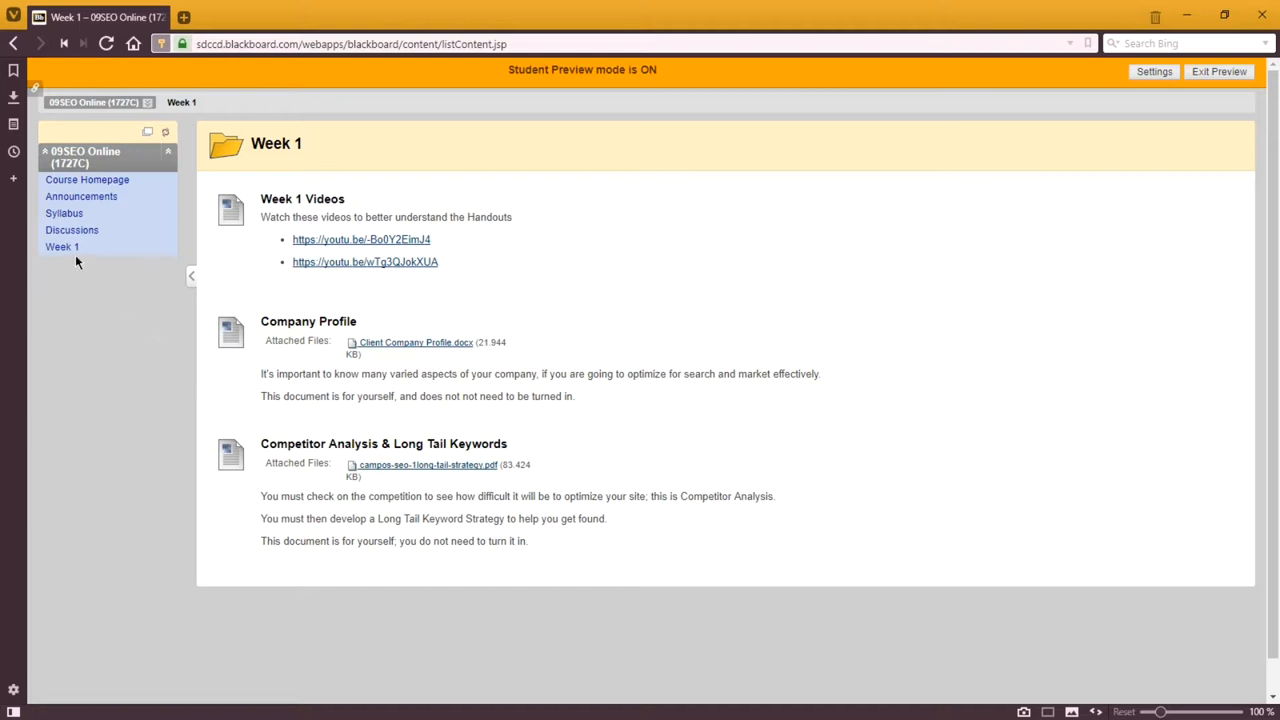
{"action": "mouse_move", "coordinate": [470, 204]}
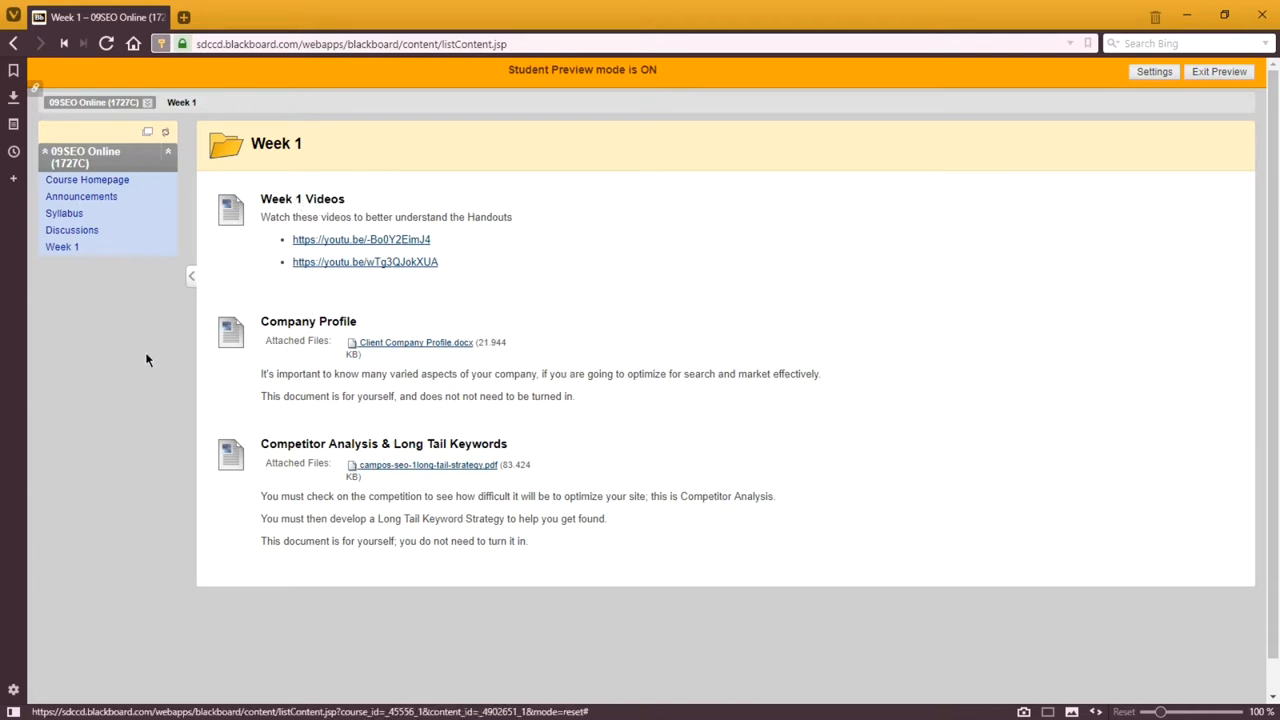
{"action": "mouse_move", "coordinate": [80, 282]}
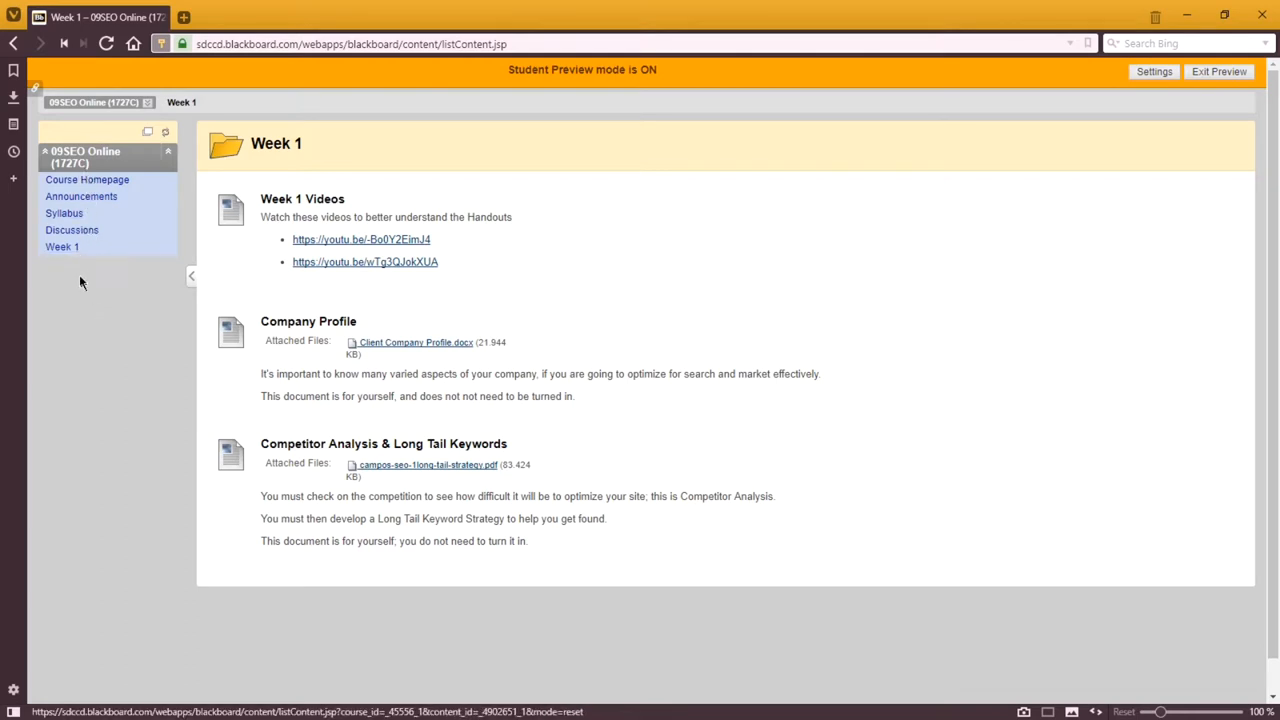
{"action": "mouse_move", "coordinate": [636, 234]}
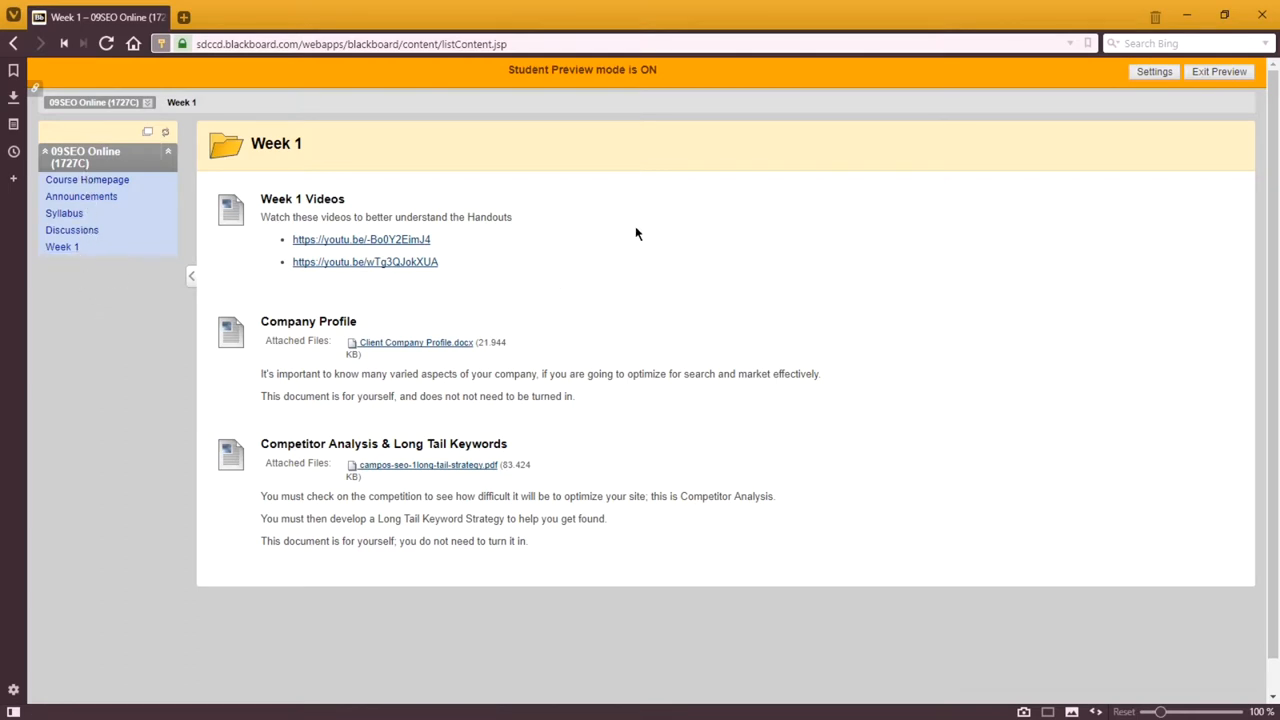
{"action": "mouse_move", "coordinate": [82, 276]}
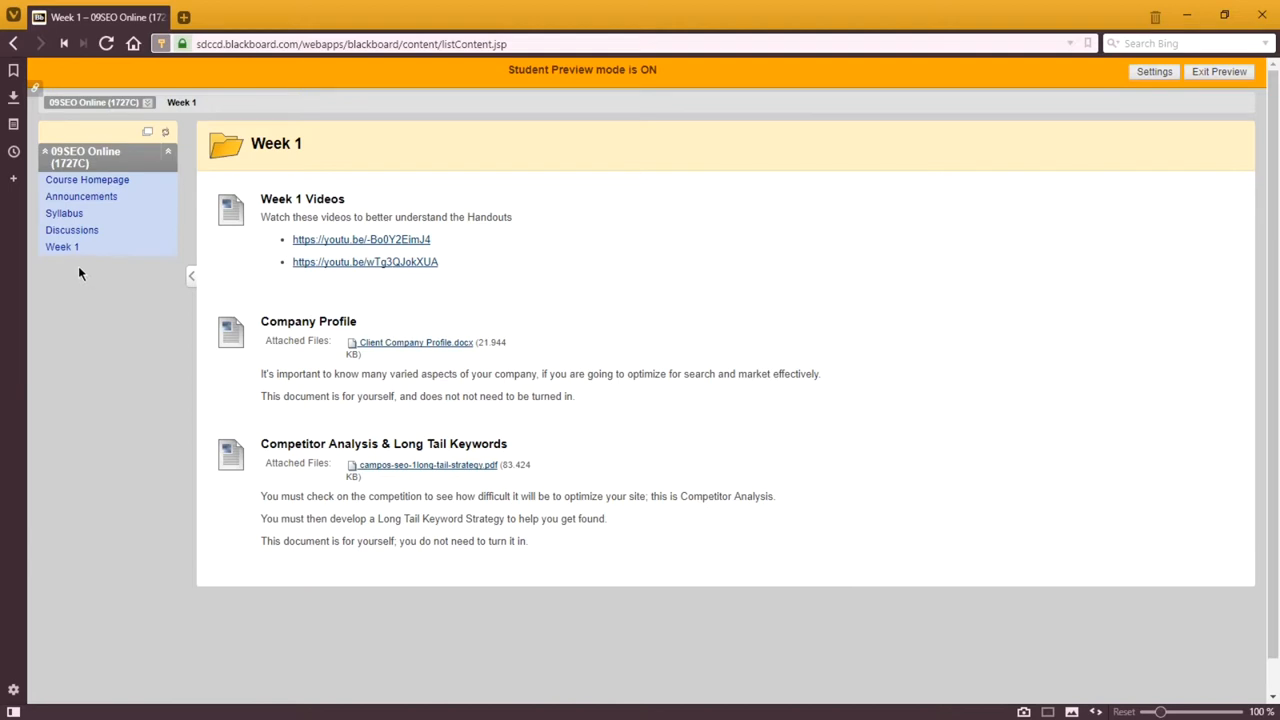
{"action": "mouse_move", "coordinate": [108, 292]}
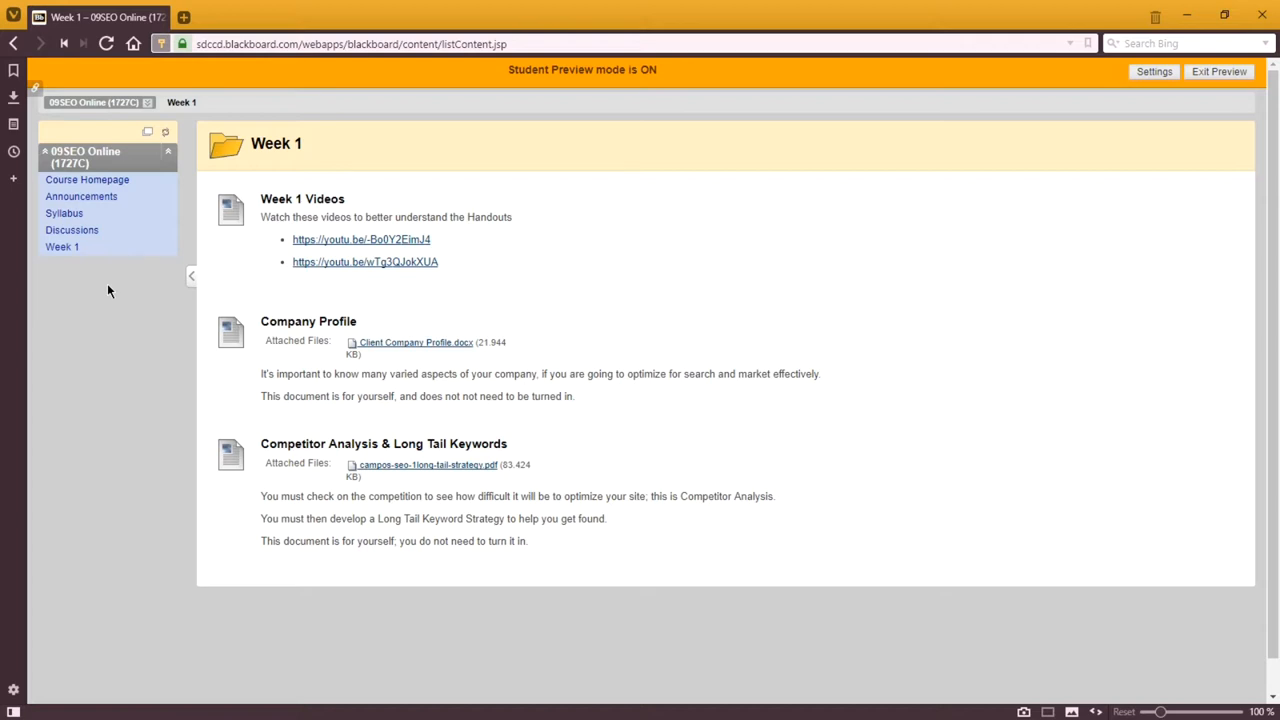
{"action": "mouse_move", "coordinate": [432, 352]}
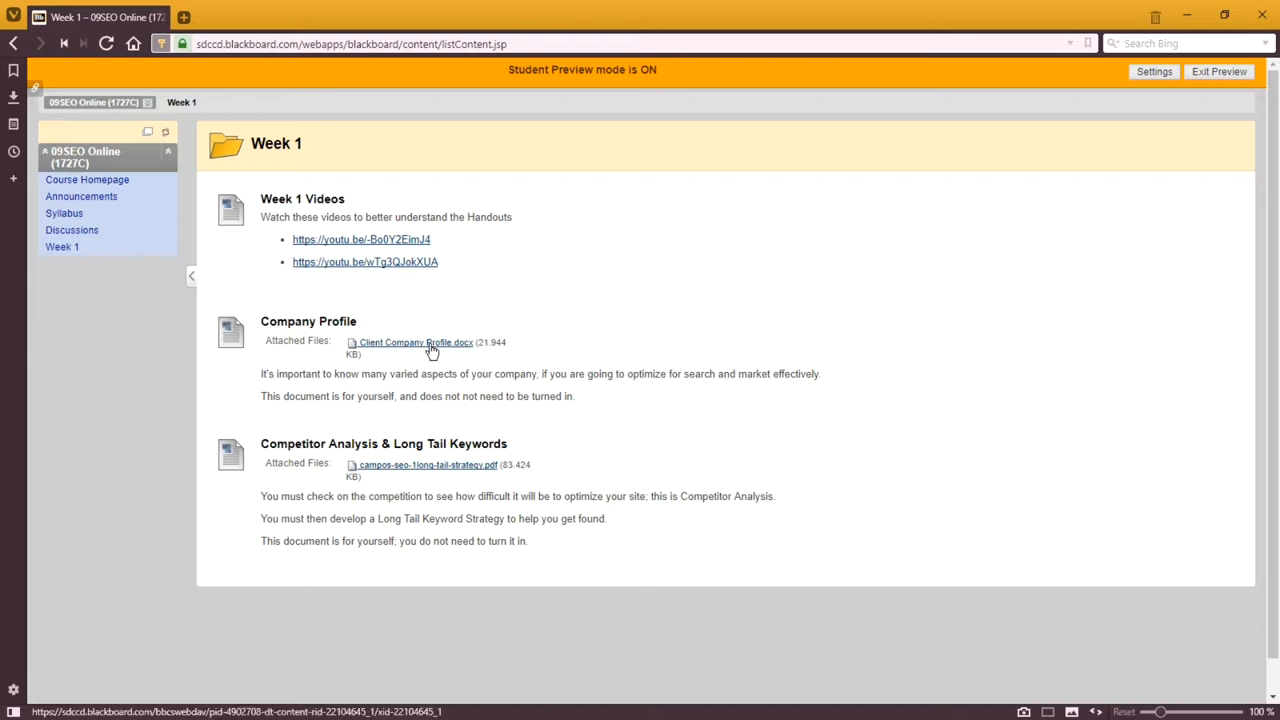
{"action": "right_click", "coordinate": [412, 342]}
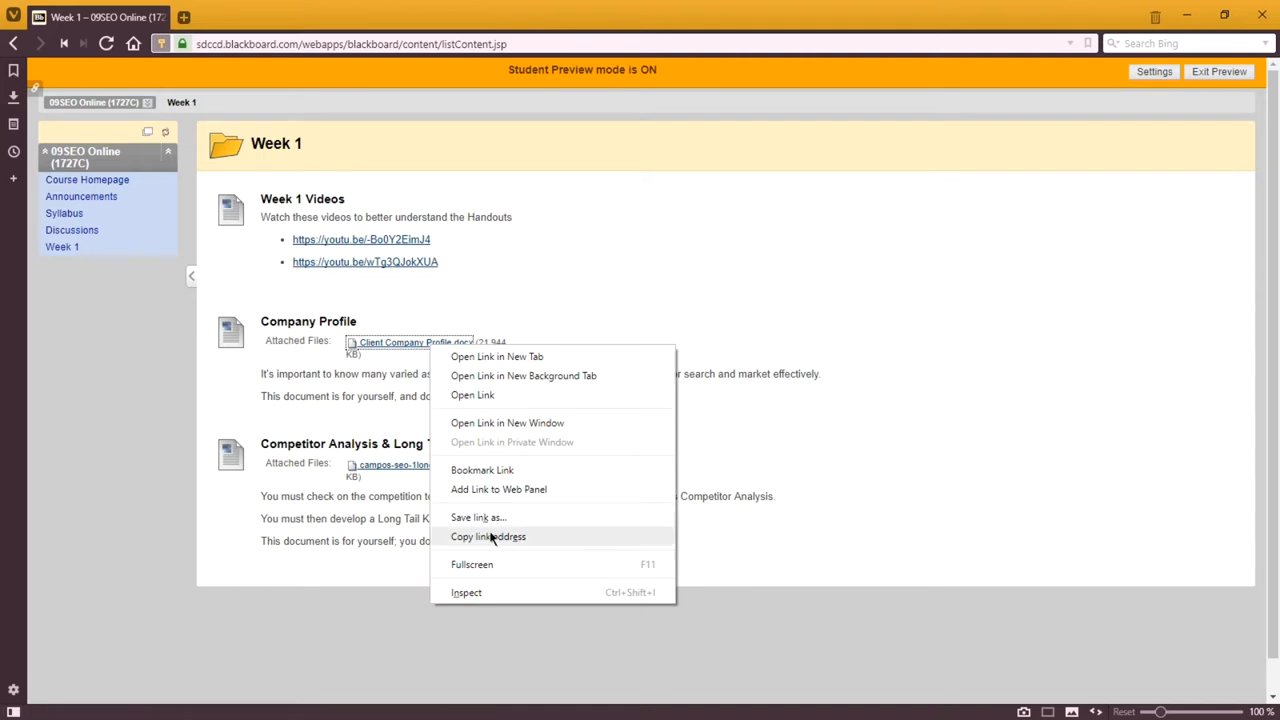
{"action": "mouse_move", "coordinate": [478, 516]}
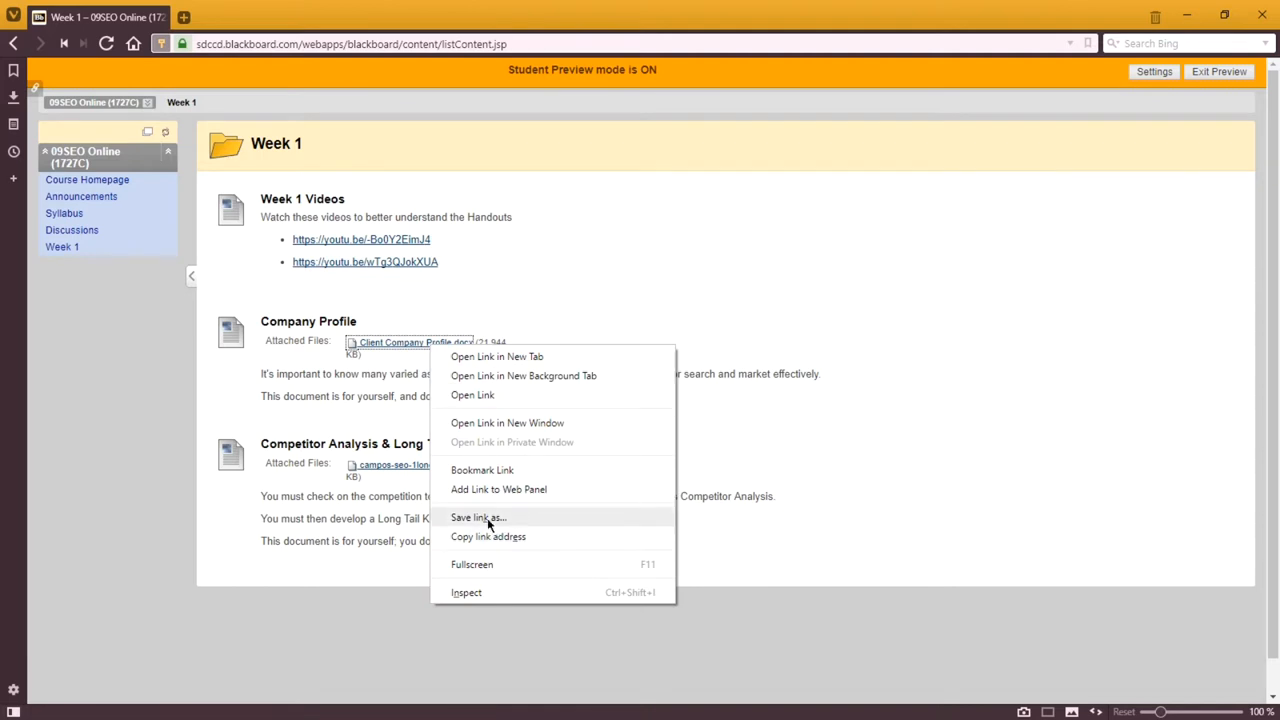
{"action": "left_click", "coordinate": [136, 280]}
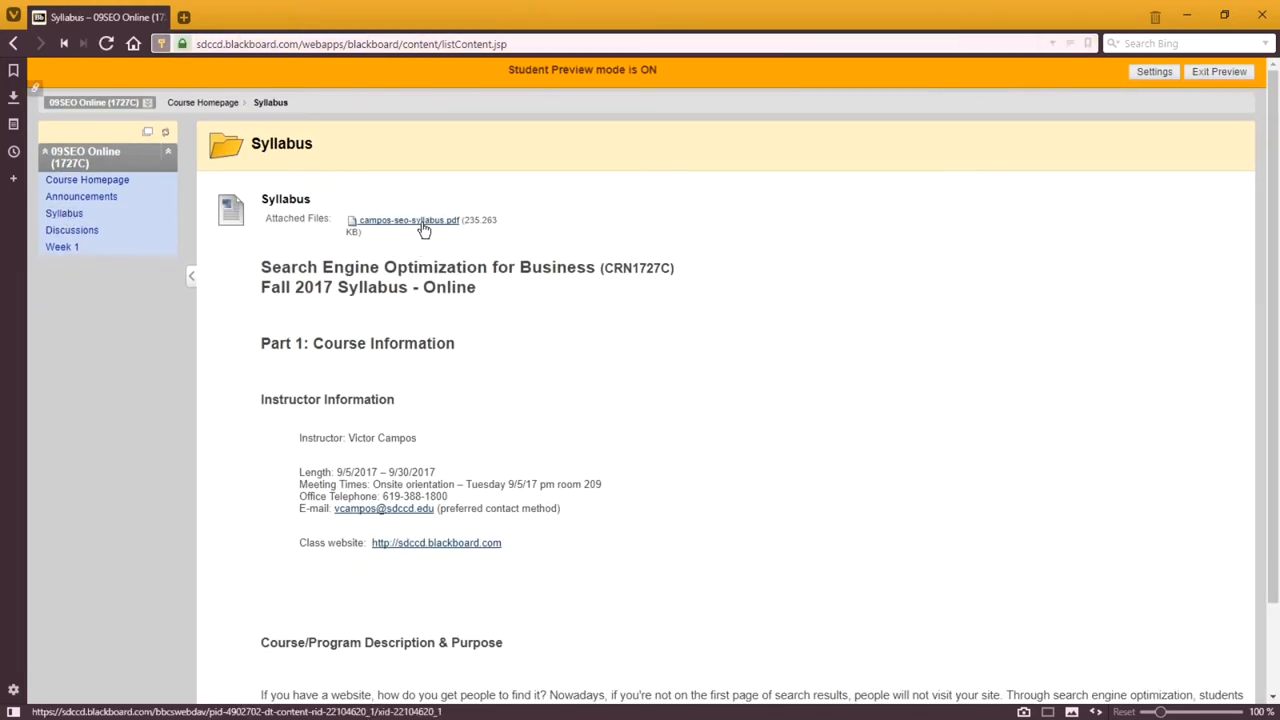
Step: View campos-seo-syllabus.pdf in its own tab and read Part 1 down to Part 2 Student Learning Outcomes
{"action": "left_click", "coordinate": [408, 220]}
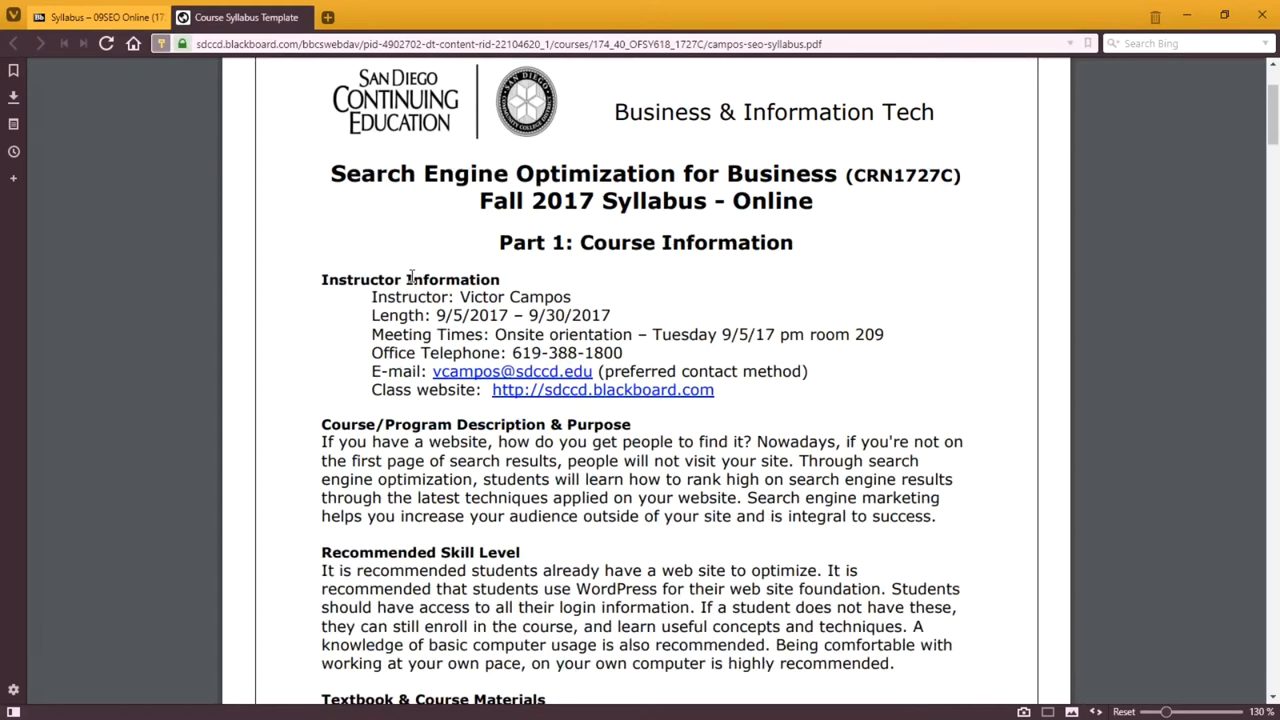
{"action": "scroll", "scroll_direction": "down", "scroll_amount": 3}
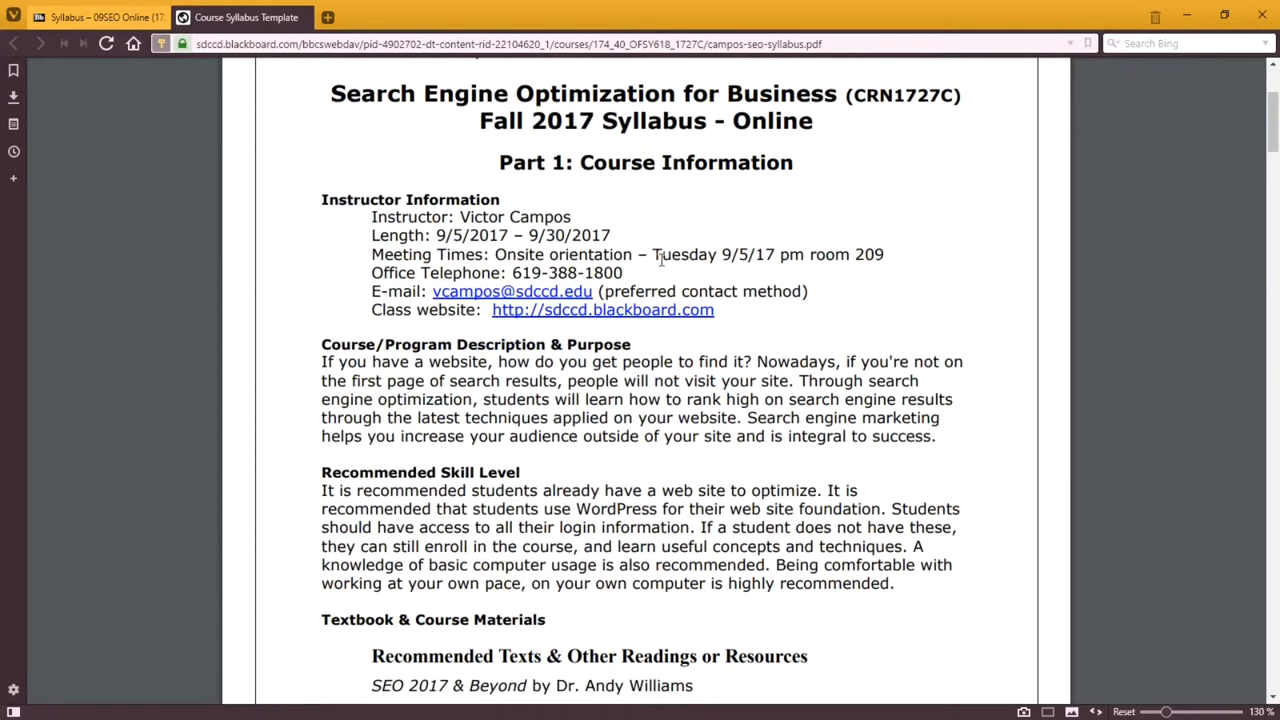
{"action": "scroll", "scroll_direction": "down", "scroll_amount": 3}
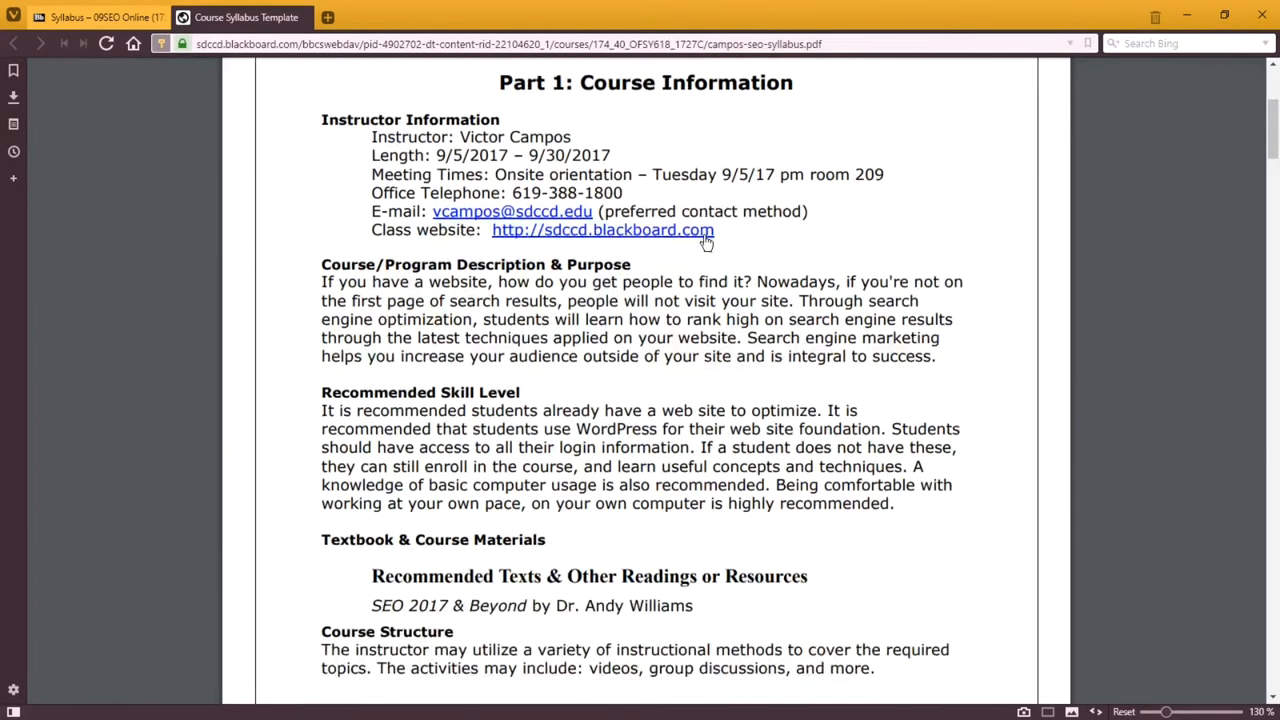
{"action": "scroll", "scroll_direction": "down", "scroll_amount": 3}
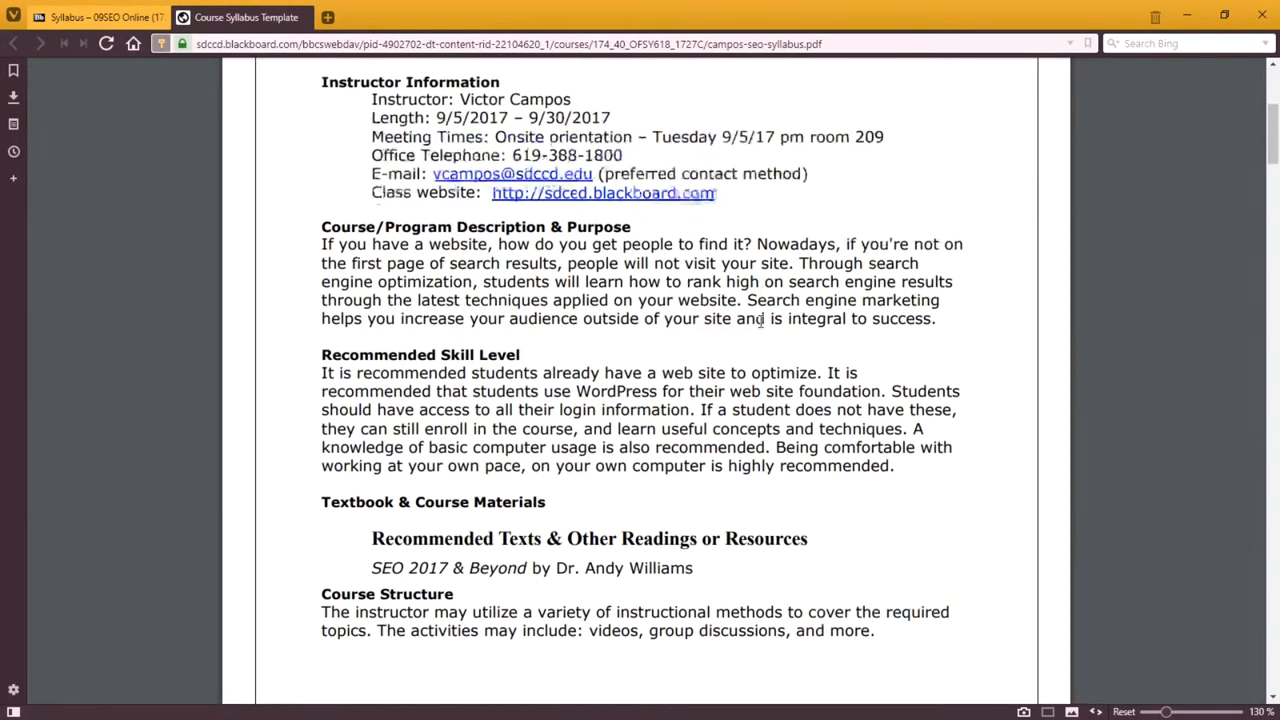
{"action": "scroll", "scroll_direction": "down", "scroll_amount": 3}
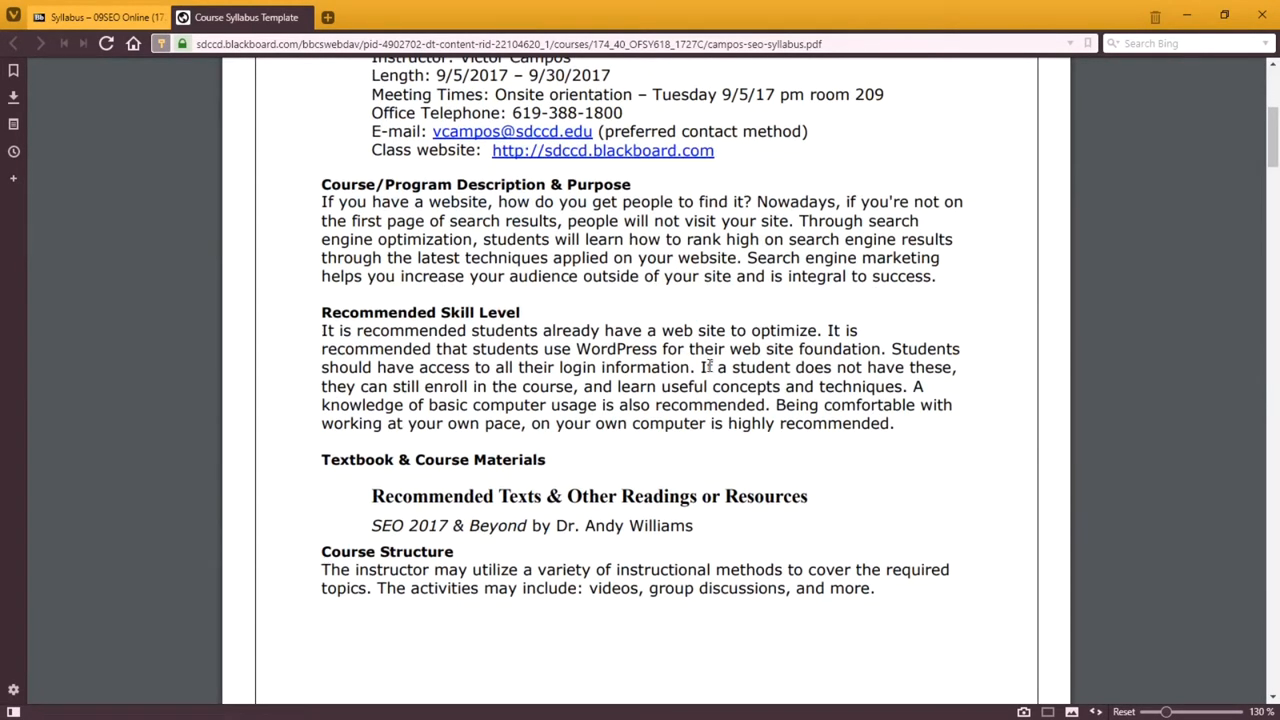
{"action": "scroll", "scroll_direction": "down", "scroll_amount": 3}
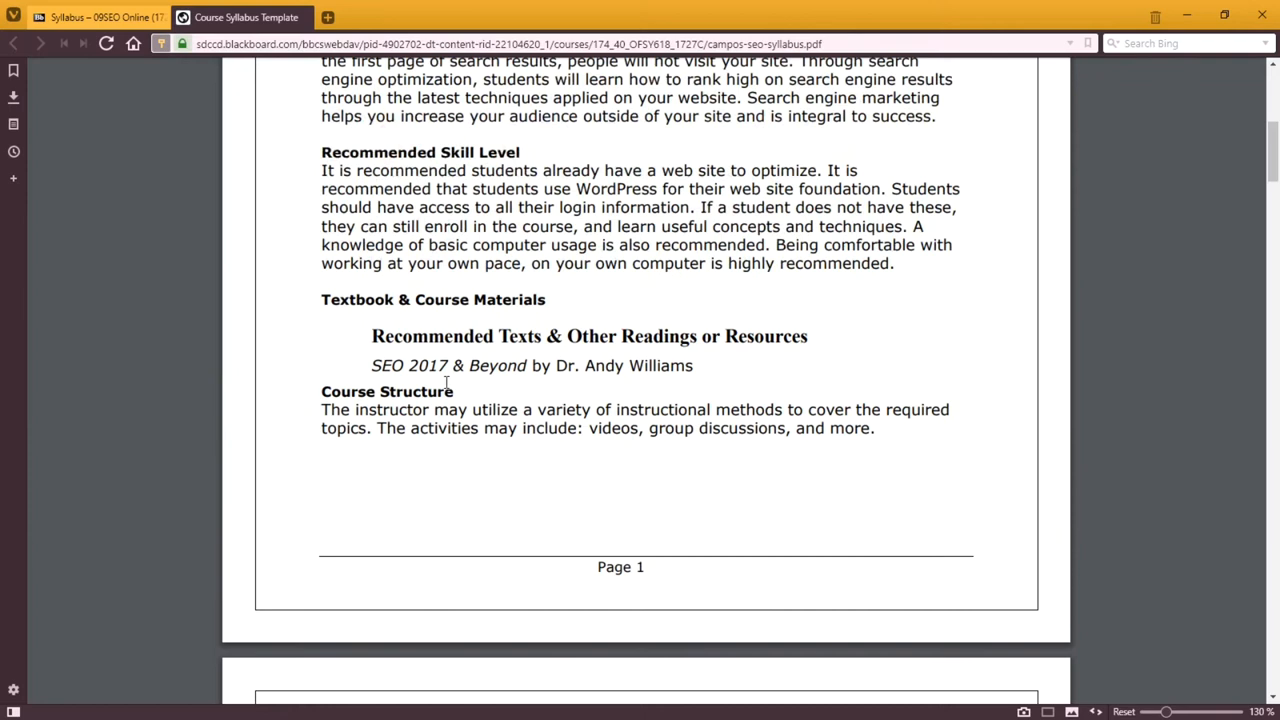
{"action": "mouse_move", "coordinate": [738, 376]}
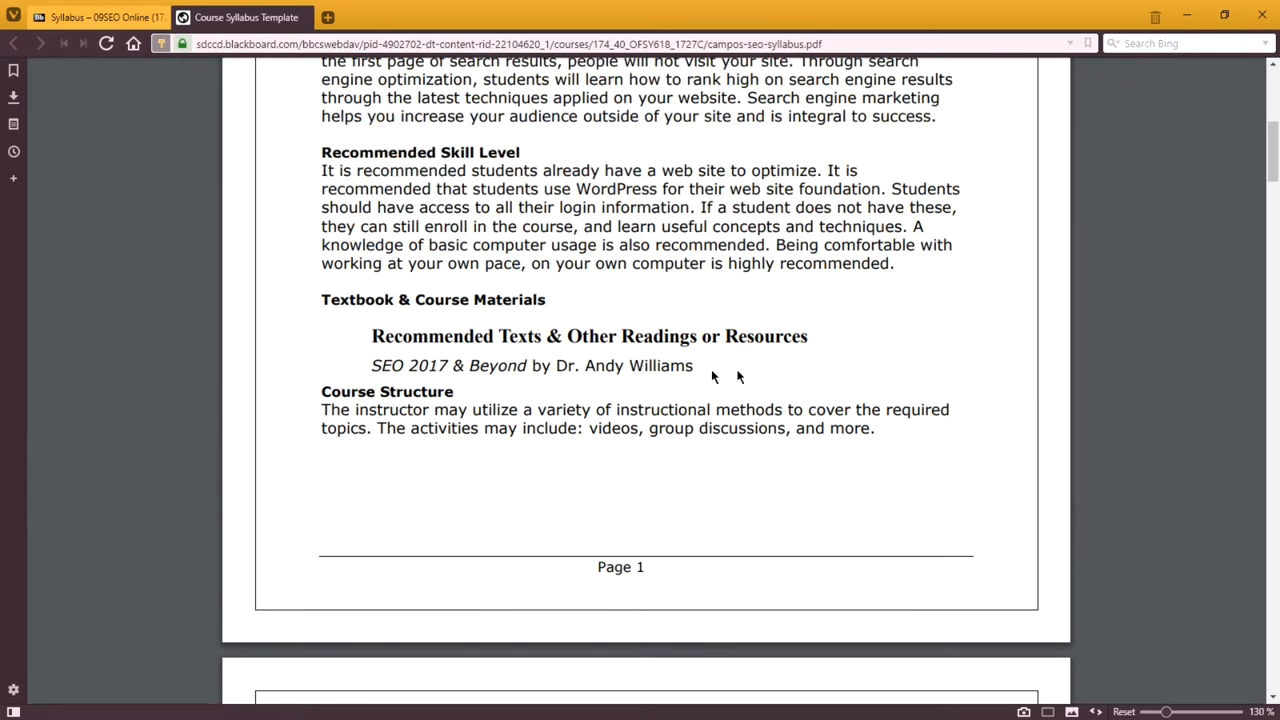
{"action": "mouse_move", "coordinate": [536, 364]}
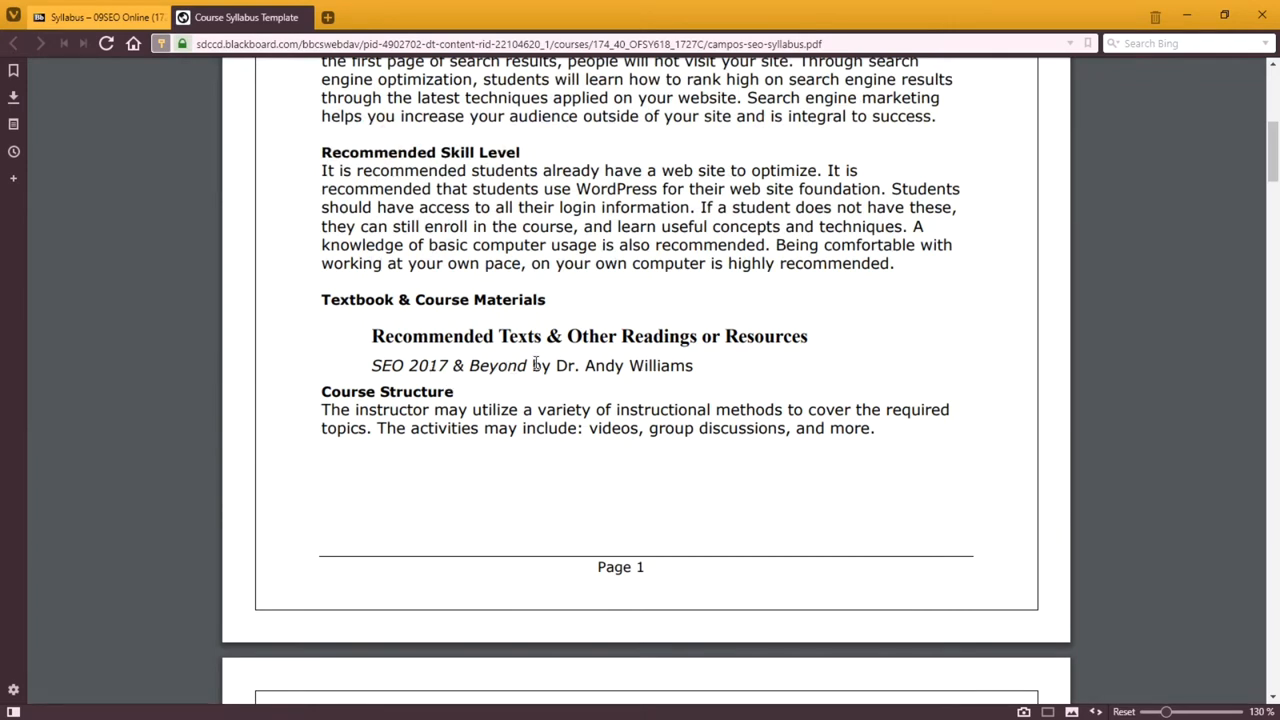
{"action": "scroll", "scroll_direction": "down", "scroll_amount": 3}
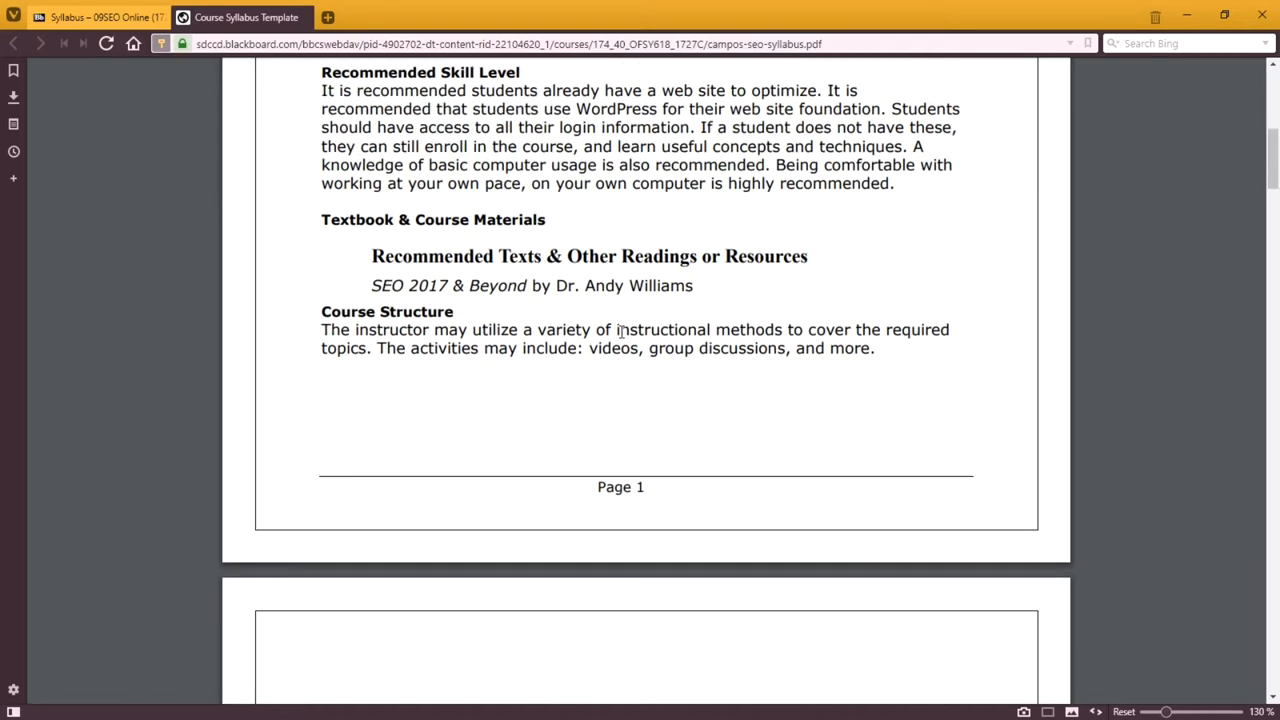
{"action": "scroll", "scroll_direction": "down", "scroll_amount": 3}
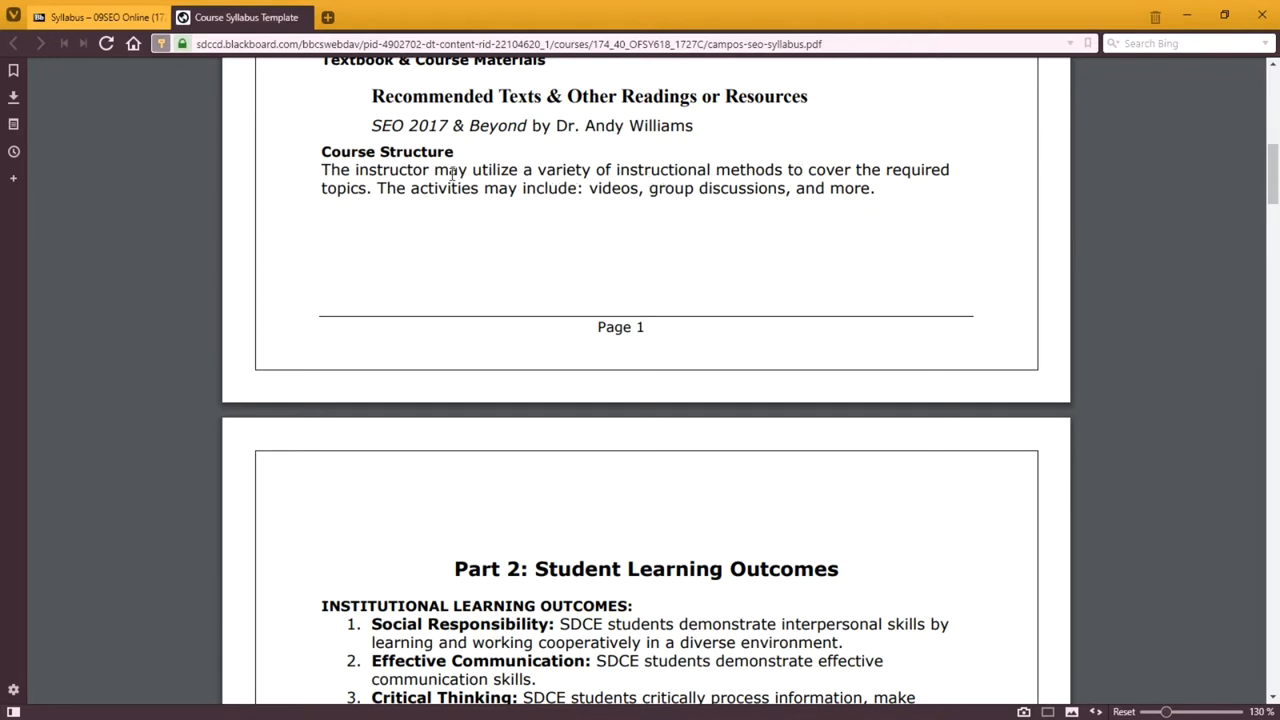
{"action": "scroll", "scroll_direction": "down", "scroll_amount": 3}
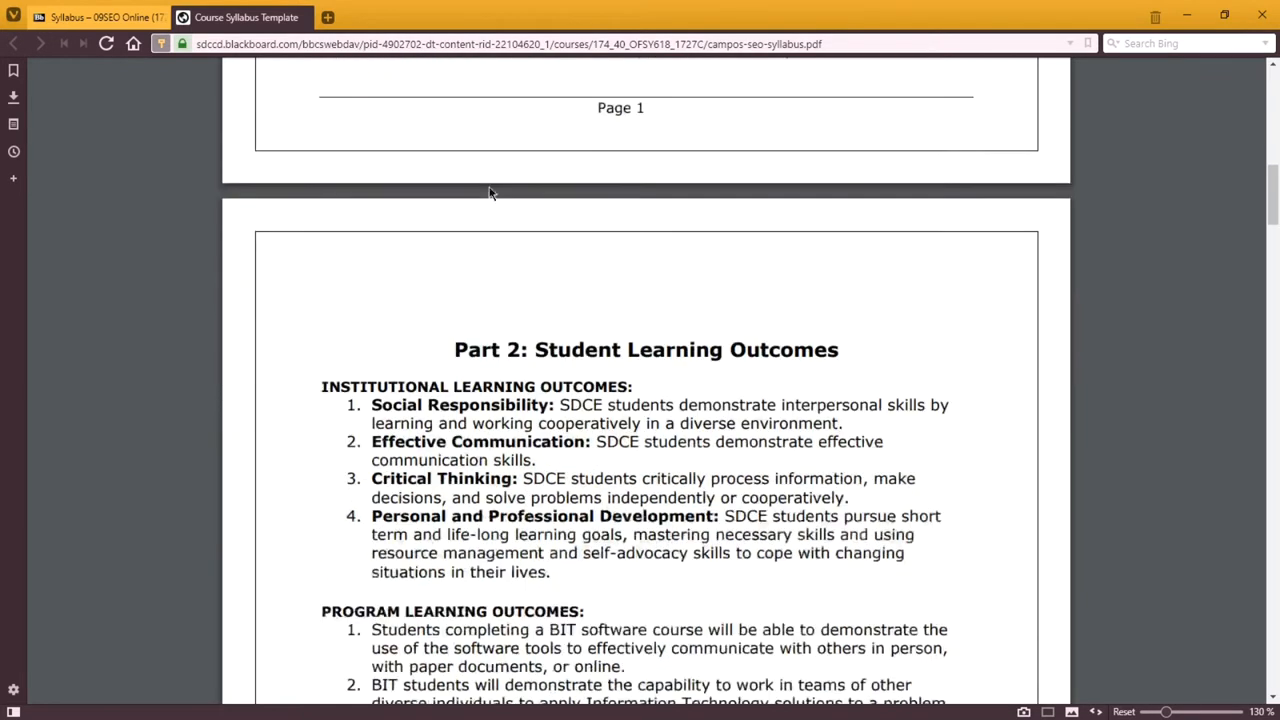
Step: Read Part 2 Learning Outcomes and Part 3 Course Objectives down to Part 4 completion requirements
{"action": "scroll", "scroll_direction": "down", "scroll_amount": 3}
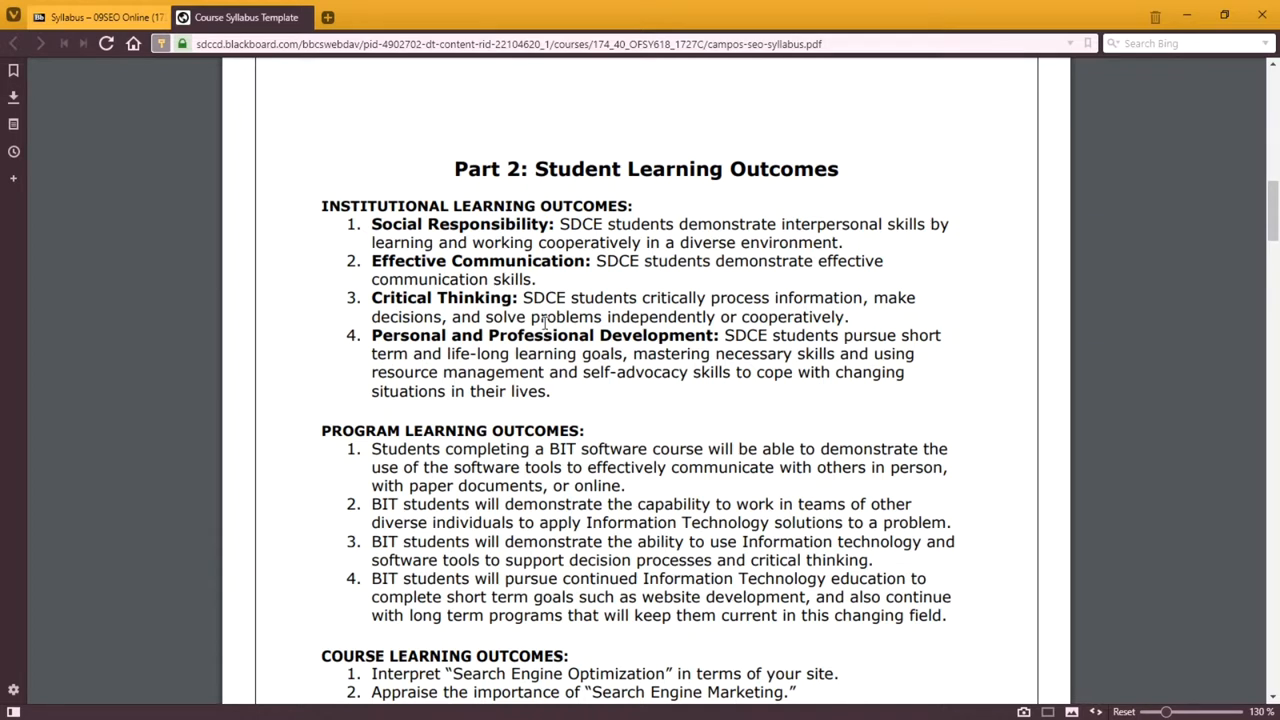
{"action": "scroll", "scroll_direction": "down", "scroll_amount": 3}
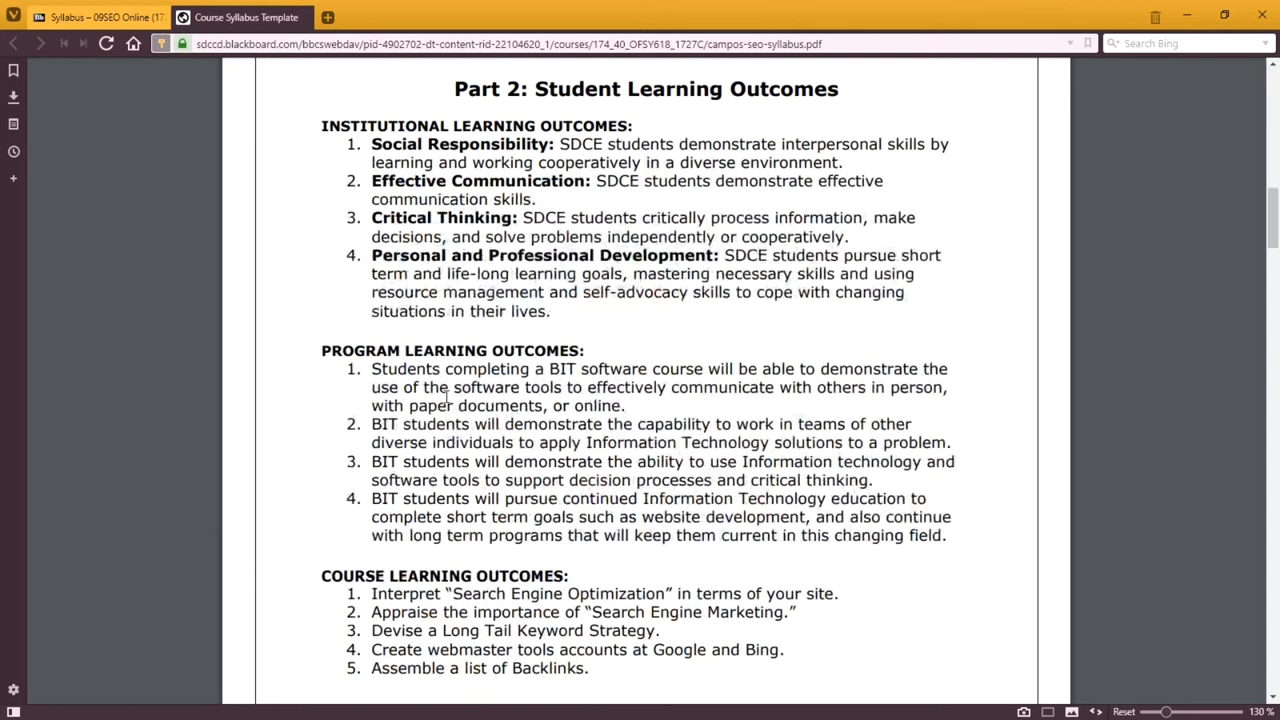
{"action": "scroll", "scroll_direction": "down", "scroll_amount": 3}
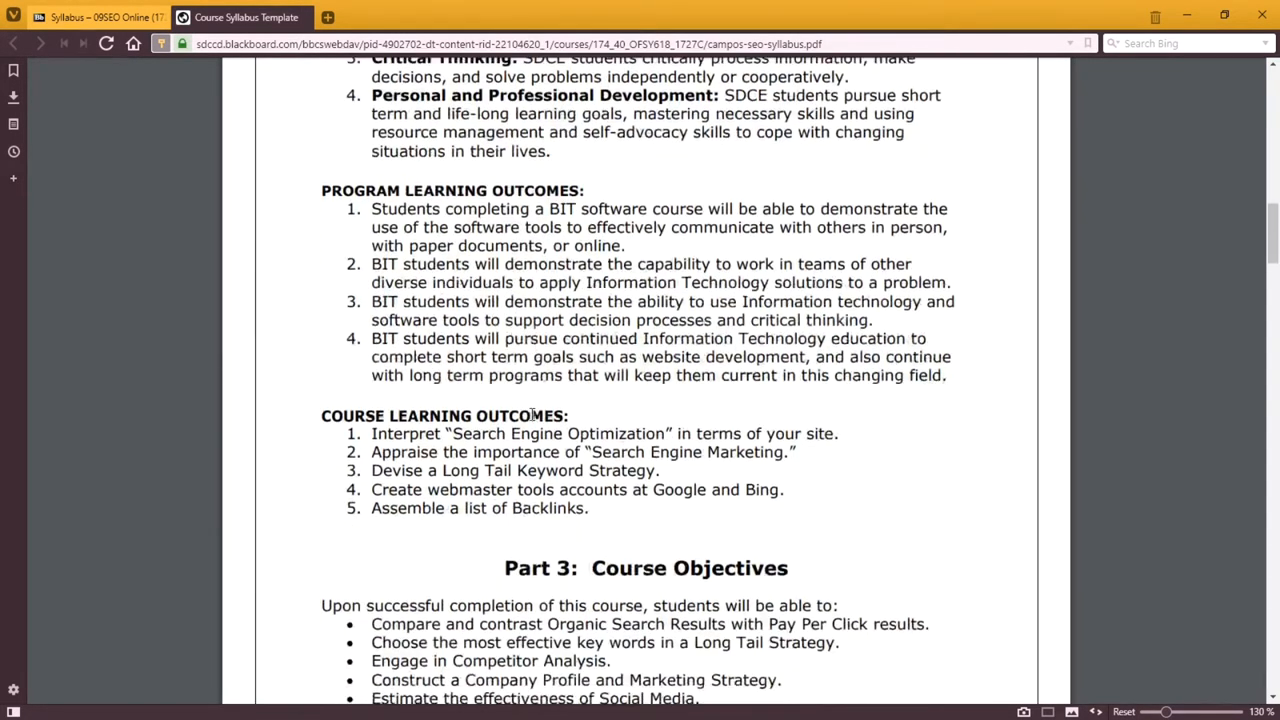
{"action": "scroll", "scroll_direction": "down", "scroll_amount": 3}
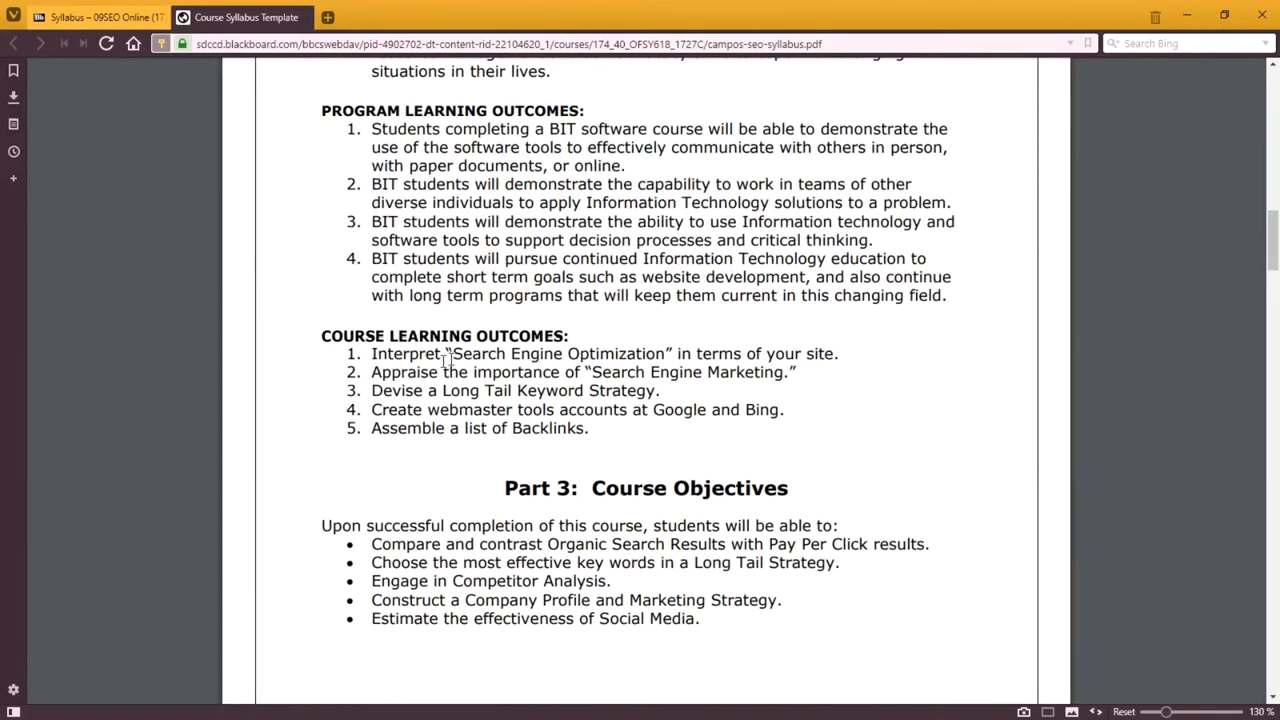
{"action": "scroll", "scroll_direction": "down", "scroll_amount": 3}
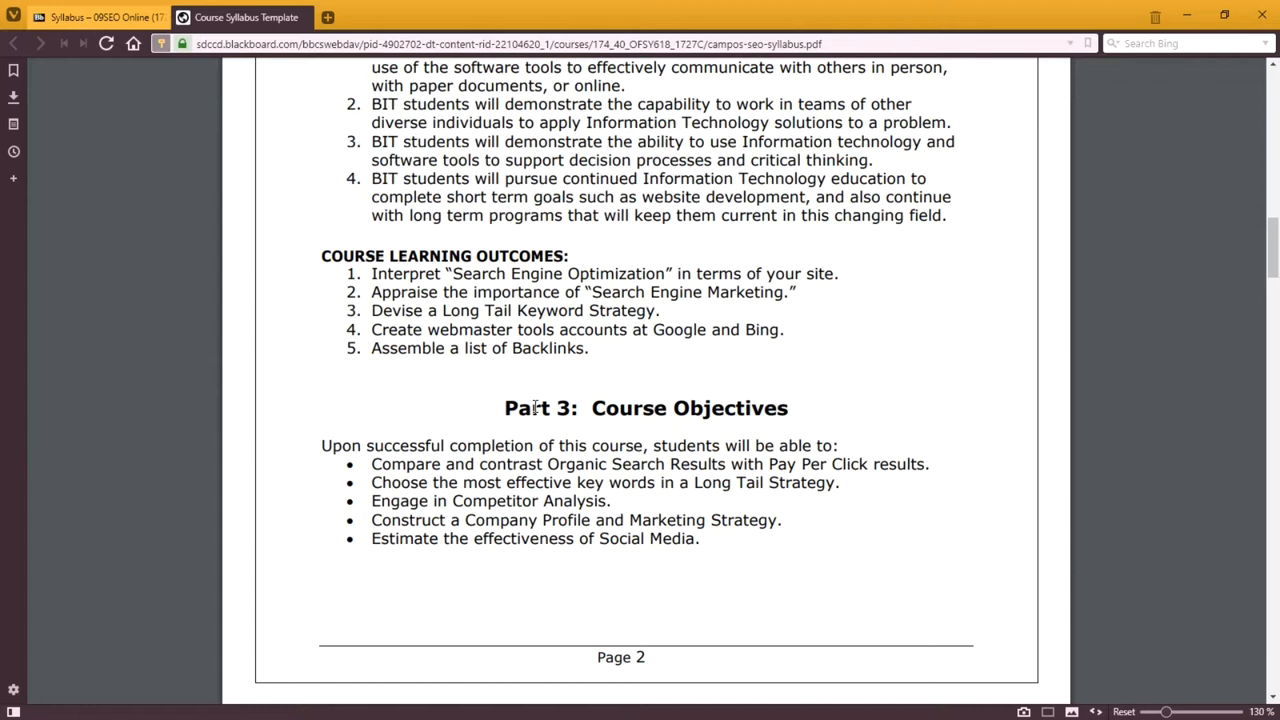
{"action": "mouse_move", "coordinate": [528, 460]}
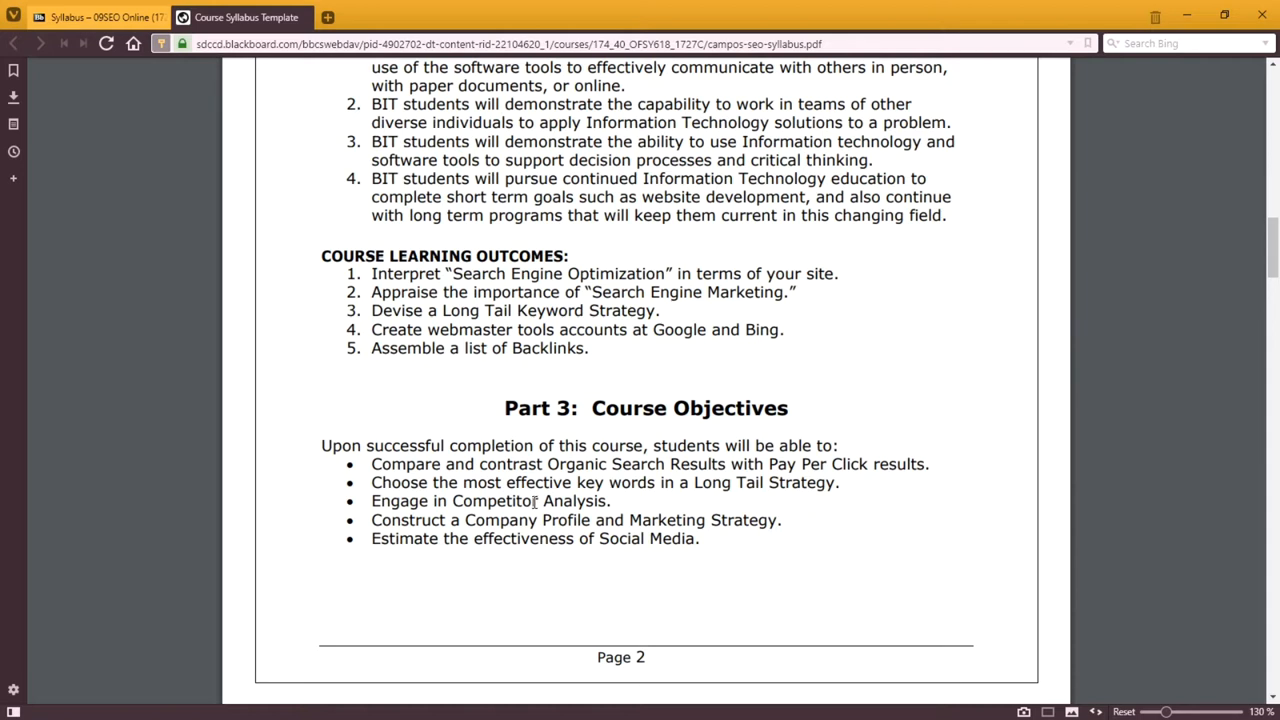
{"action": "scroll", "scroll_direction": "down", "scroll_amount": 3}
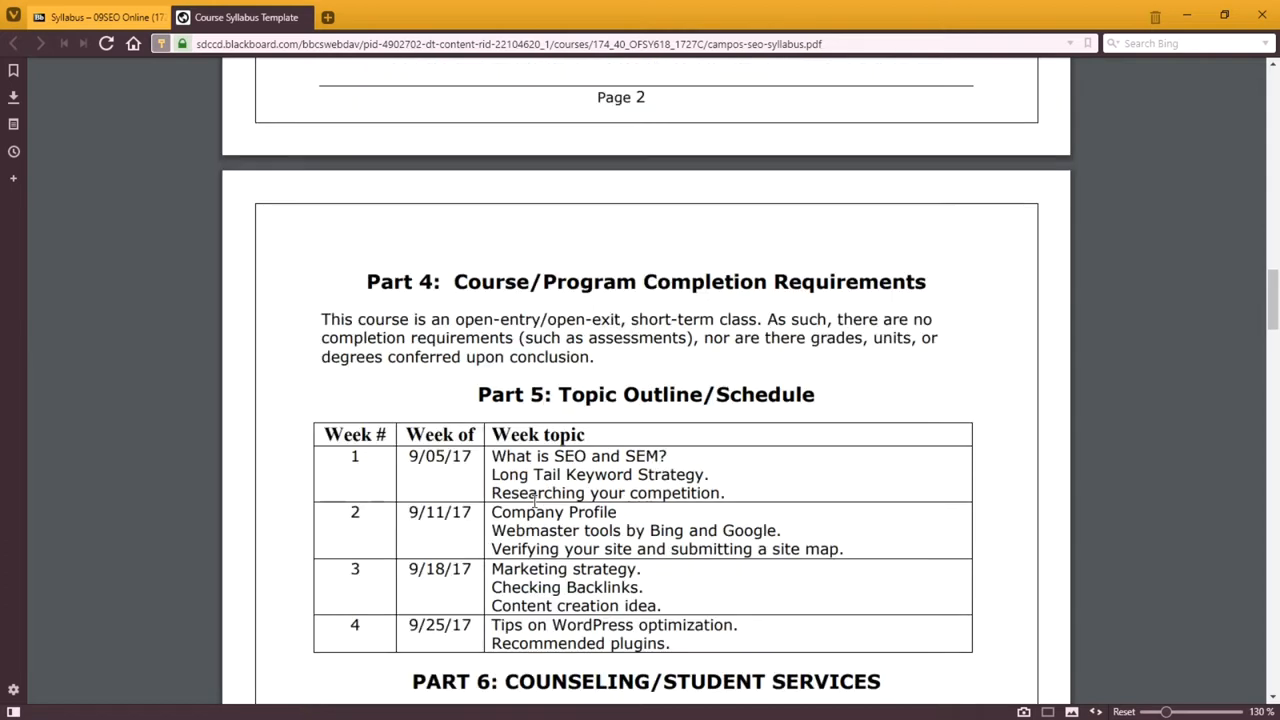
Step: Read Part 5 Topic Outline, Part 6 Counseling and Part 7 Disability Support through the end of page 3
{"action": "scroll", "scroll_direction": "down", "scroll_amount": 3}
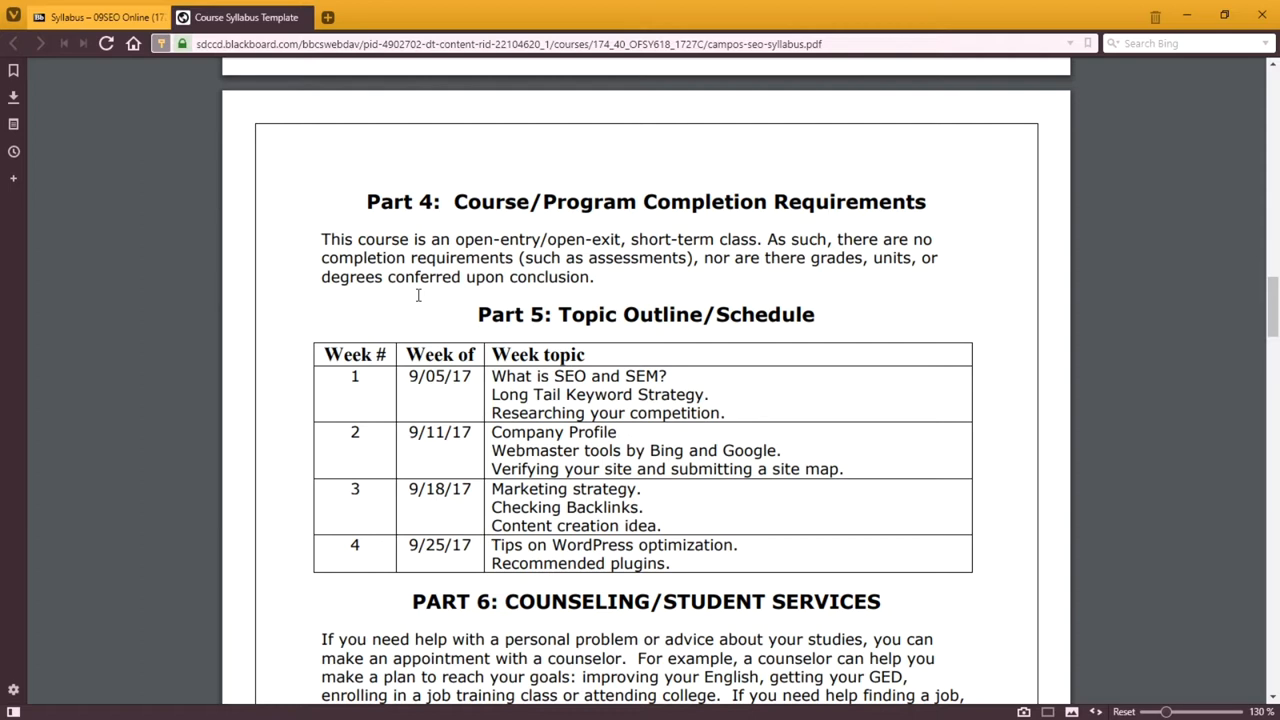
{"action": "scroll", "scroll_direction": "down", "scroll_amount": 3}
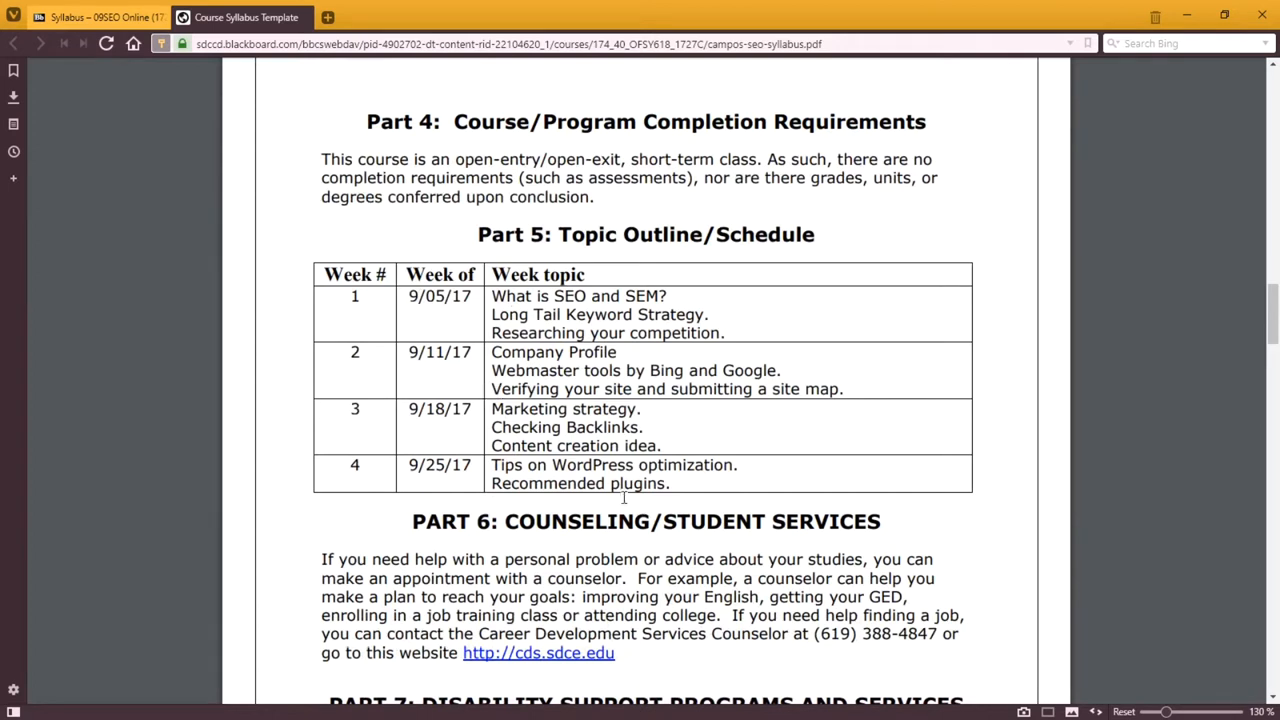
{"action": "mouse_move", "coordinate": [484, 372]}
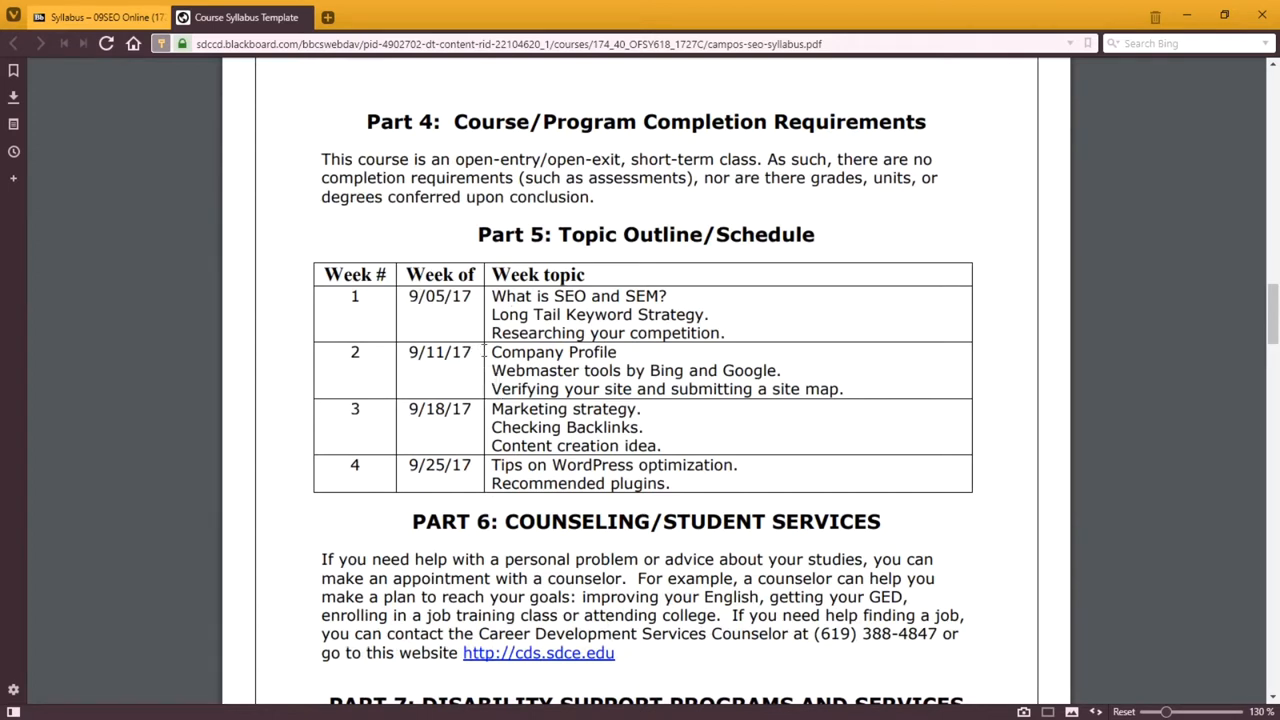
{"action": "scroll", "scroll_direction": "down", "scroll_amount": 3}
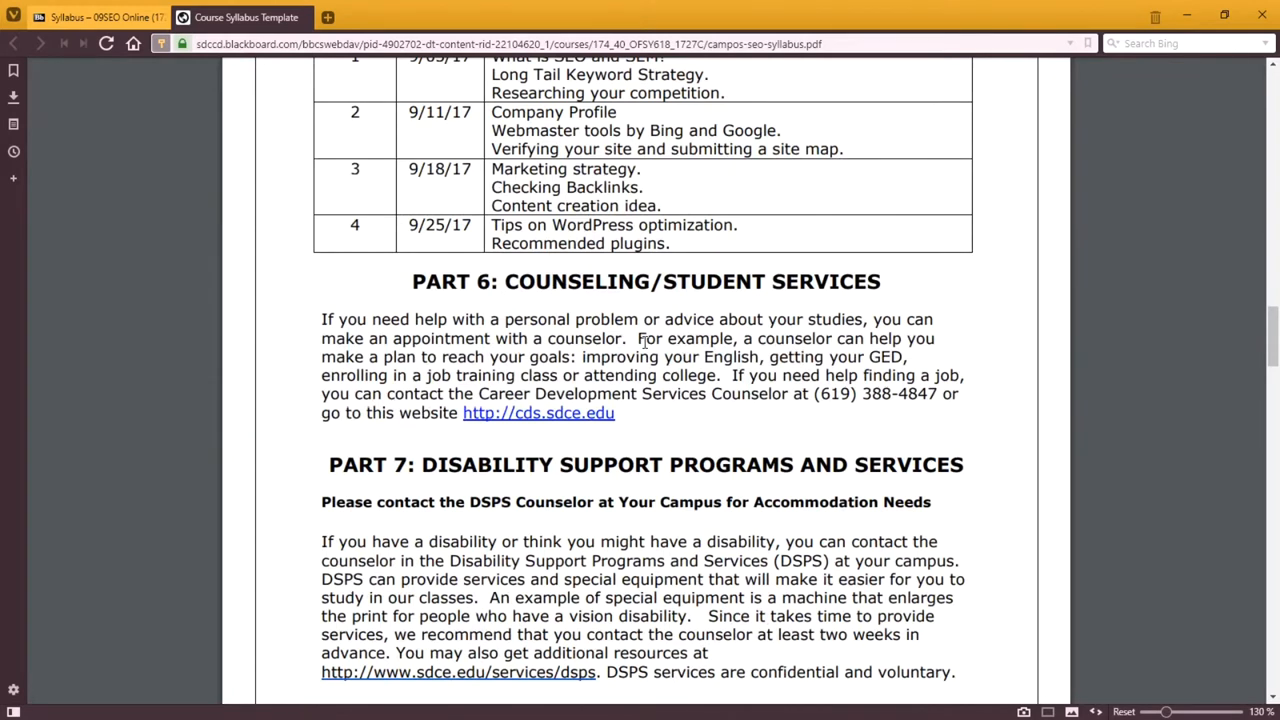
{"action": "scroll", "scroll_direction": "down", "scroll_amount": 3}
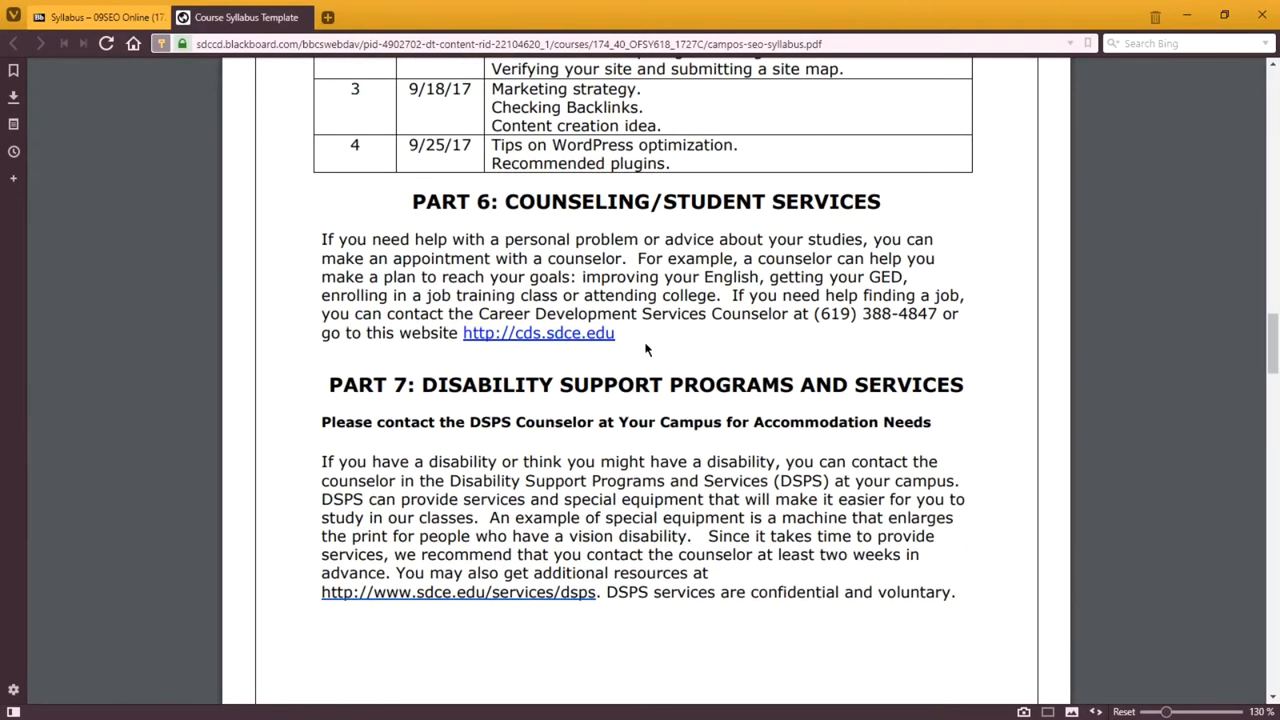
{"action": "scroll", "scroll_direction": "down", "scroll_amount": 3}
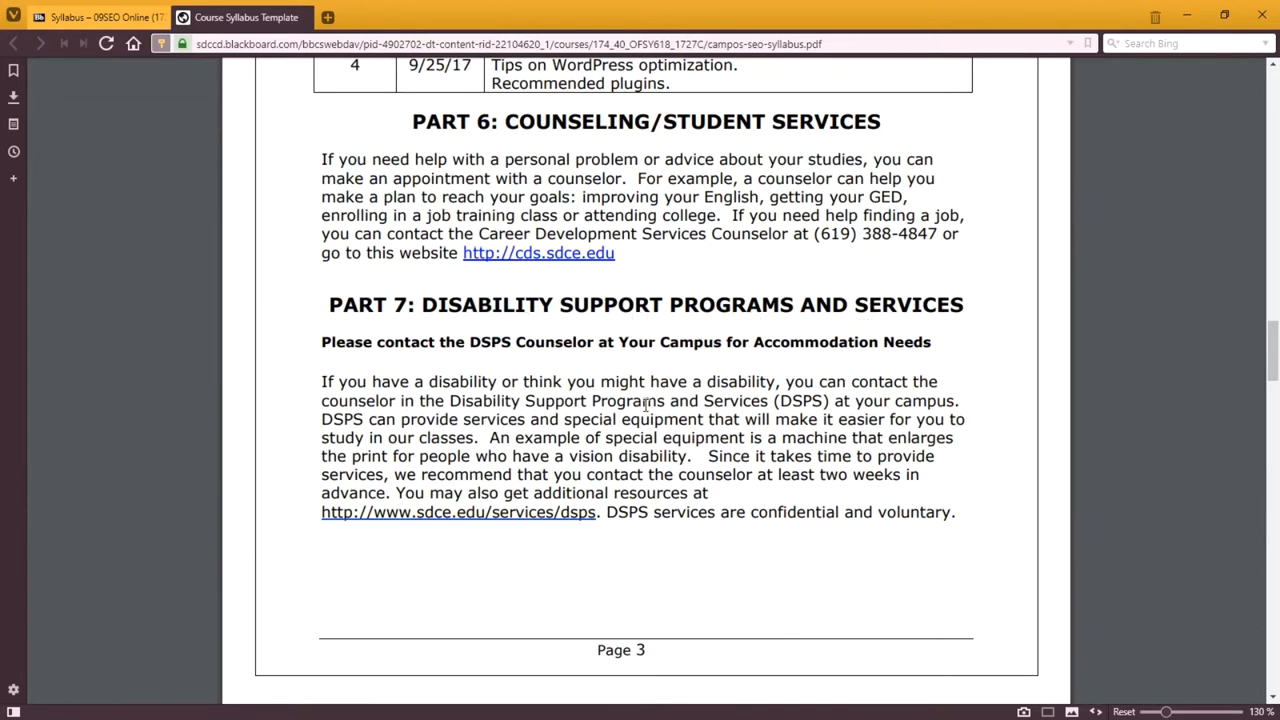
{"action": "scroll", "scroll_direction": "down", "scroll_amount": 3}
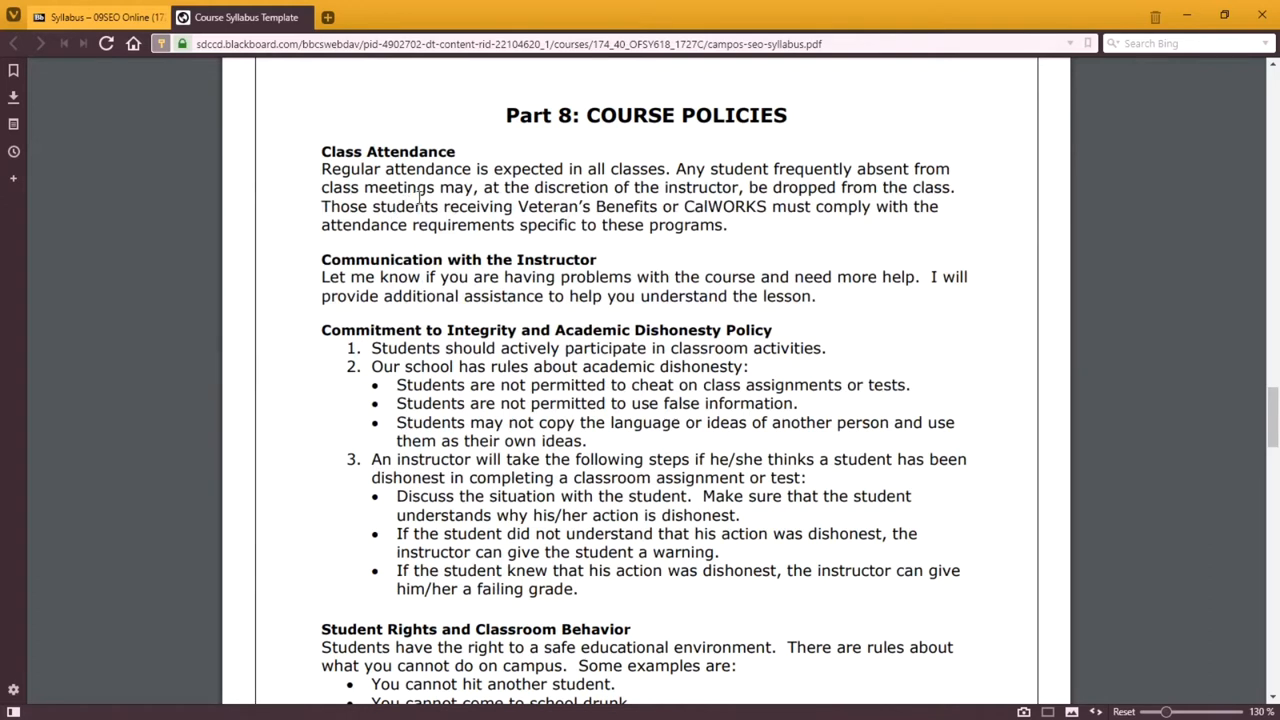
{"action": "mouse_move", "coordinate": [428, 196]}
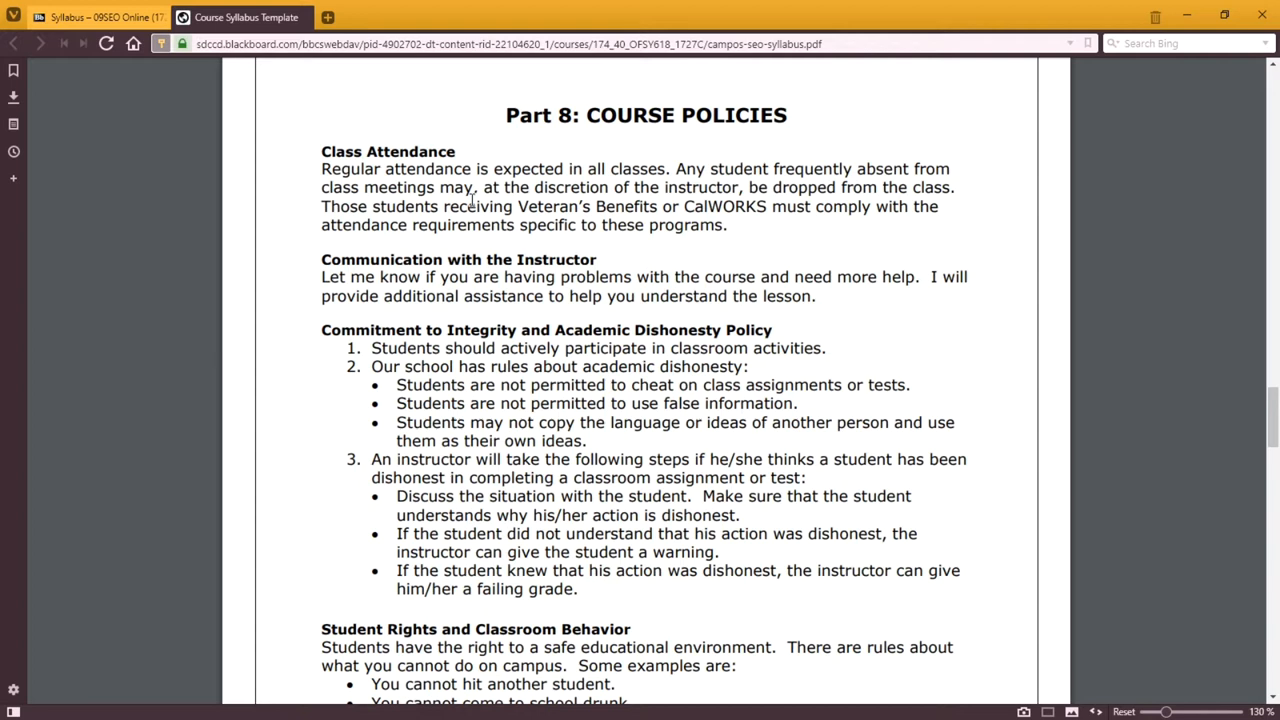
{"action": "mouse_move", "coordinate": [514, 288]}
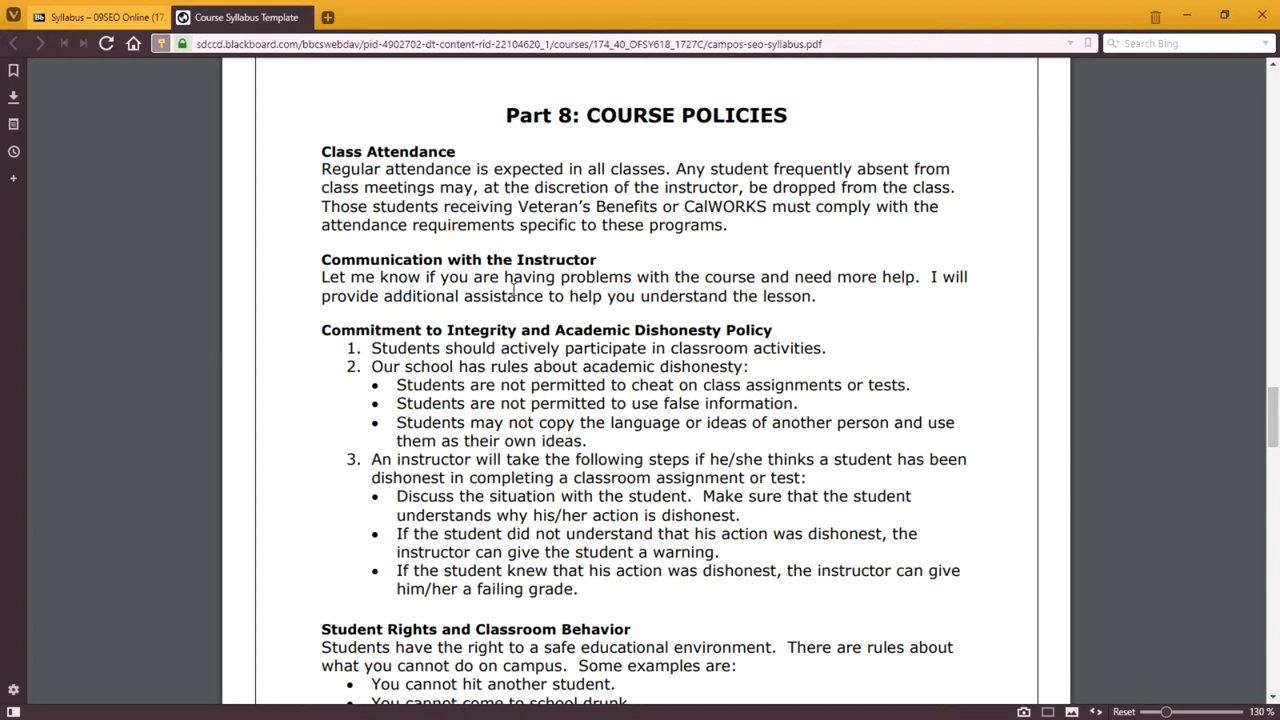
Step: Read Part 8 Course Policies on attendance, academic honesty and discipline into page 5's classroom rules
{"action": "scroll", "scroll_direction": "down", "scroll_amount": 3}
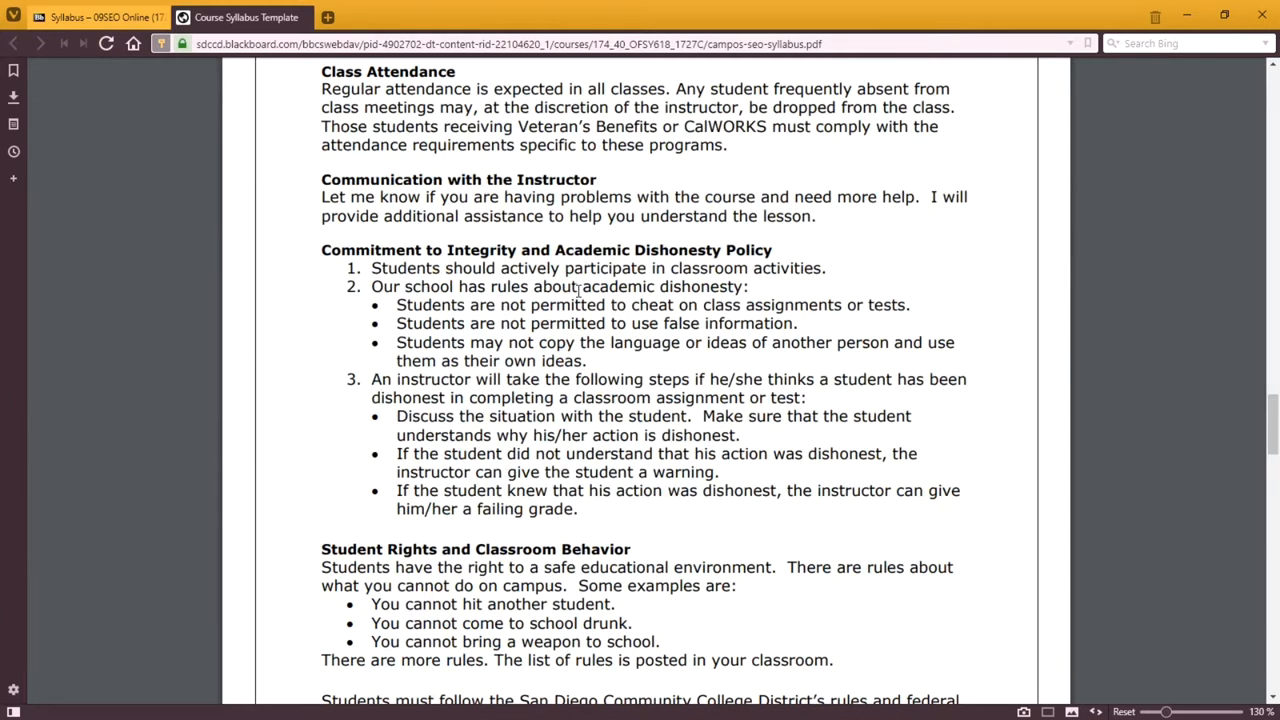
{"action": "mouse_move", "coordinate": [504, 218]}
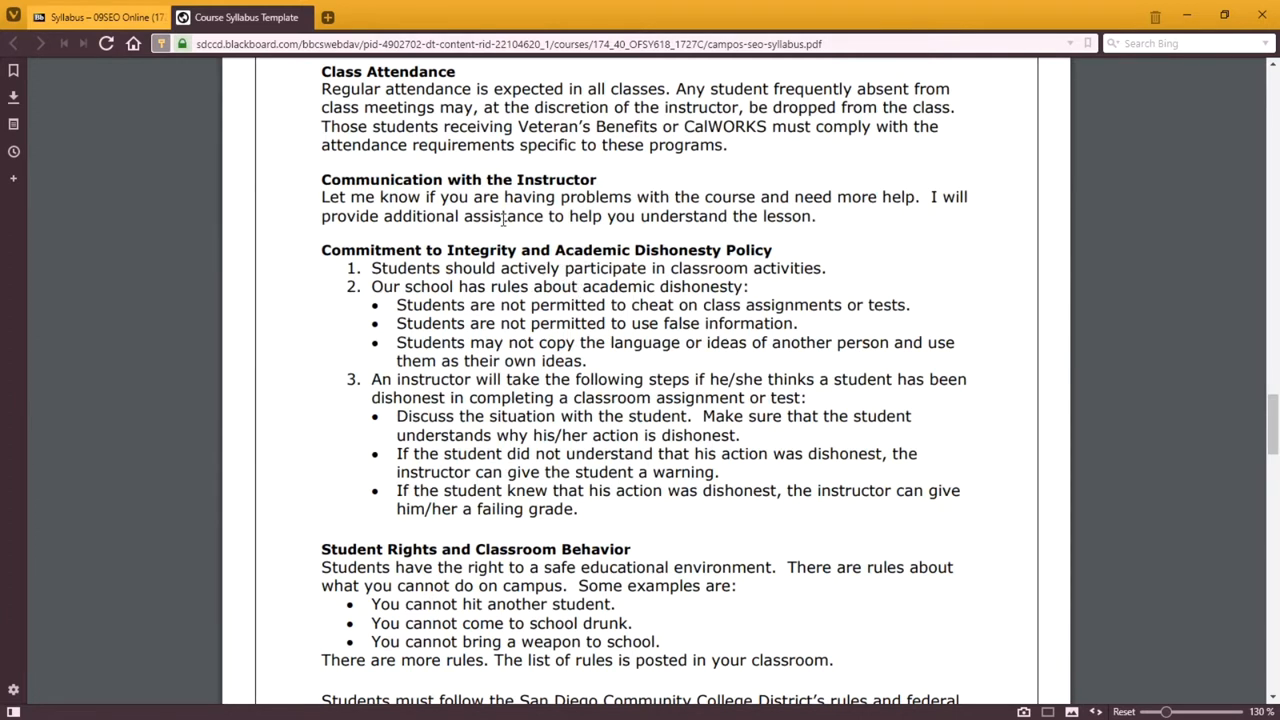
{"action": "scroll", "scroll_direction": "down", "scroll_amount": 3}
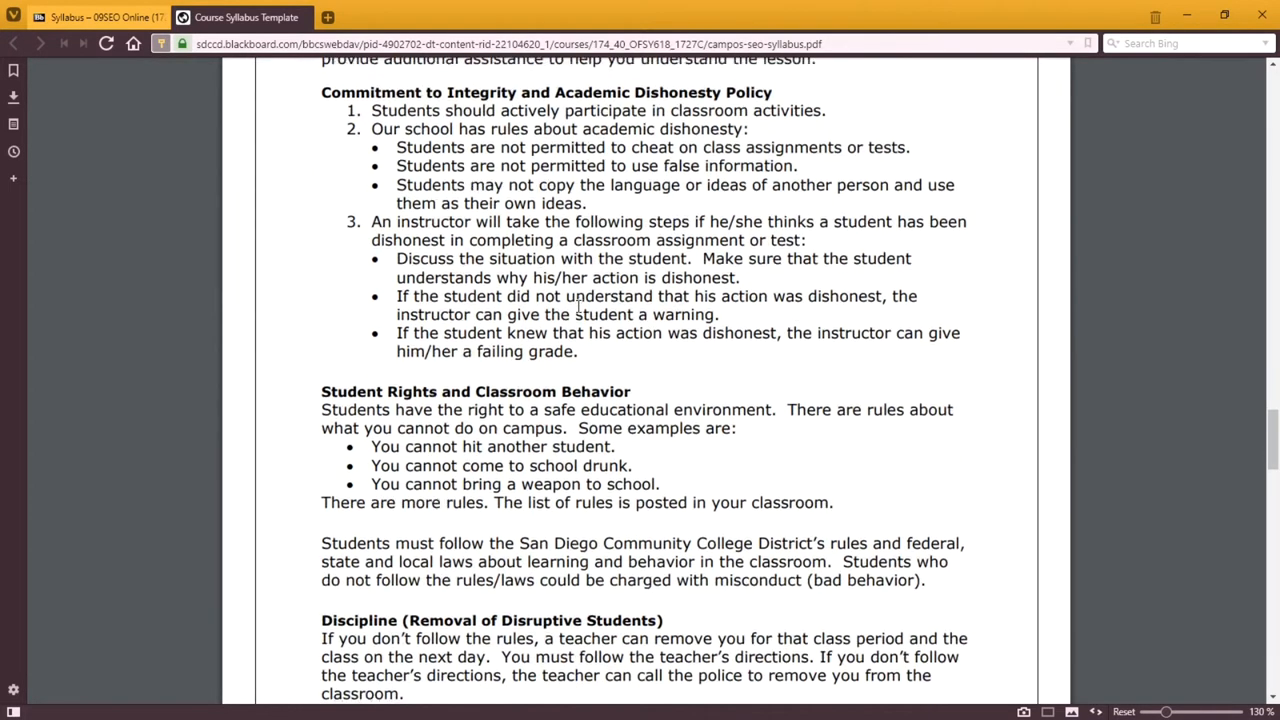
{"action": "scroll", "scroll_direction": "down", "scroll_amount": 3}
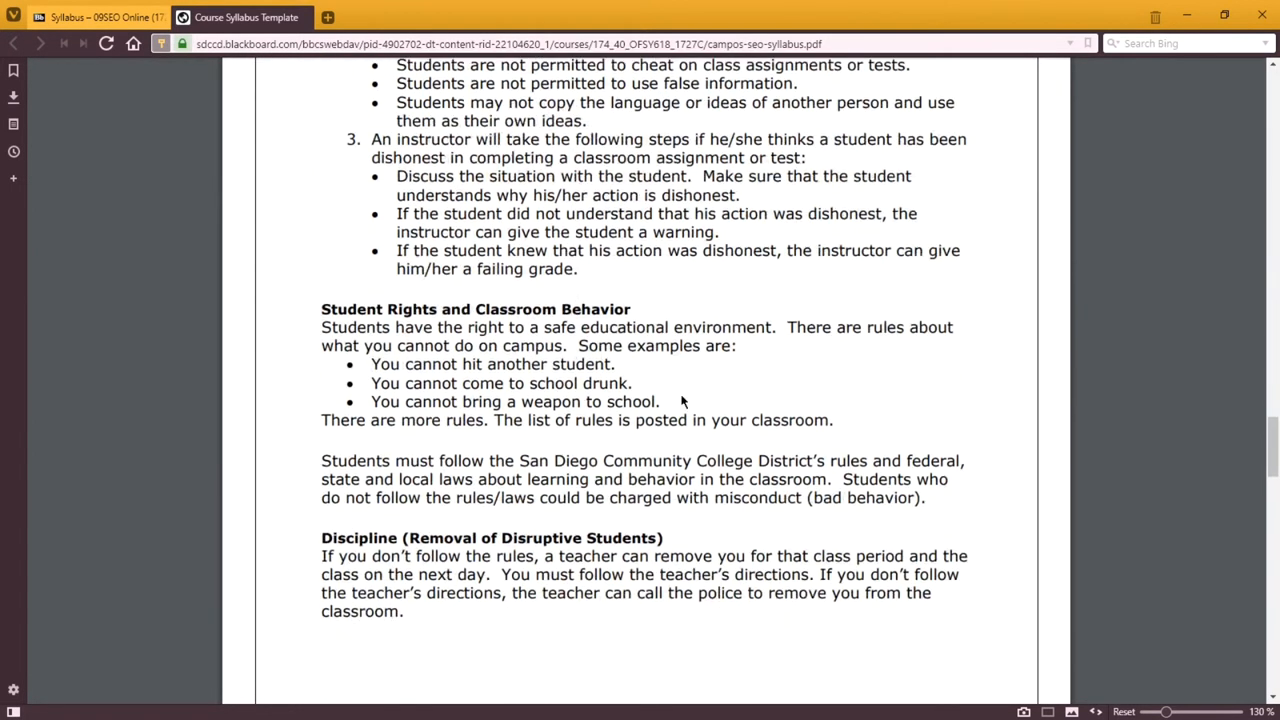
{"action": "scroll", "scroll_direction": "down", "scroll_amount": 3}
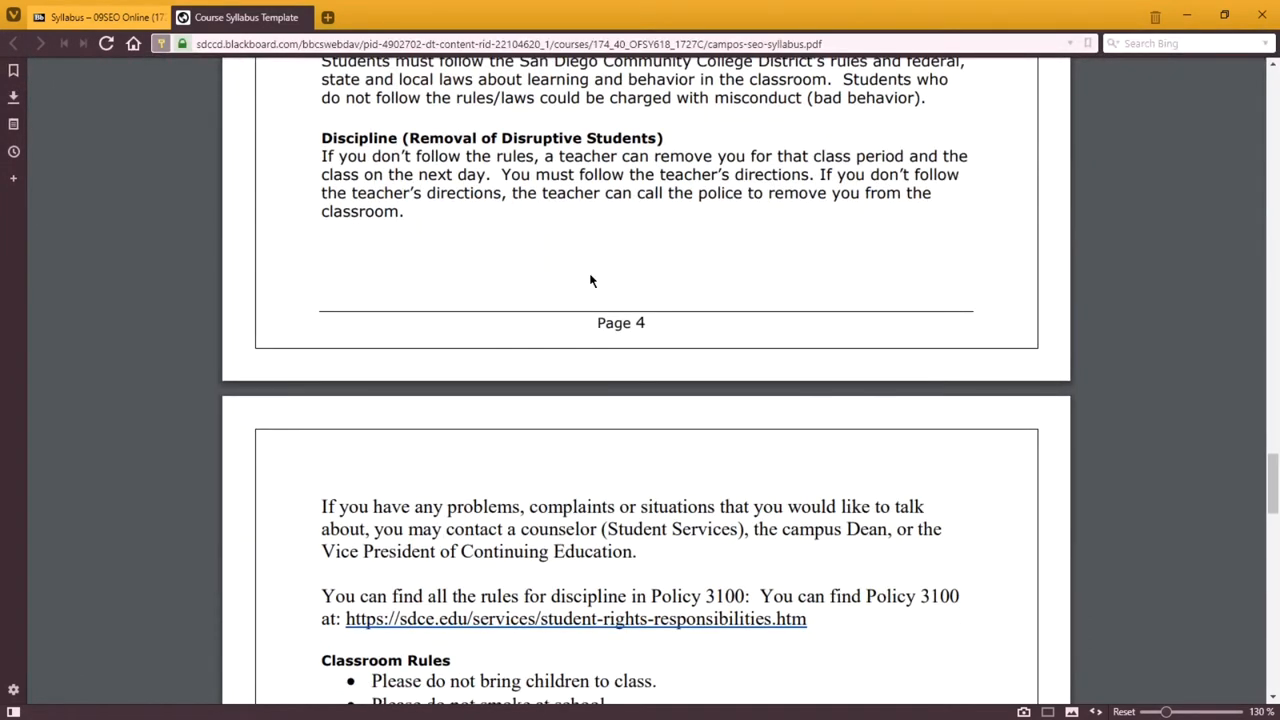
Step: Scroll the syllabus PDF through Classroom Rules, Part 9 Computer Use and Part 10 On-line Course Information onto page 6
{"action": "scroll", "scroll_direction": "down", "scroll_amount": 3}
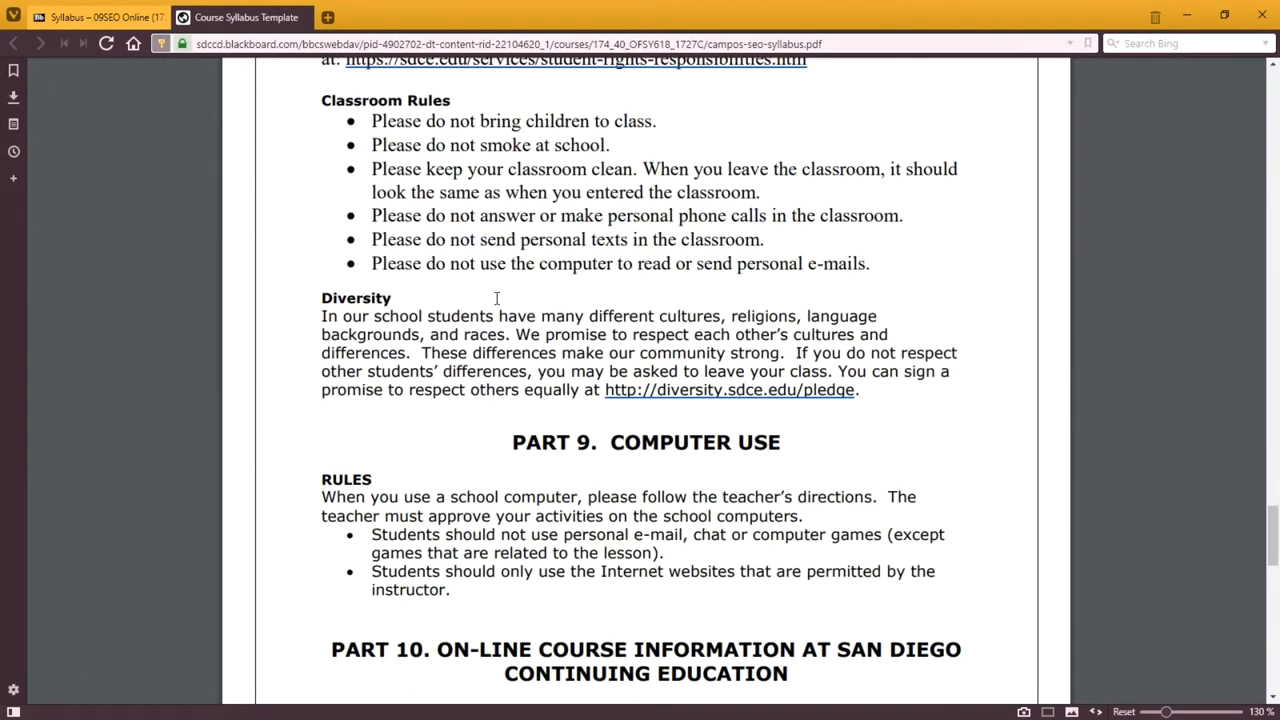
{"action": "mouse_move", "coordinate": [520, 332]}
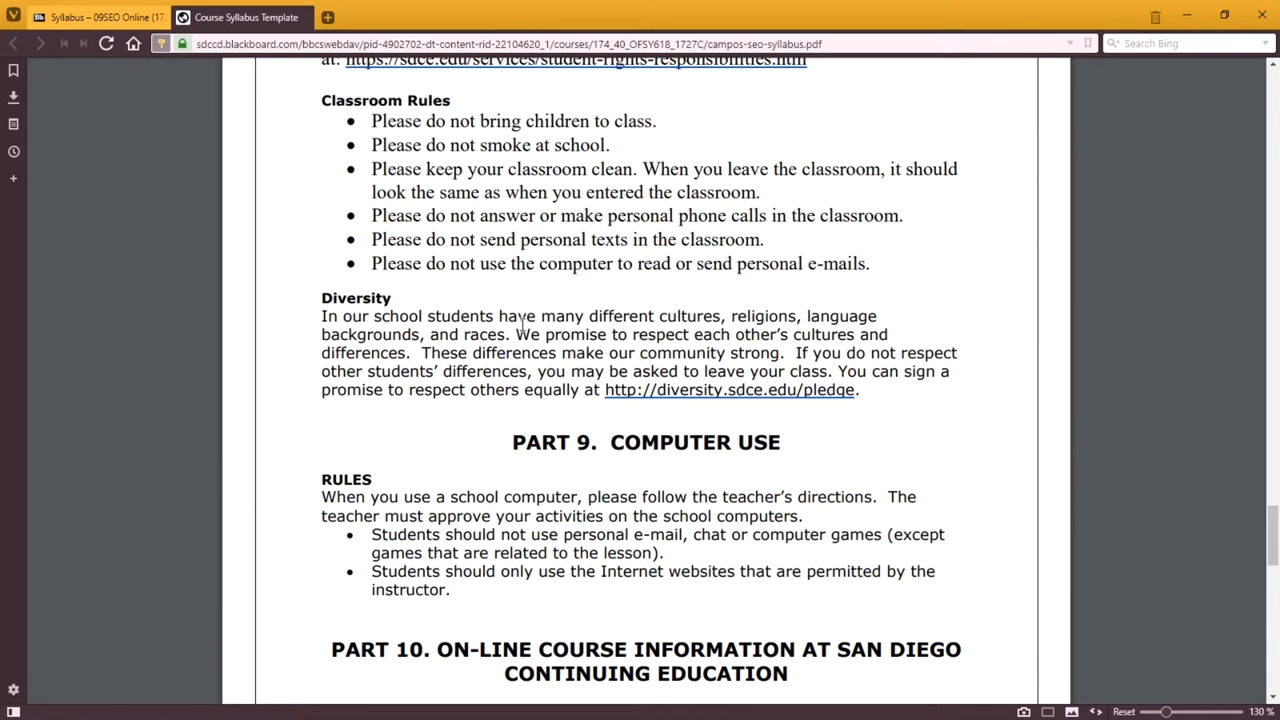
{"action": "scroll", "scroll_direction": "down", "scroll_amount": 3}
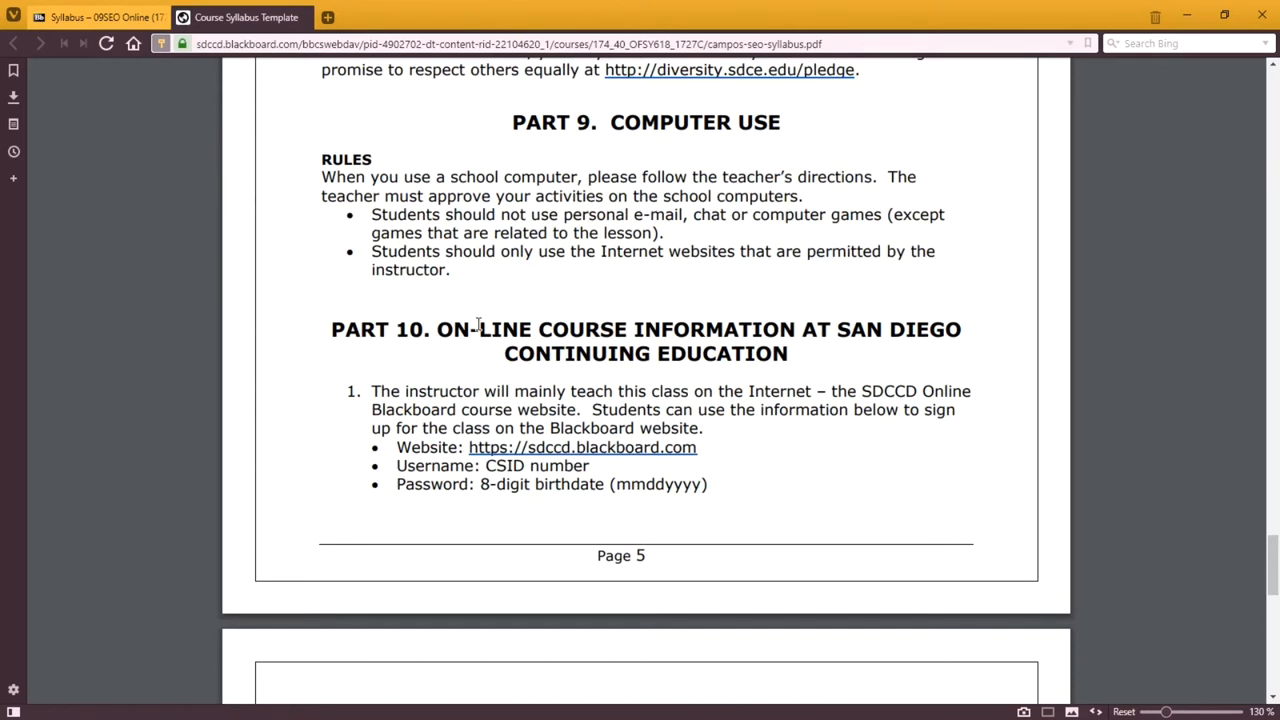
{"action": "scroll", "scroll_direction": "down", "scroll_amount": 3}
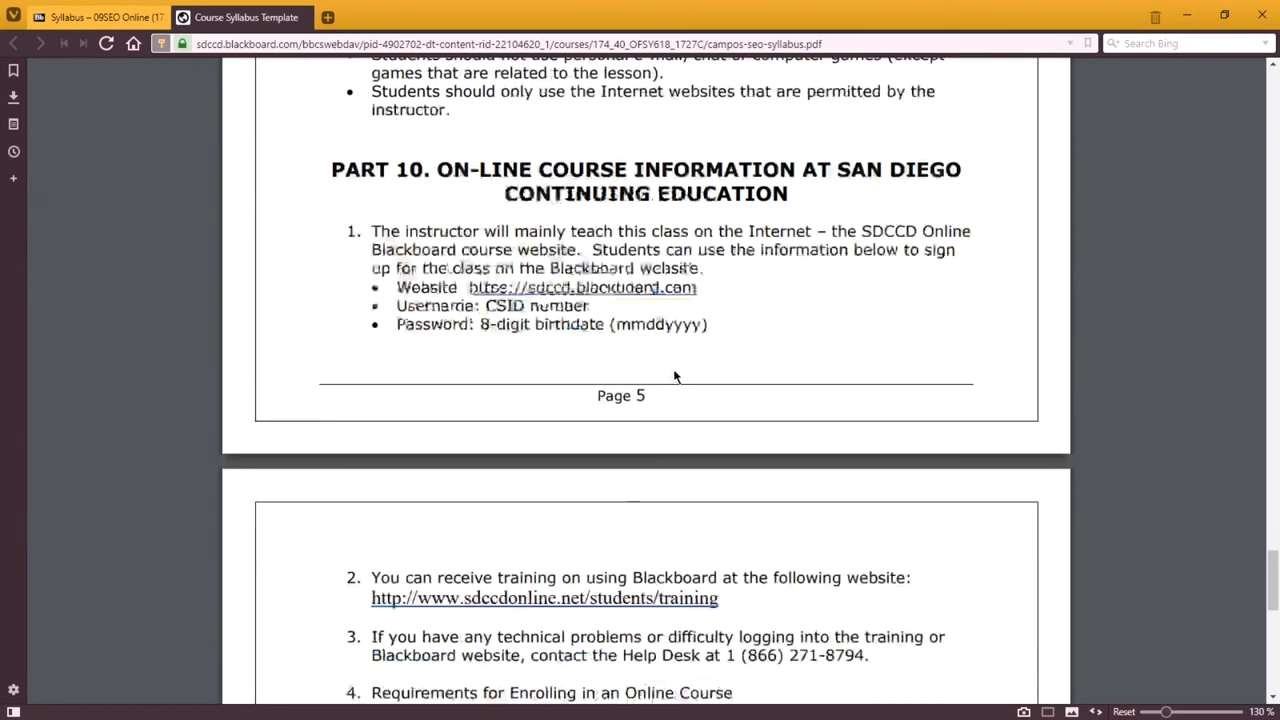
{"action": "scroll", "scroll_direction": "down", "scroll_amount": 3}
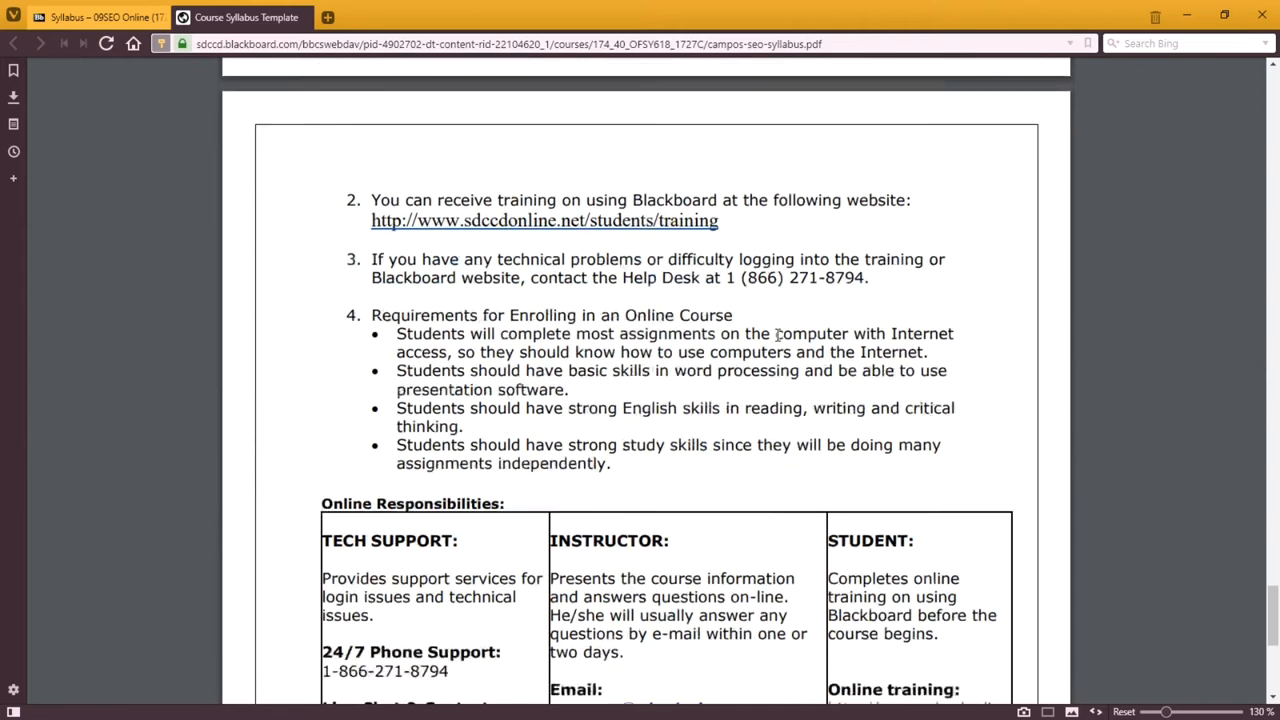
{"action": "scroll", "scroll_direction": "down", "scroll_amount": 3}
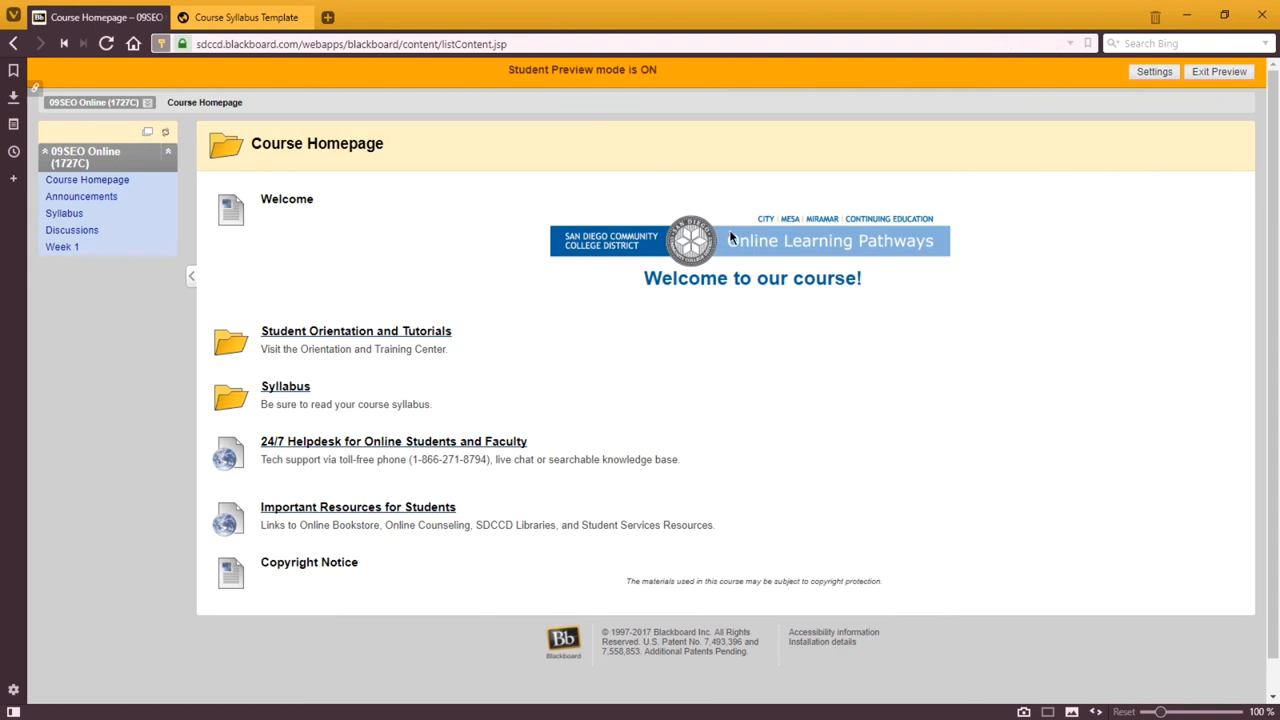
{"action": "mouse_move", "coordinate": [1024, 206]}
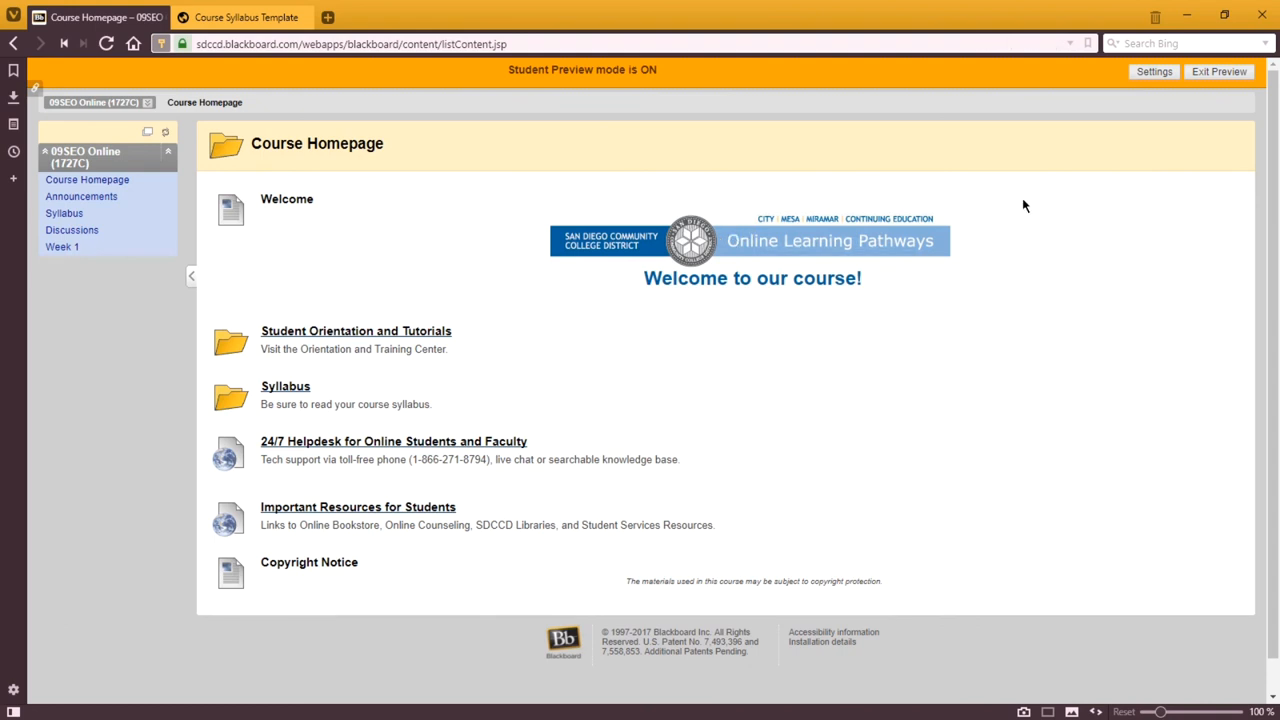